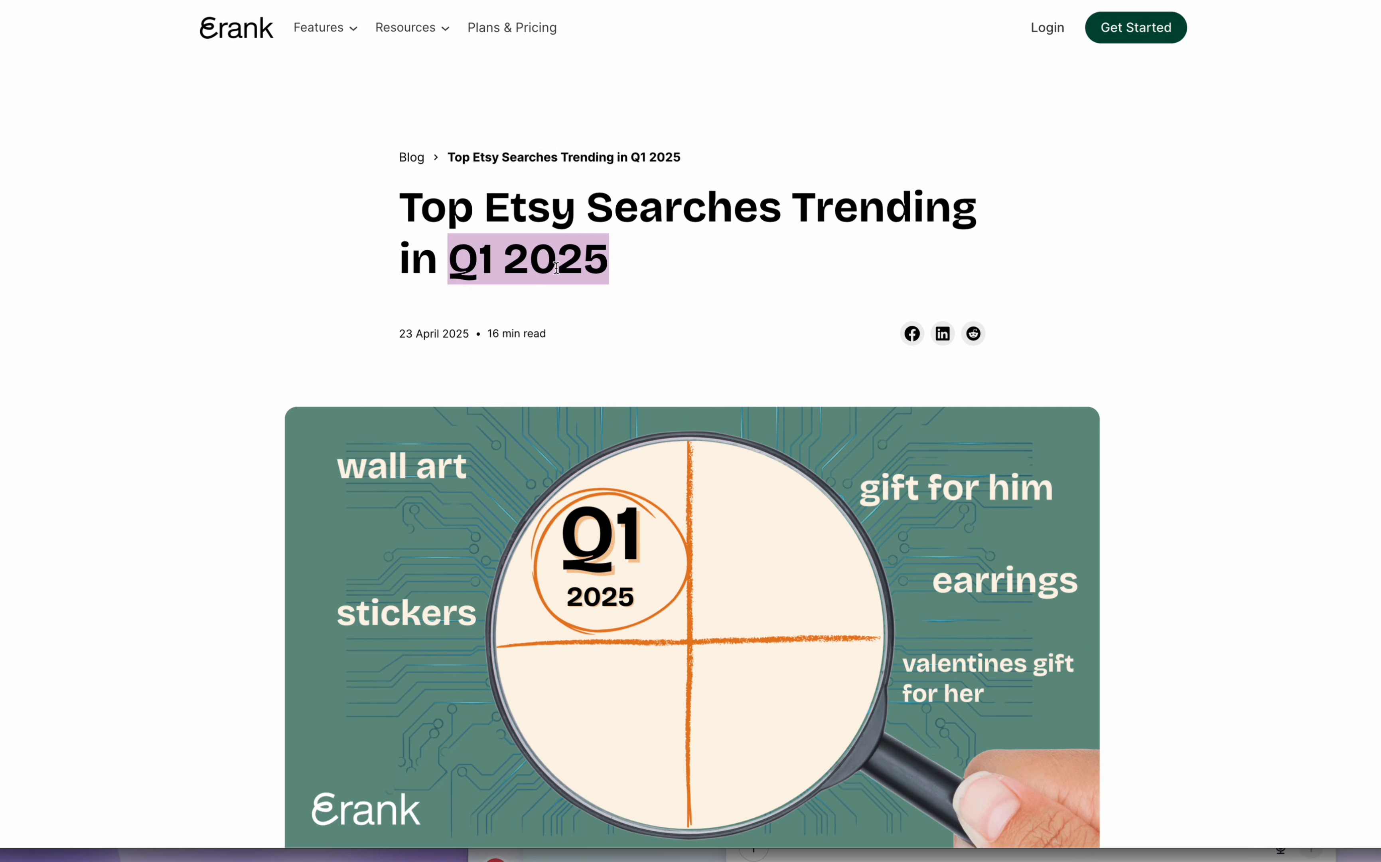
Browse more Etsy digital pet portrait listings, then switch to the Playground design with the dog photo
scroll("down", 3)
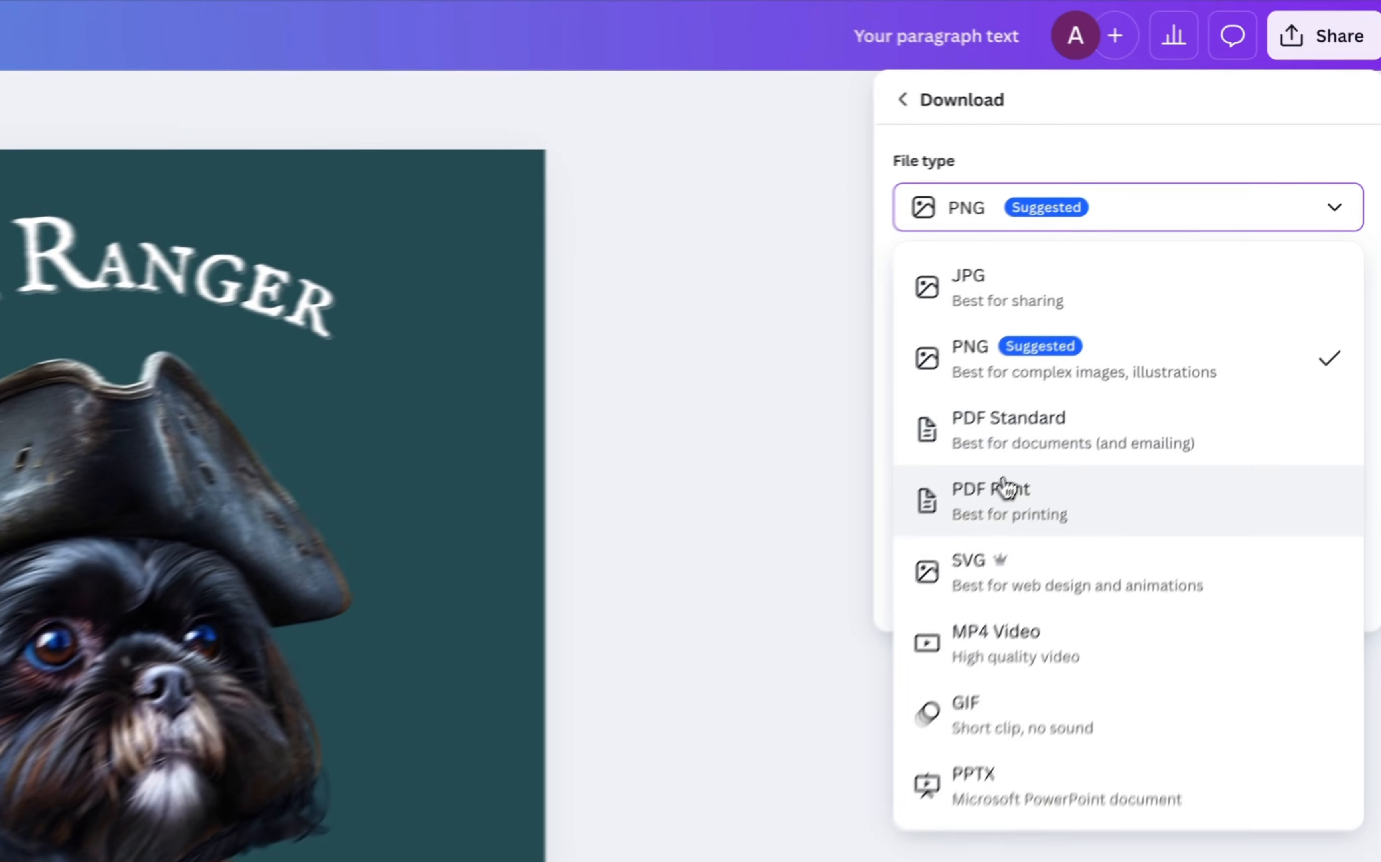
left_click(991, 500)
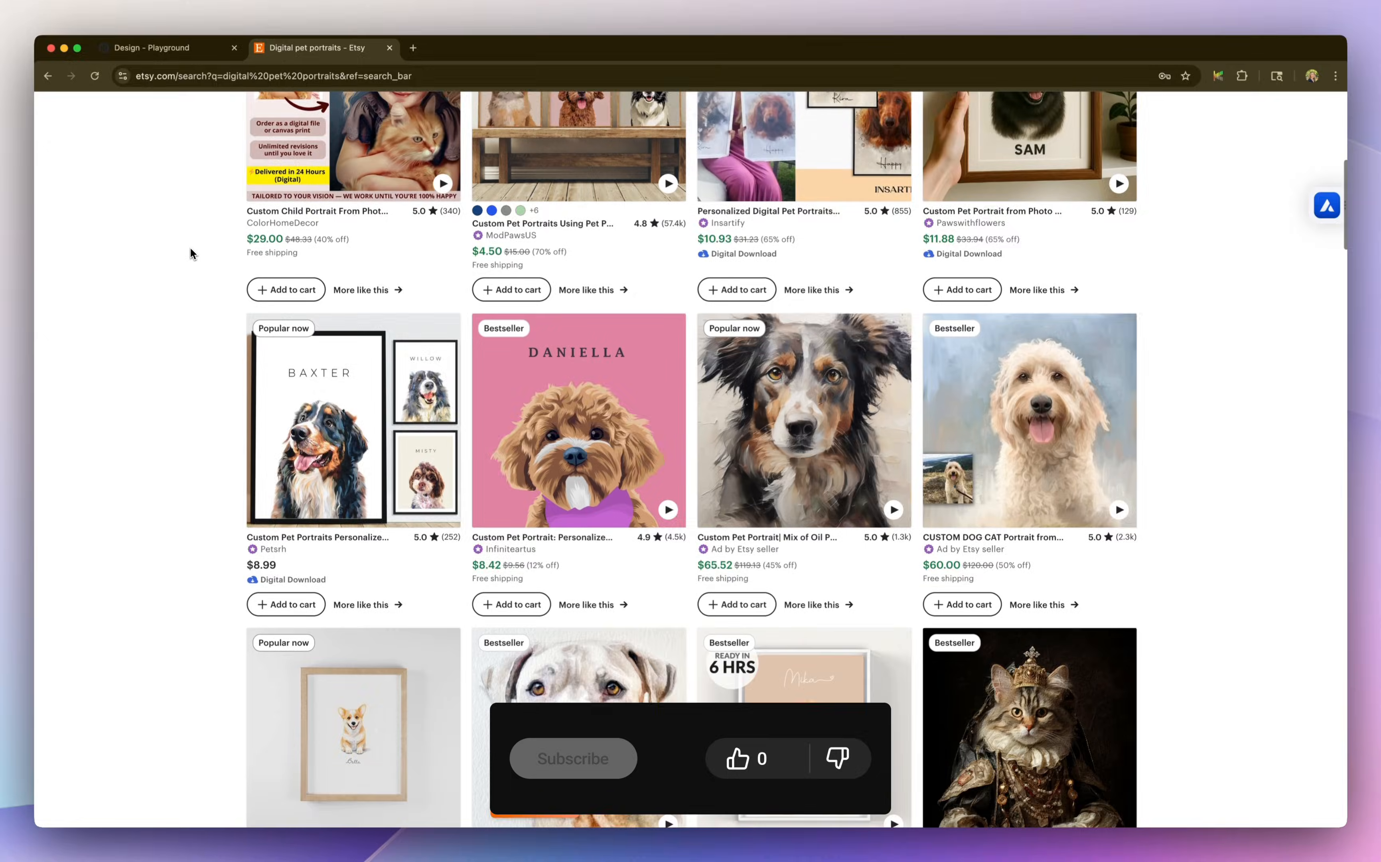
scroll("down", 3)
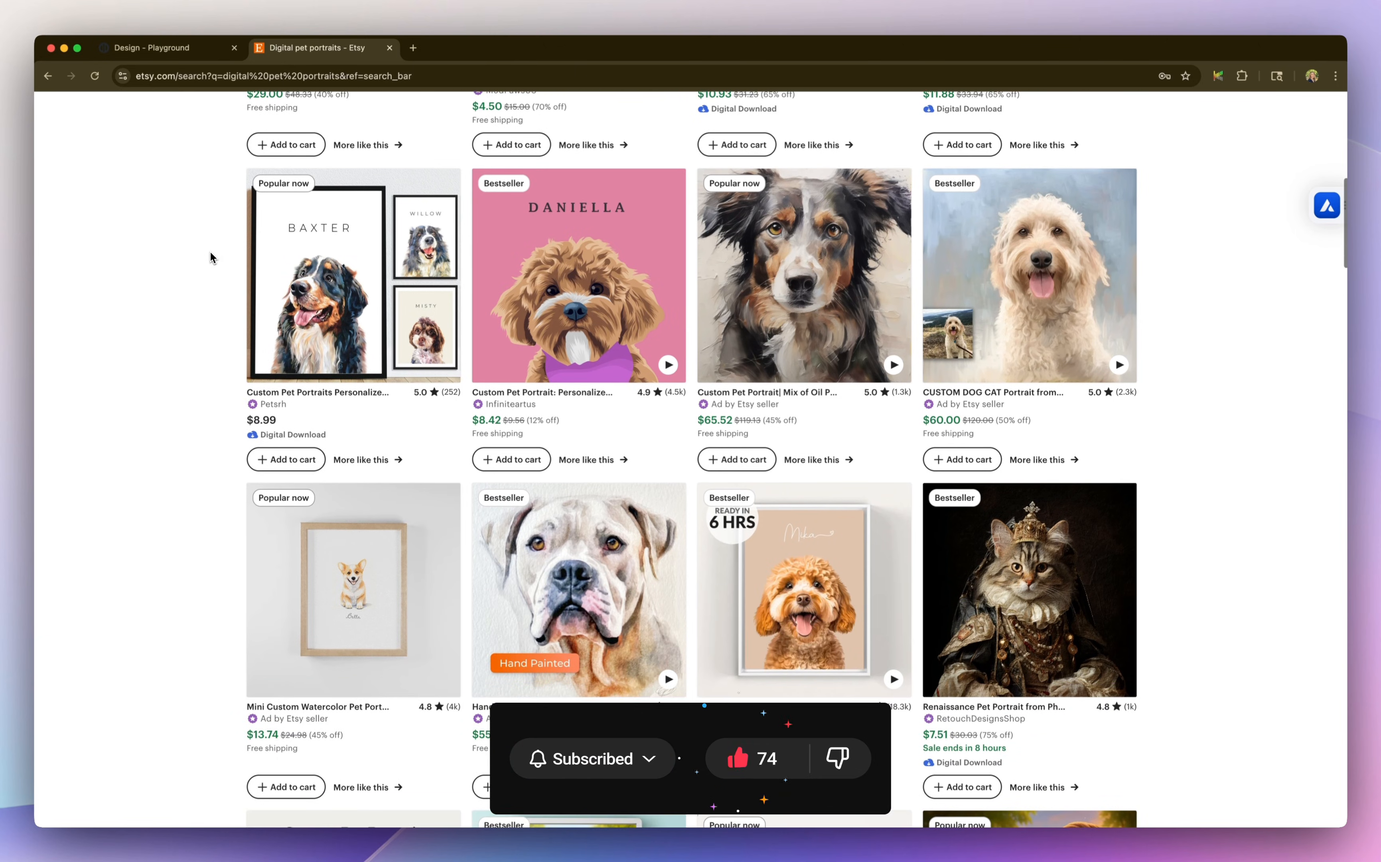
left_click(163, 47)
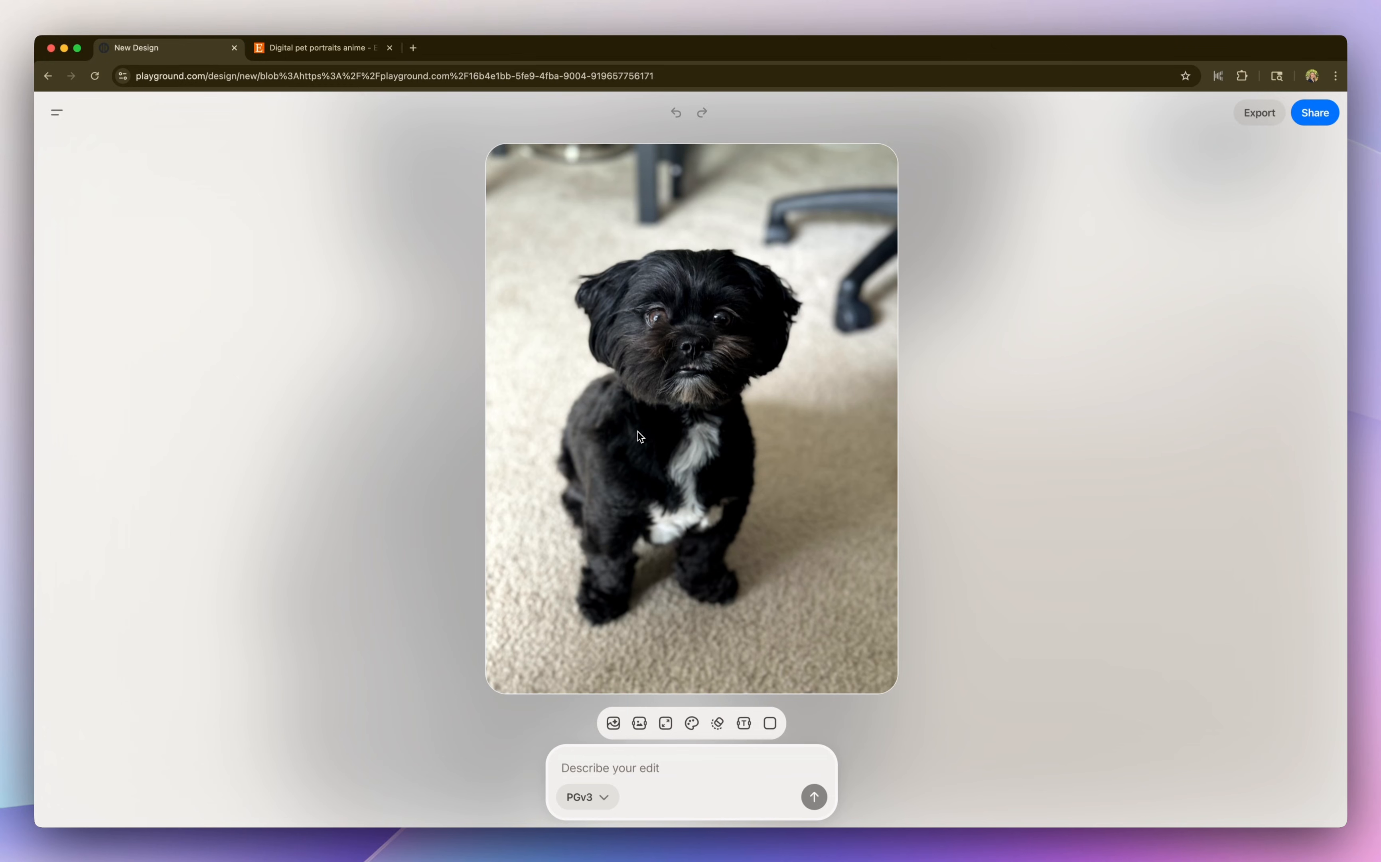
Submit the edit prompt 'Turn this photo into a black and white coloring' page for the dog photo
left_click(56, 112)
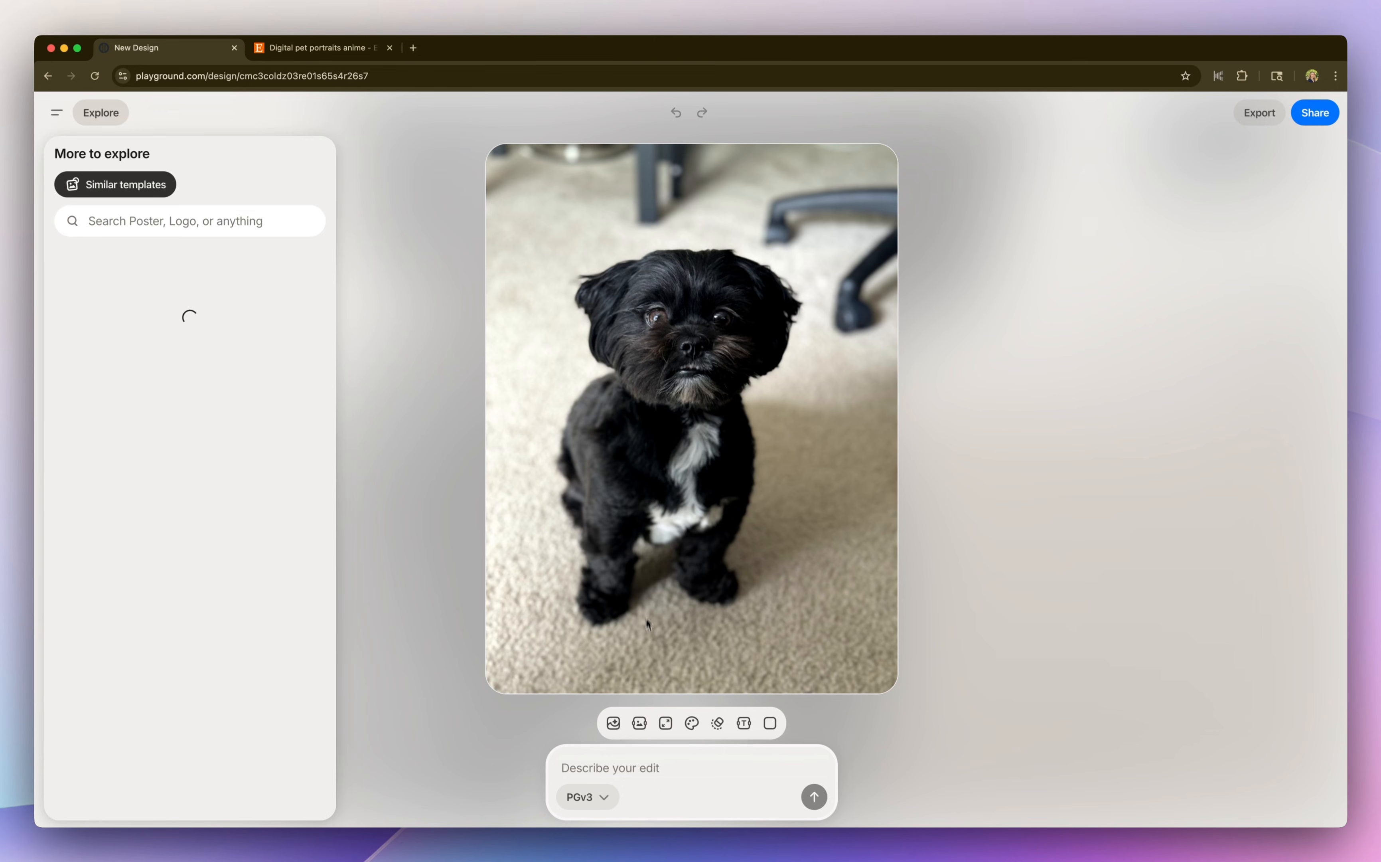
type("Turn t")
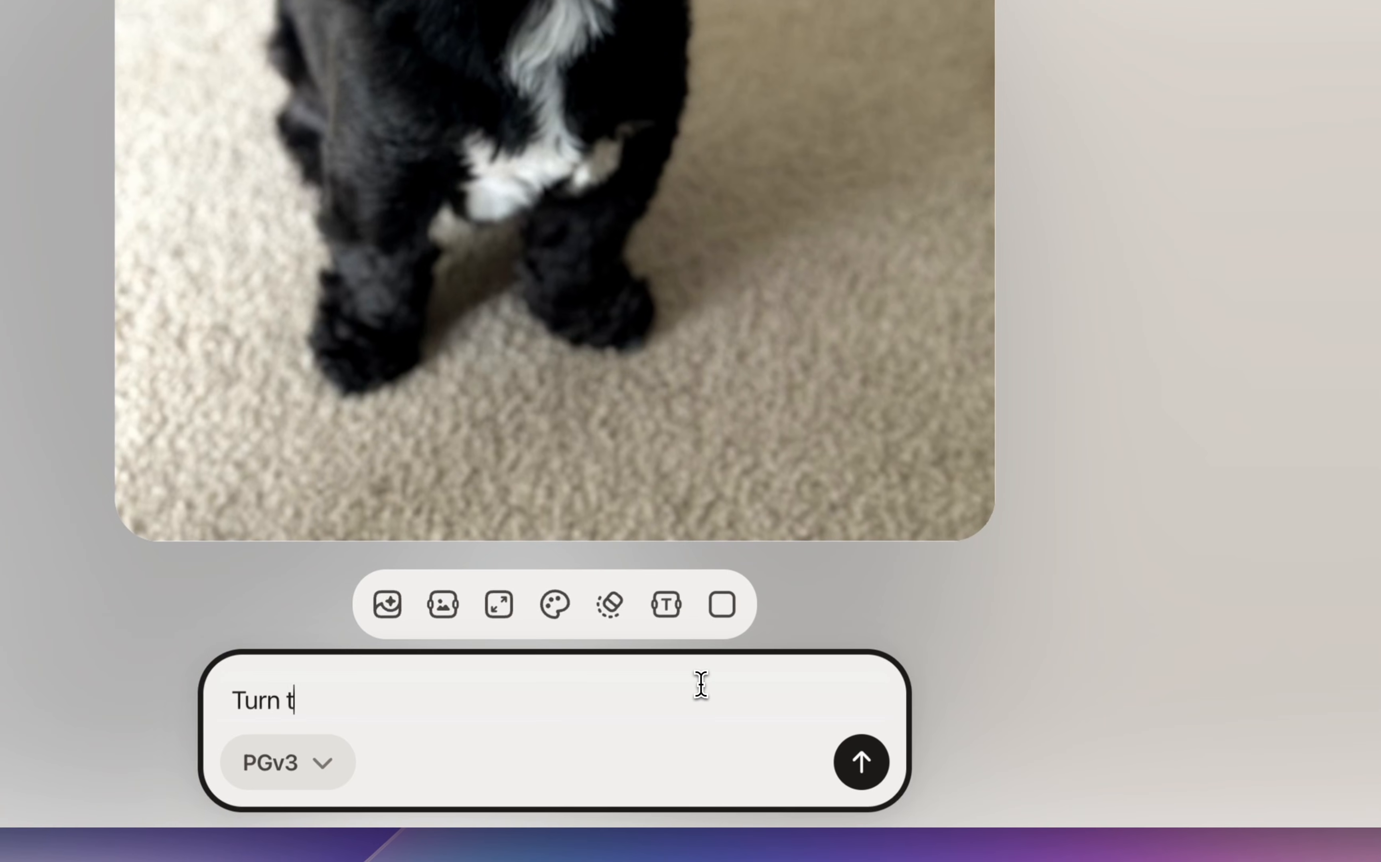
type("his photo into a")
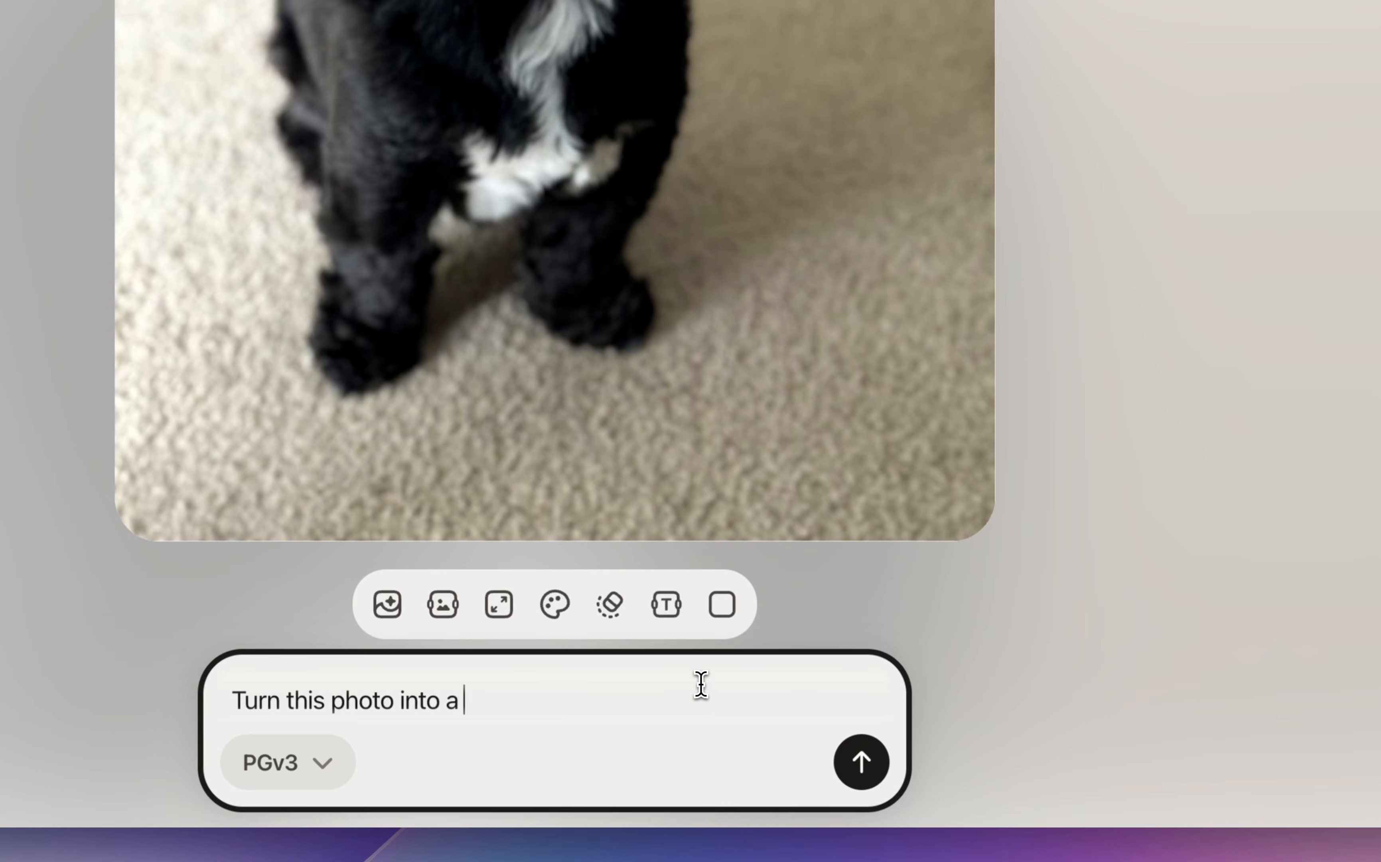
type("black")
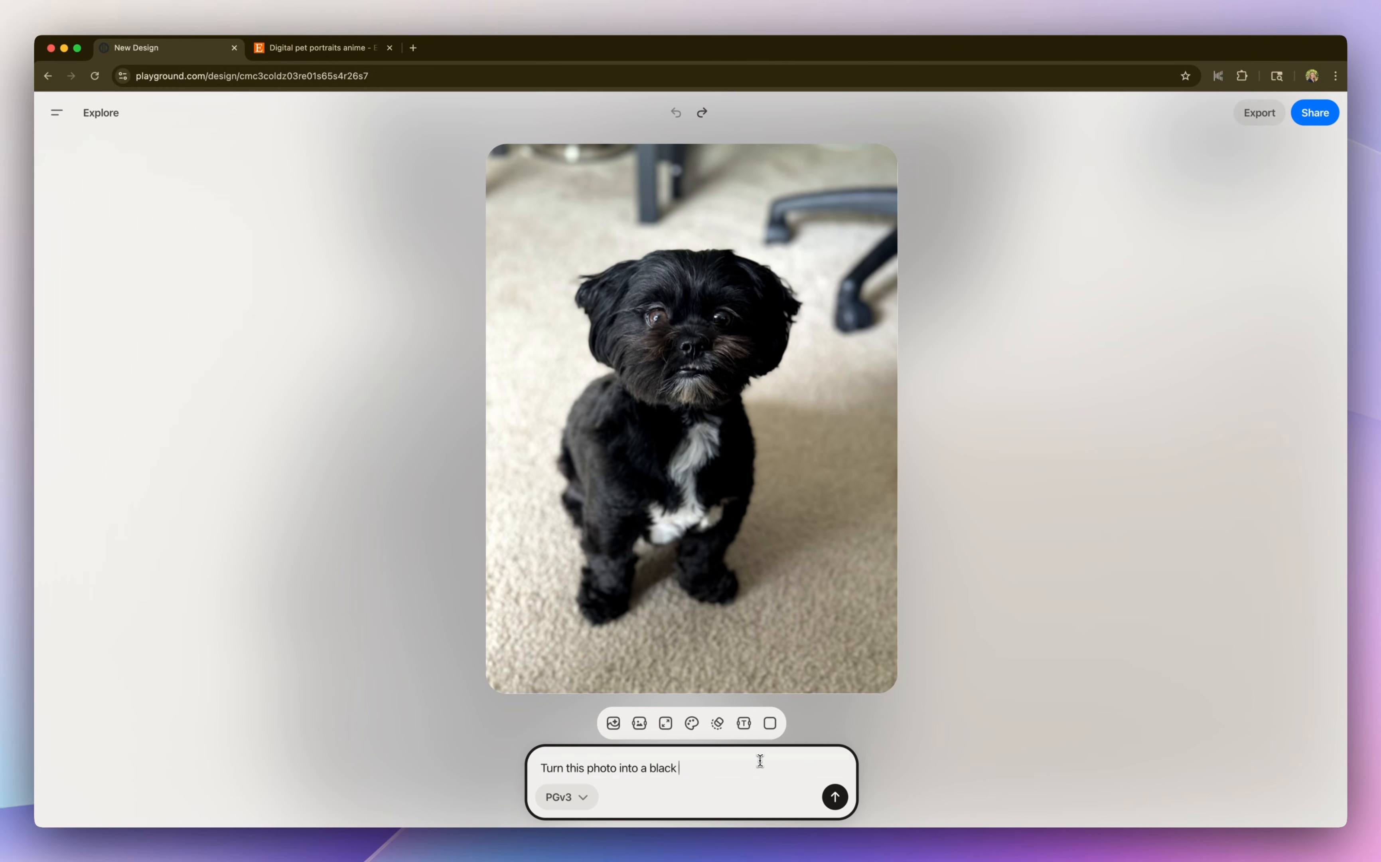
type("and white coloring")
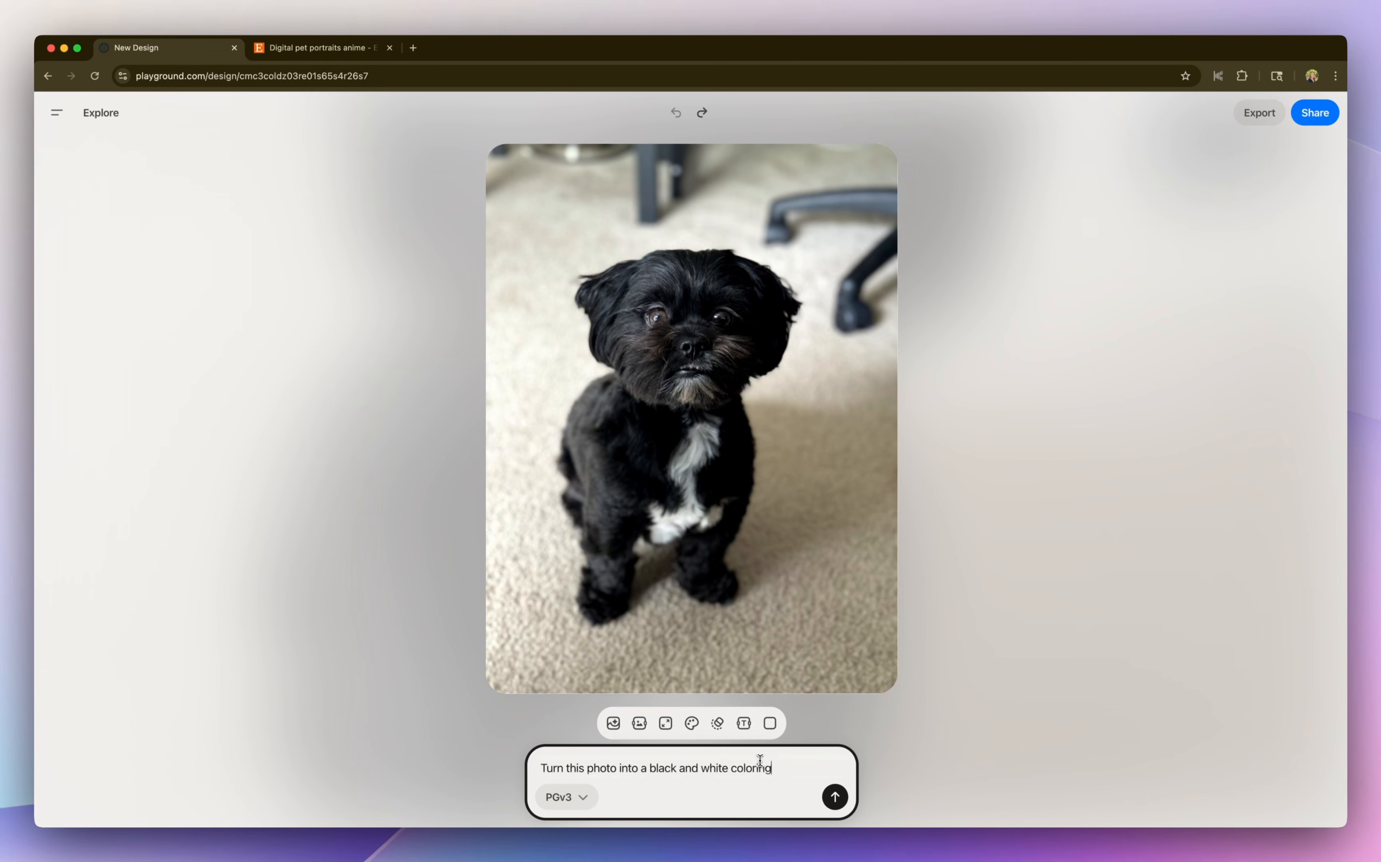
left_click(833, 796)
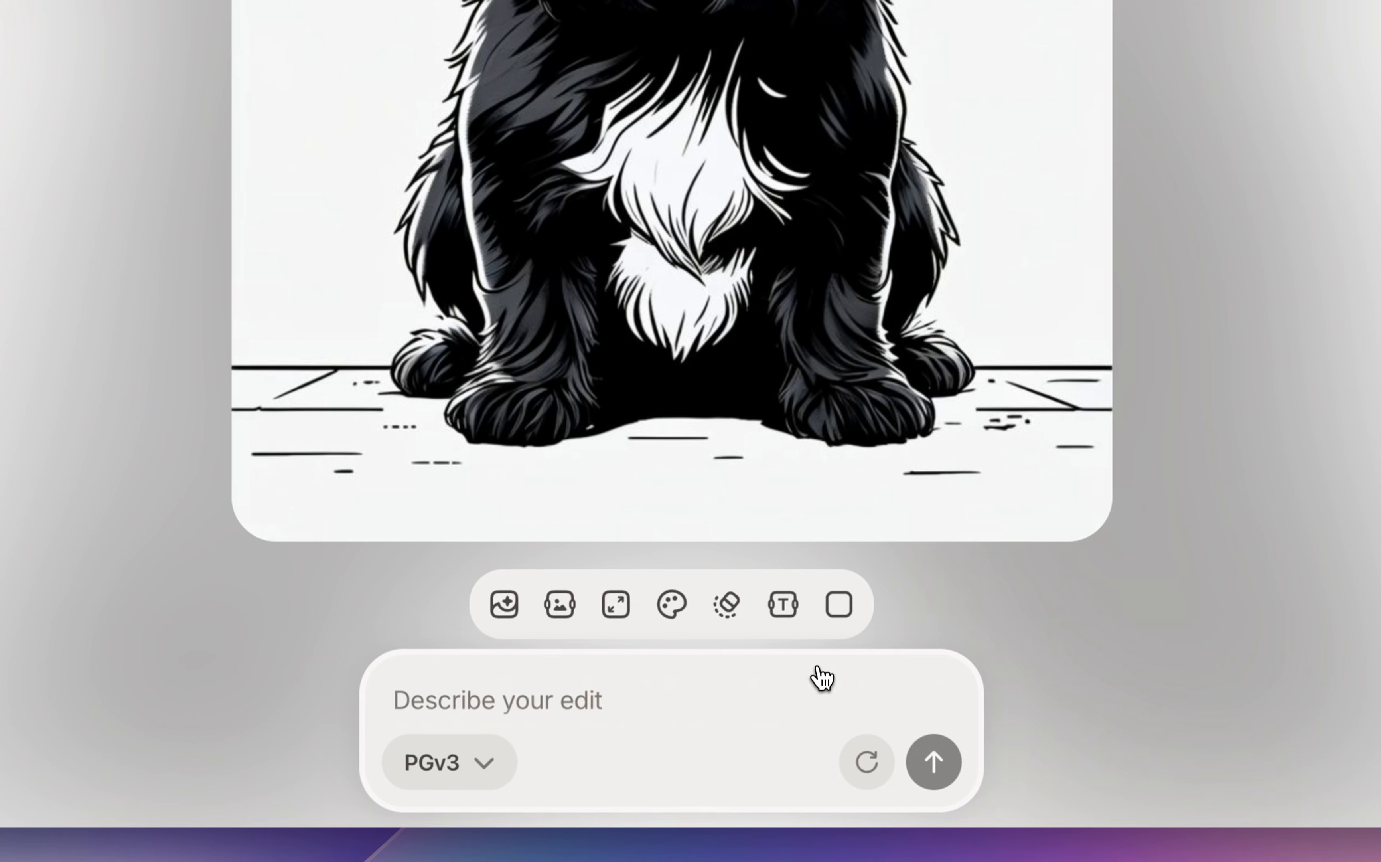
mouse_move(560, 605)
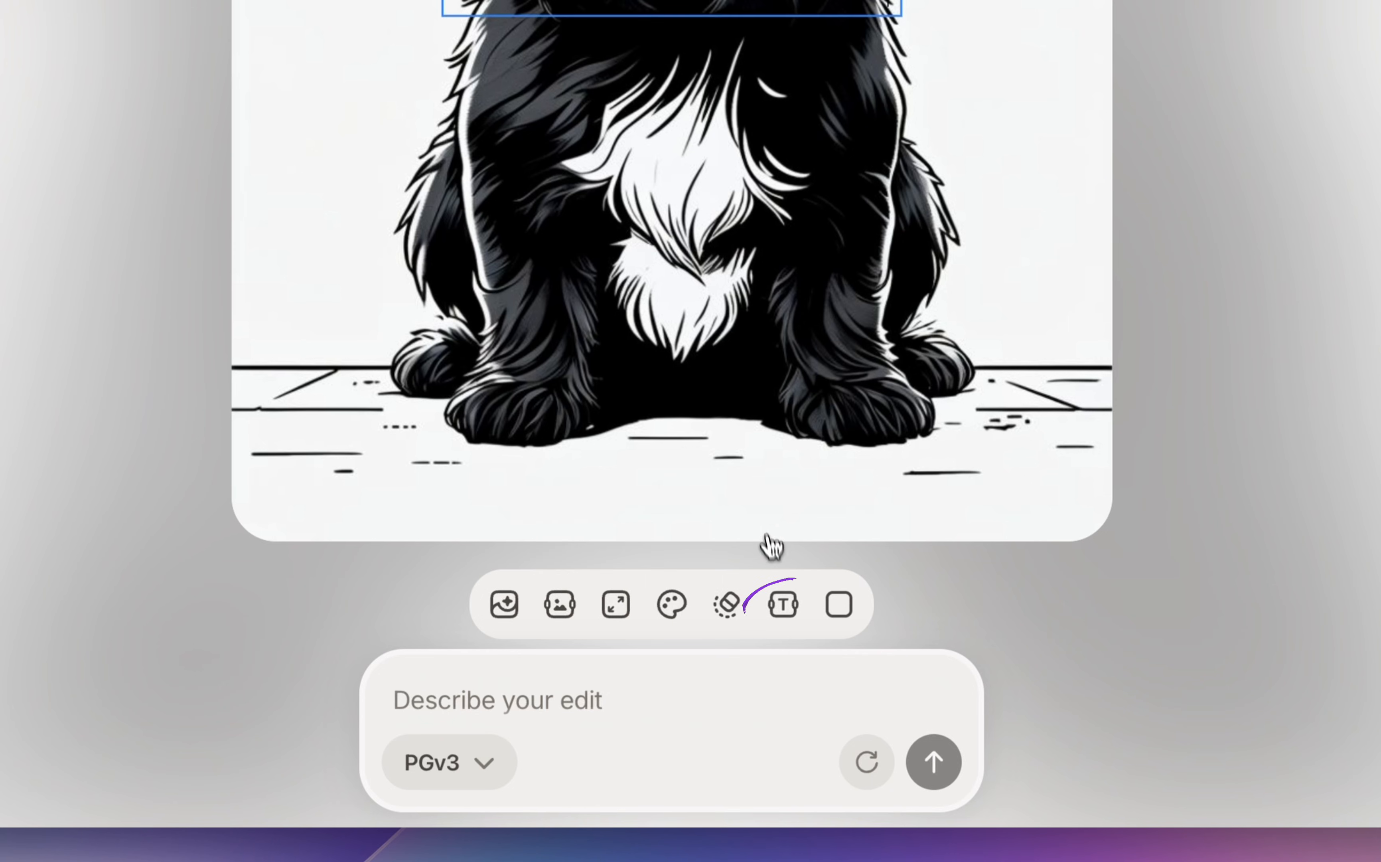
Add the title 'Ranger' above the line-art dog and give it a bold decorative display font
left_click(781, 605)
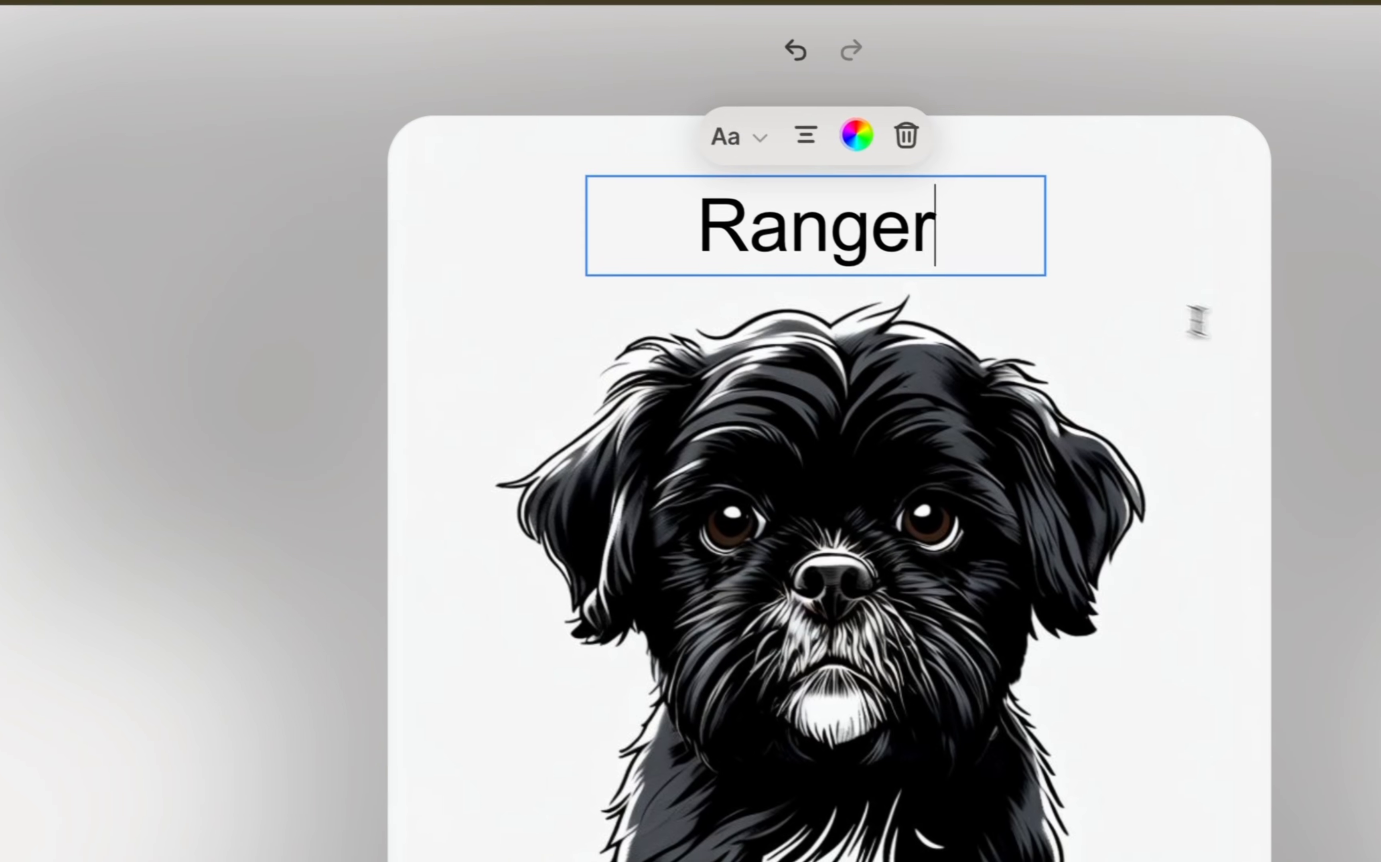
left_click(727, 137)
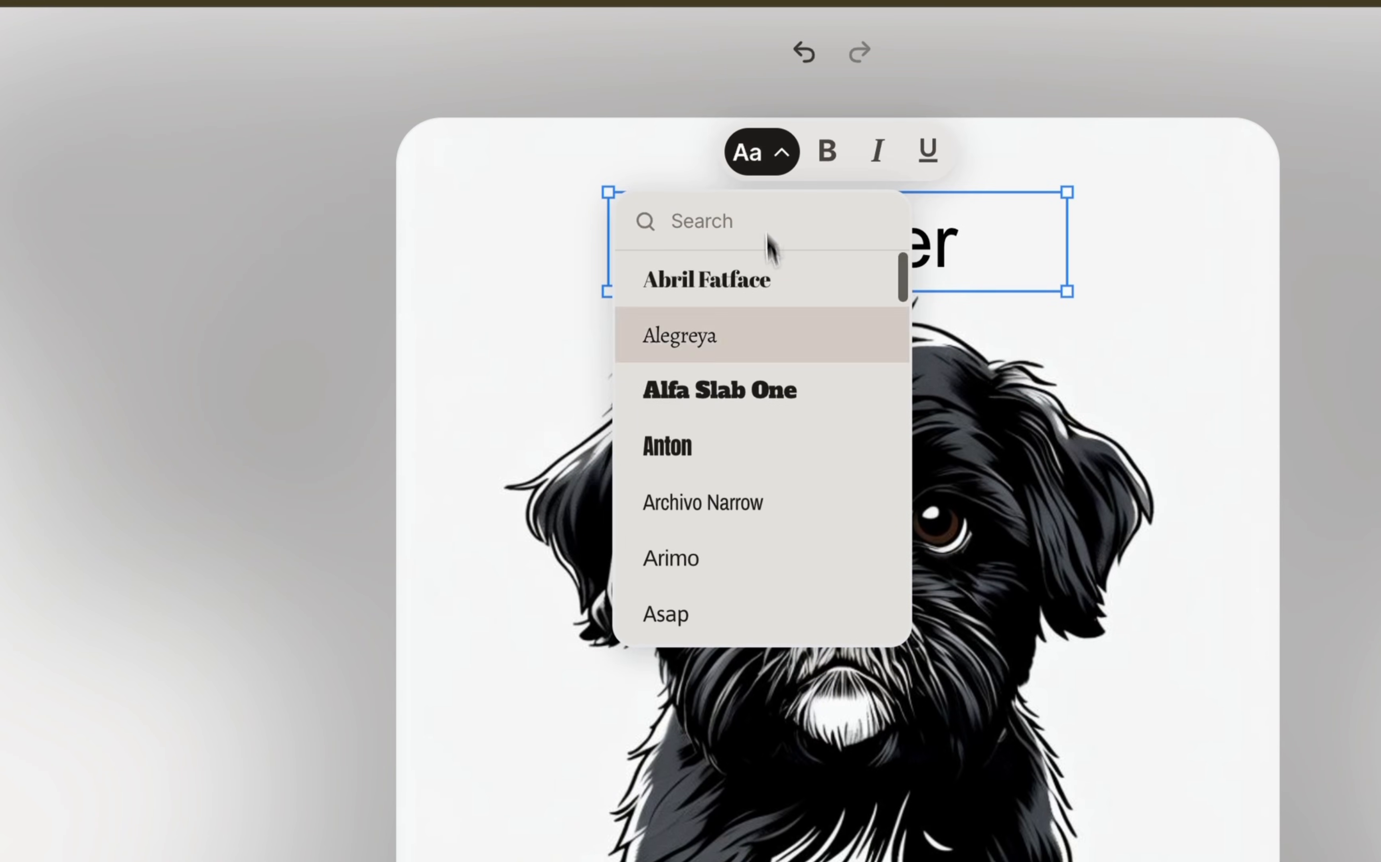
left_click(490, 269)
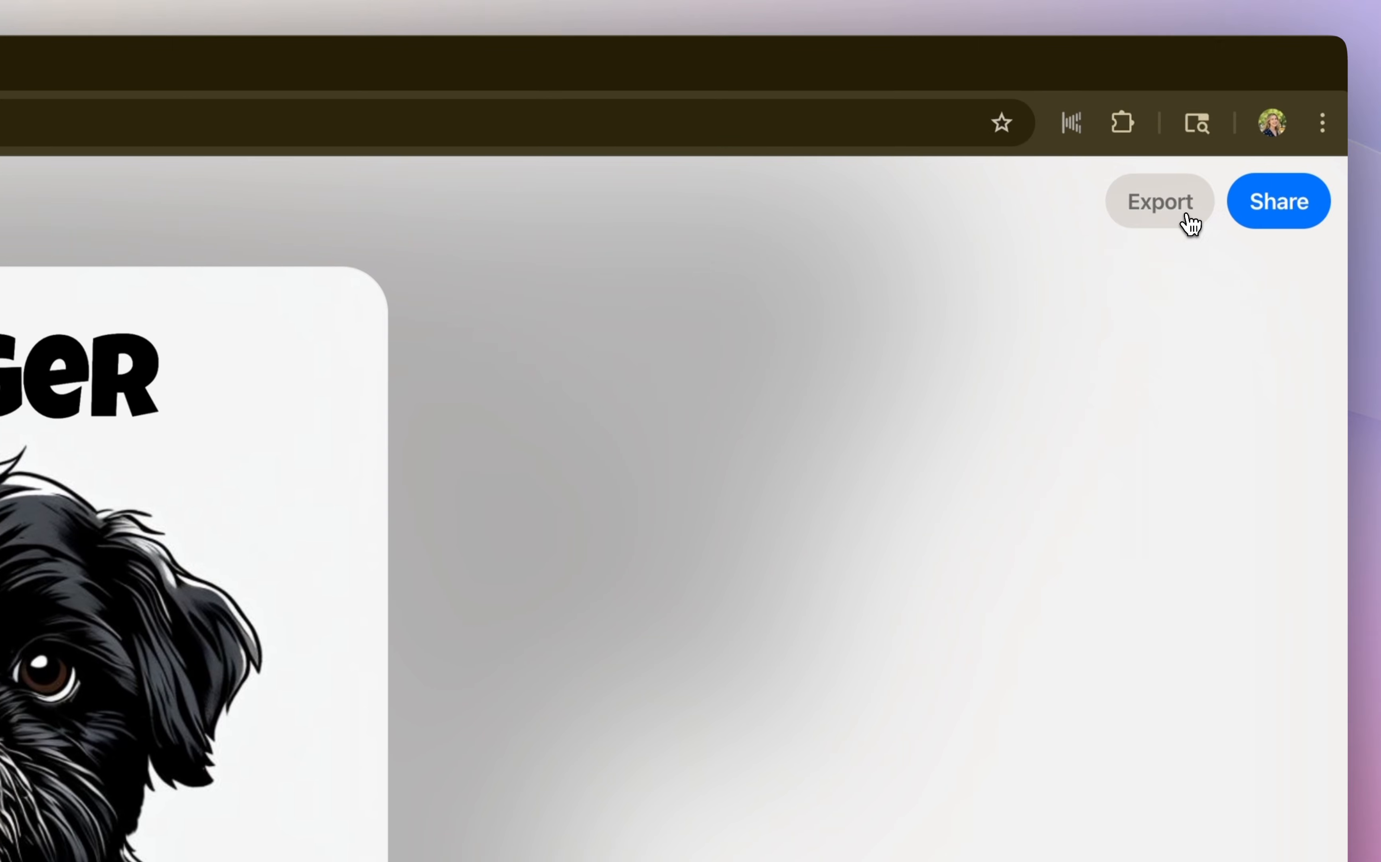
Export and download the Ranger line-art image, then return to the Playground Create home page
left_click(1159, 201)
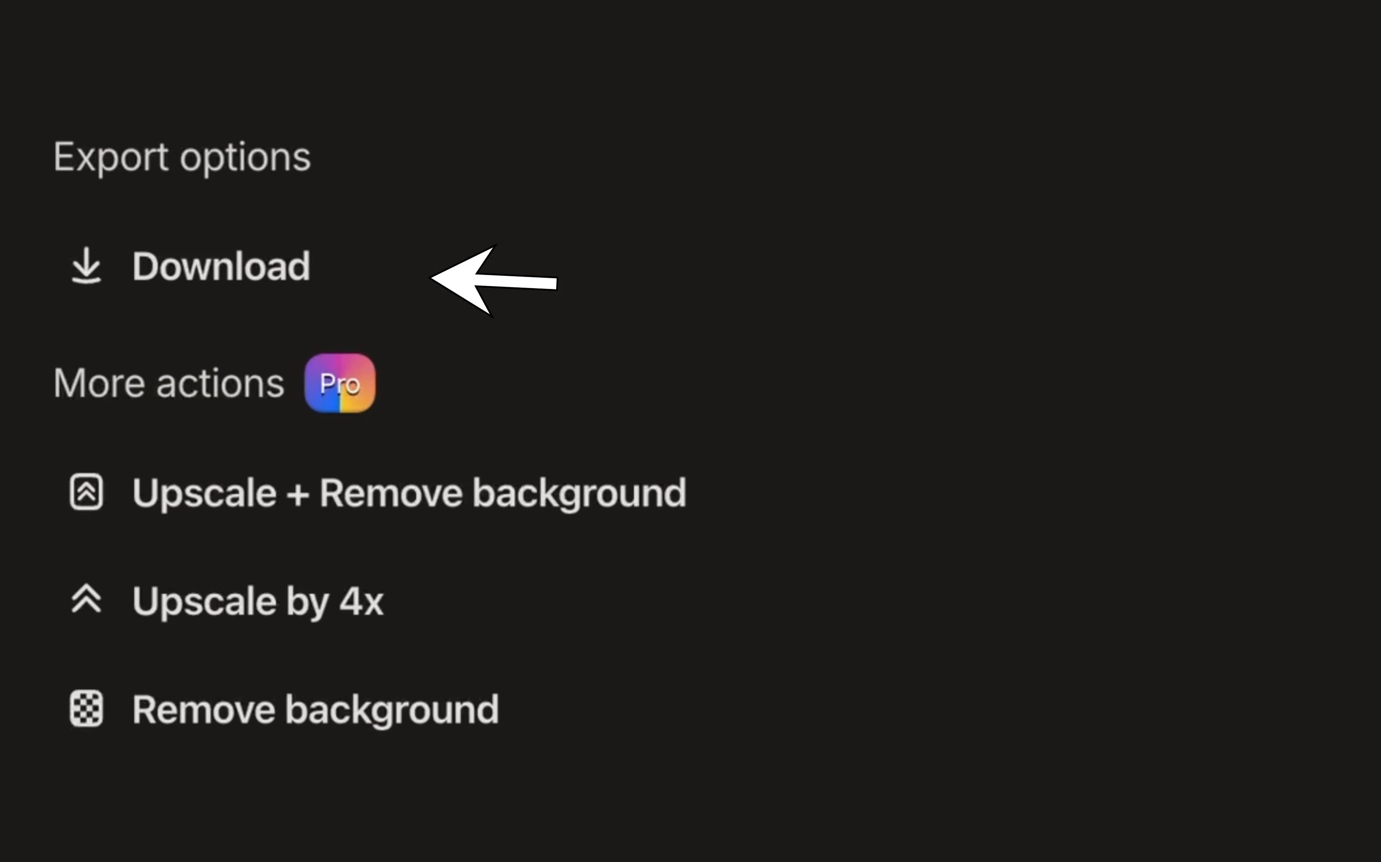
mouse_move(278, 278)
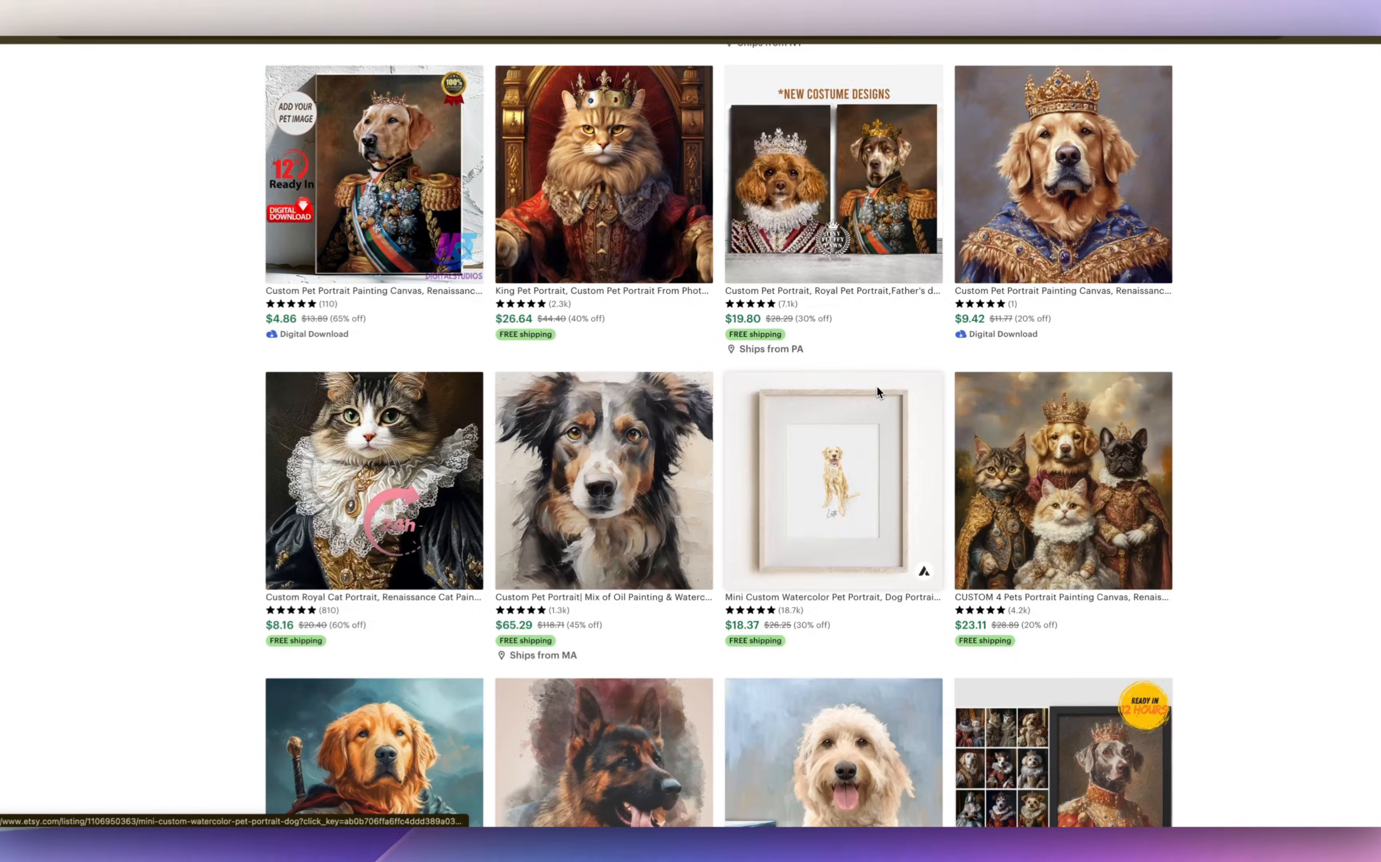
left_click(602, 753)
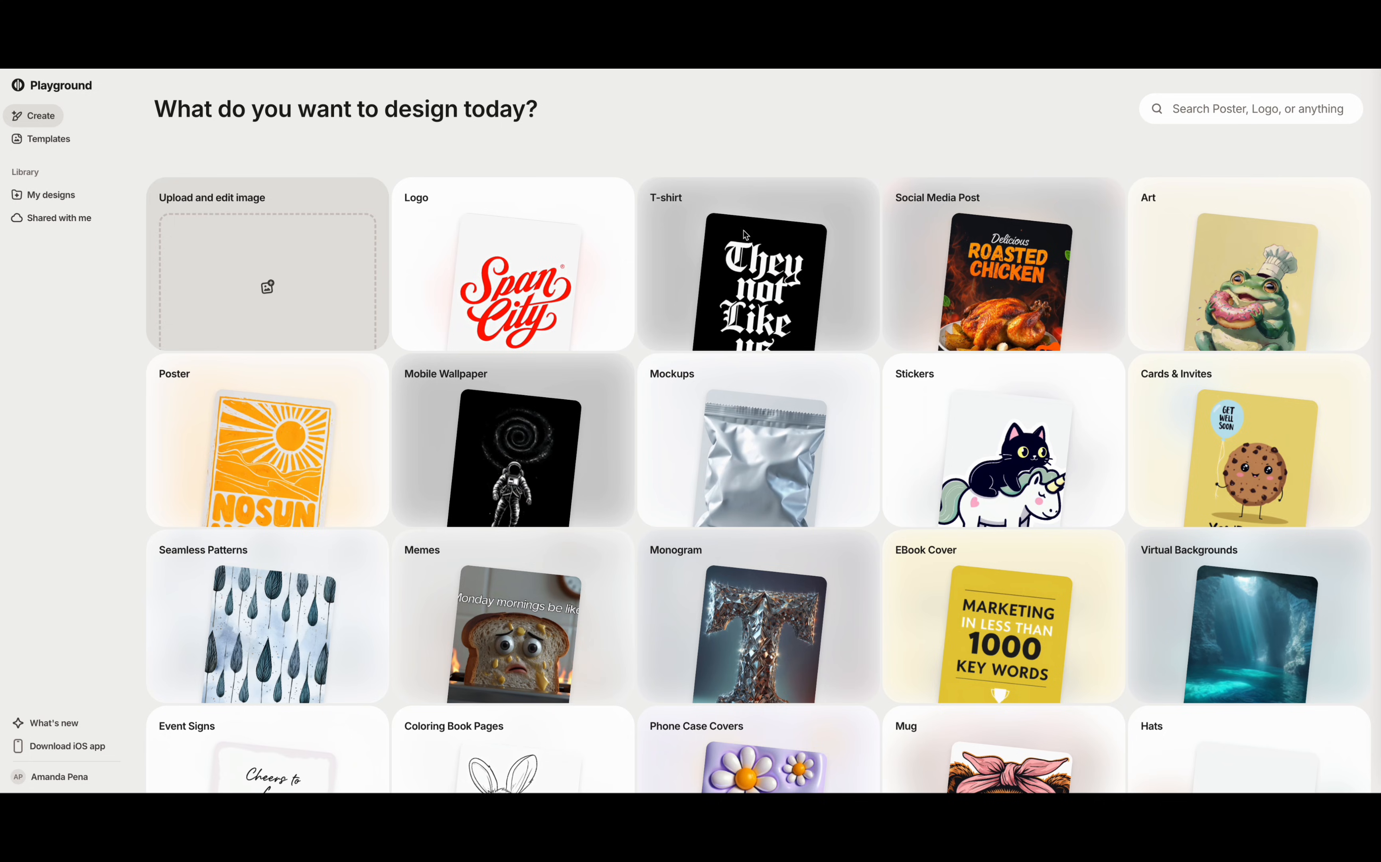
Search templates for 'renaissance pet portrait' and find the tricorn-hat pirate-captain template
type("renaissance p")
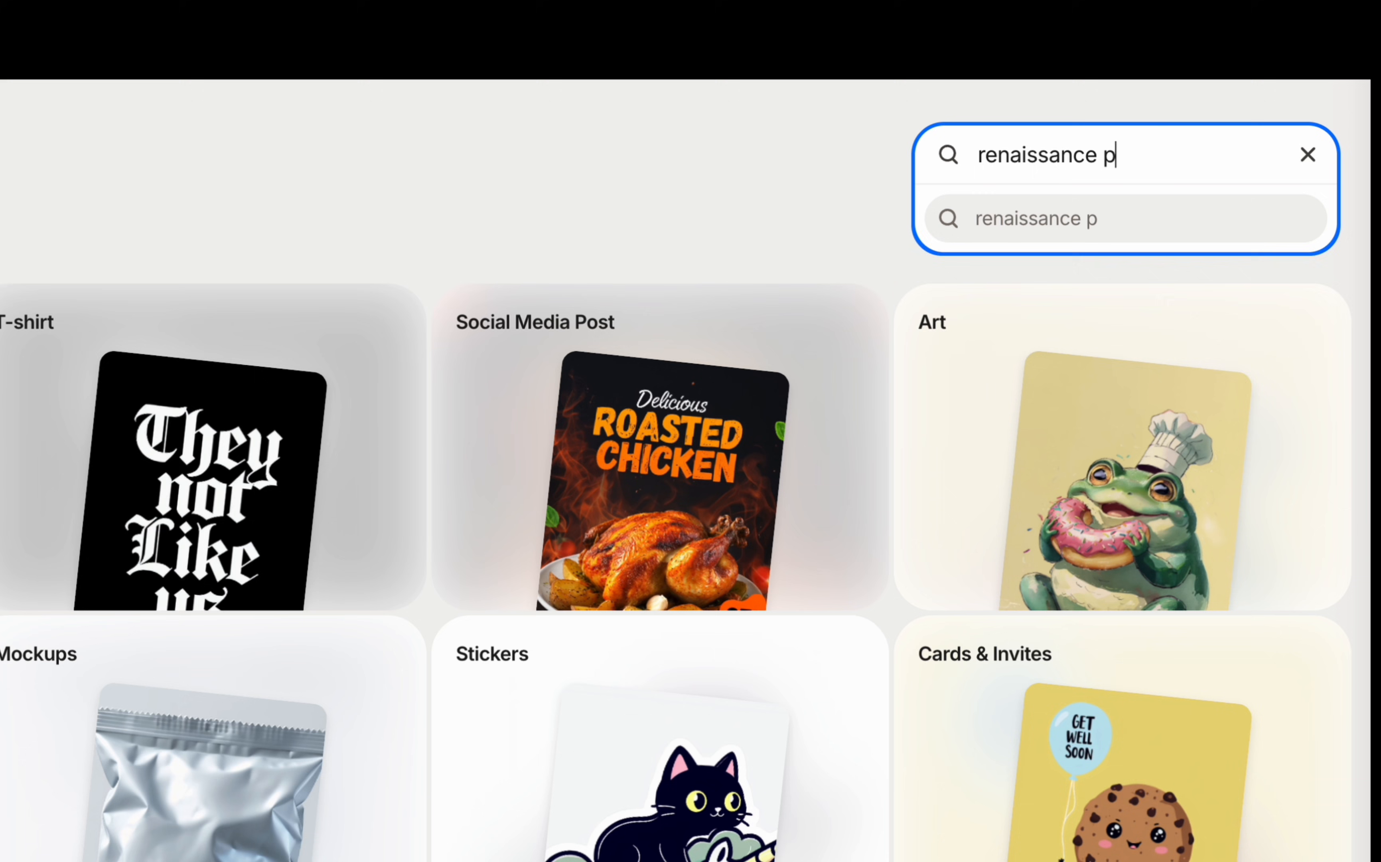
type("et portrait")
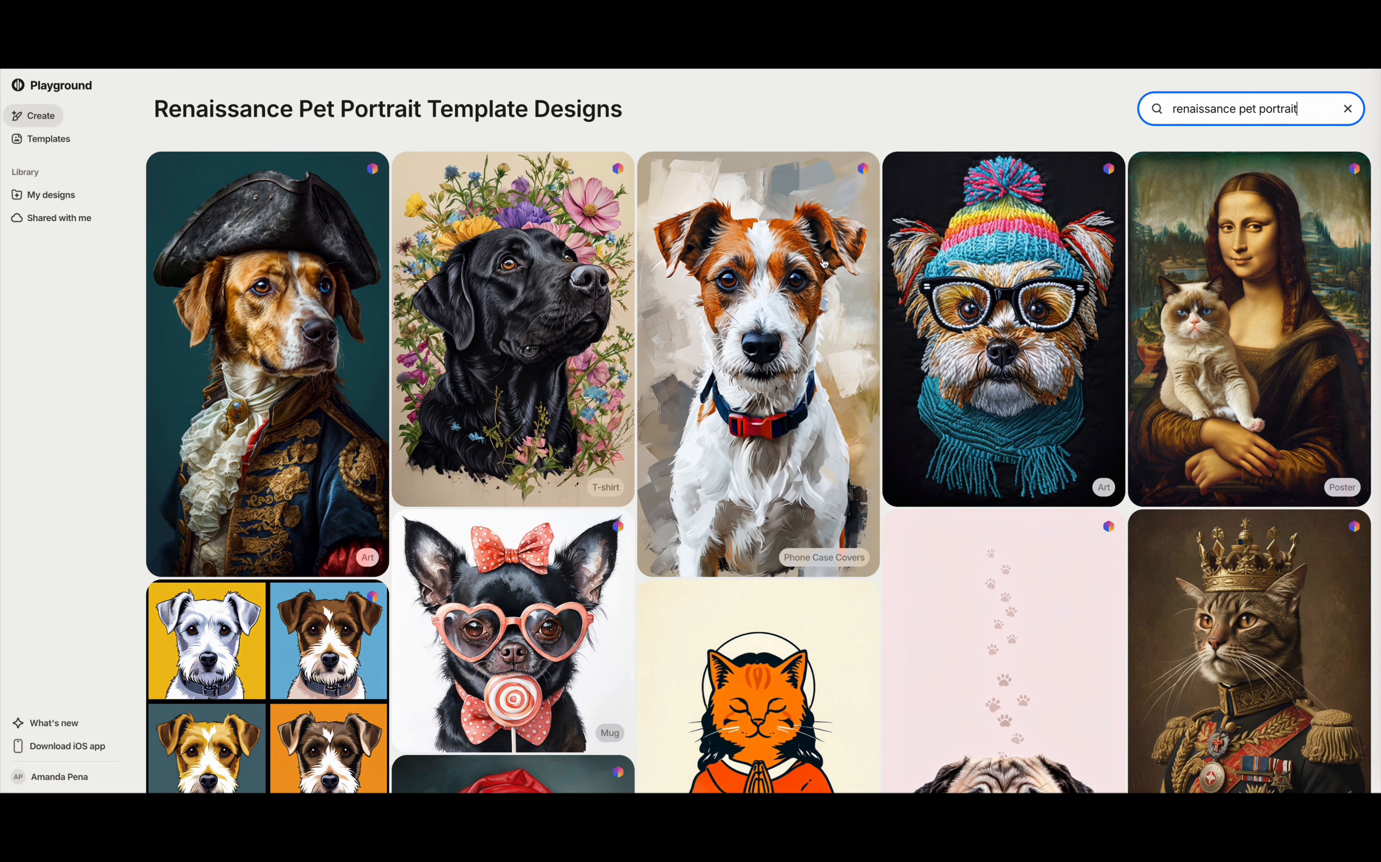
scroll("down", 3)
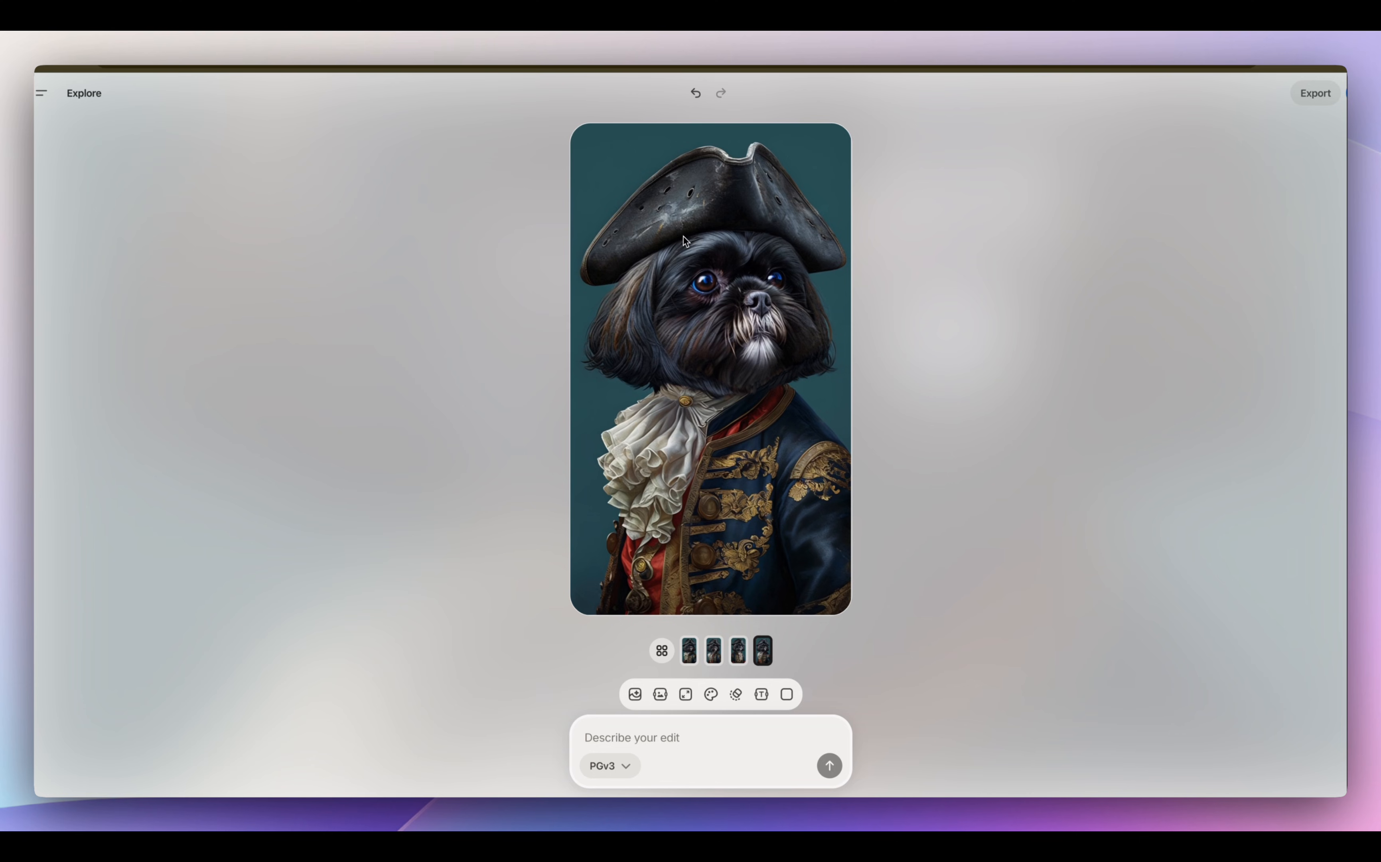
Export and download the Renaissance pirate dog portrait from Playground
left_click(1314, 93)
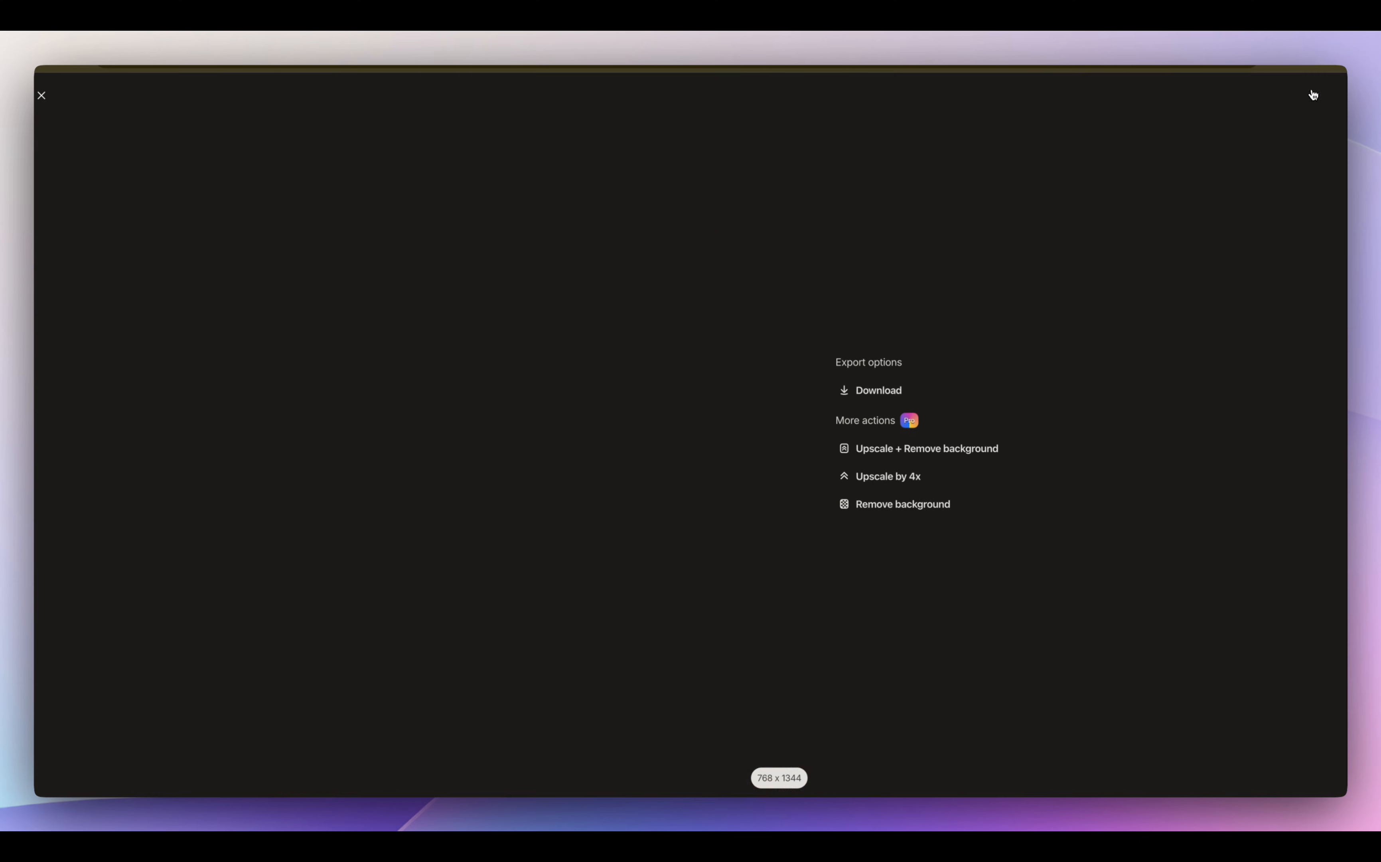
left_click(878, 390)
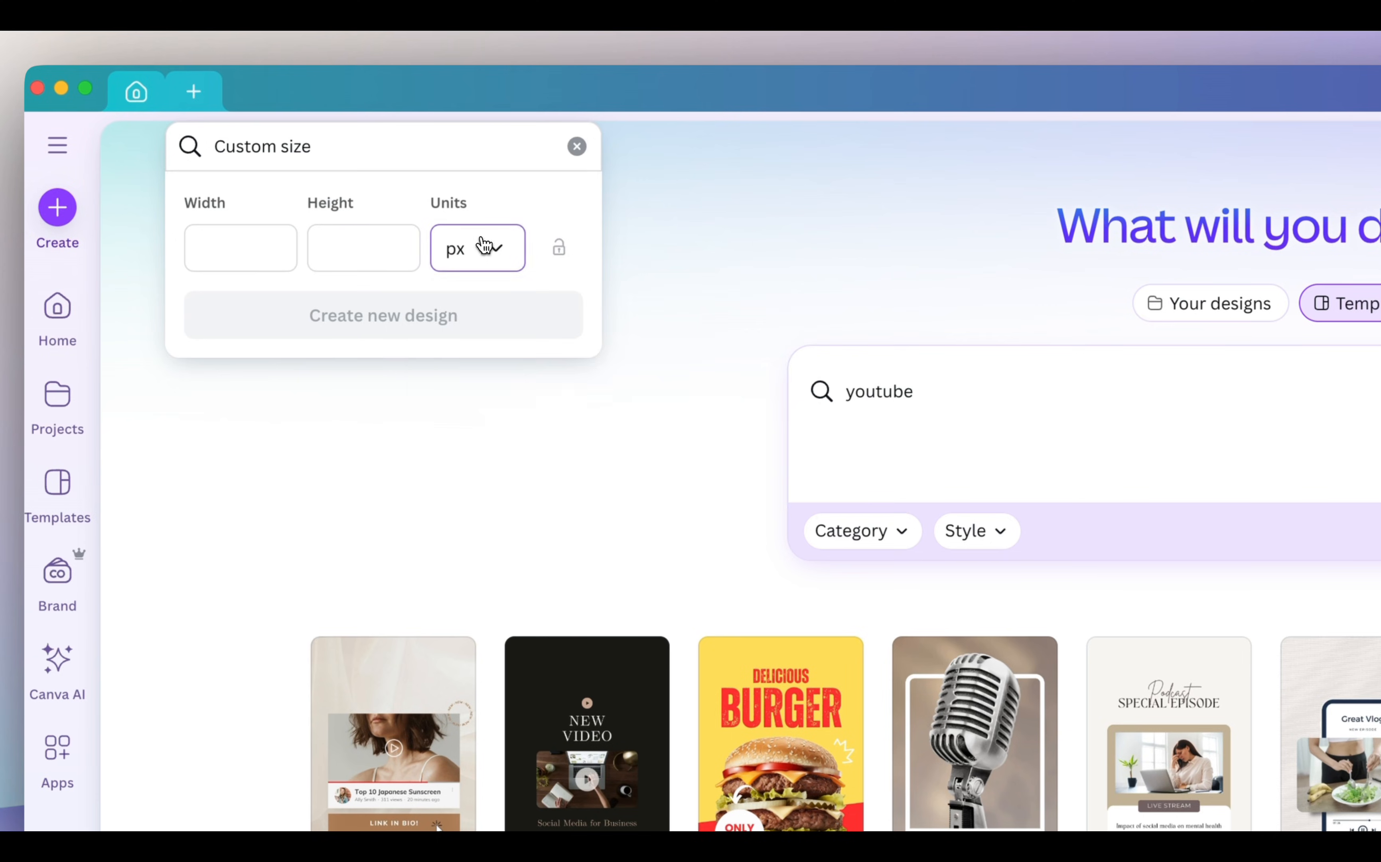
Create an 8 × 10 in Canva design and place an expanded version of the pirate dog portrait on it
type("8")
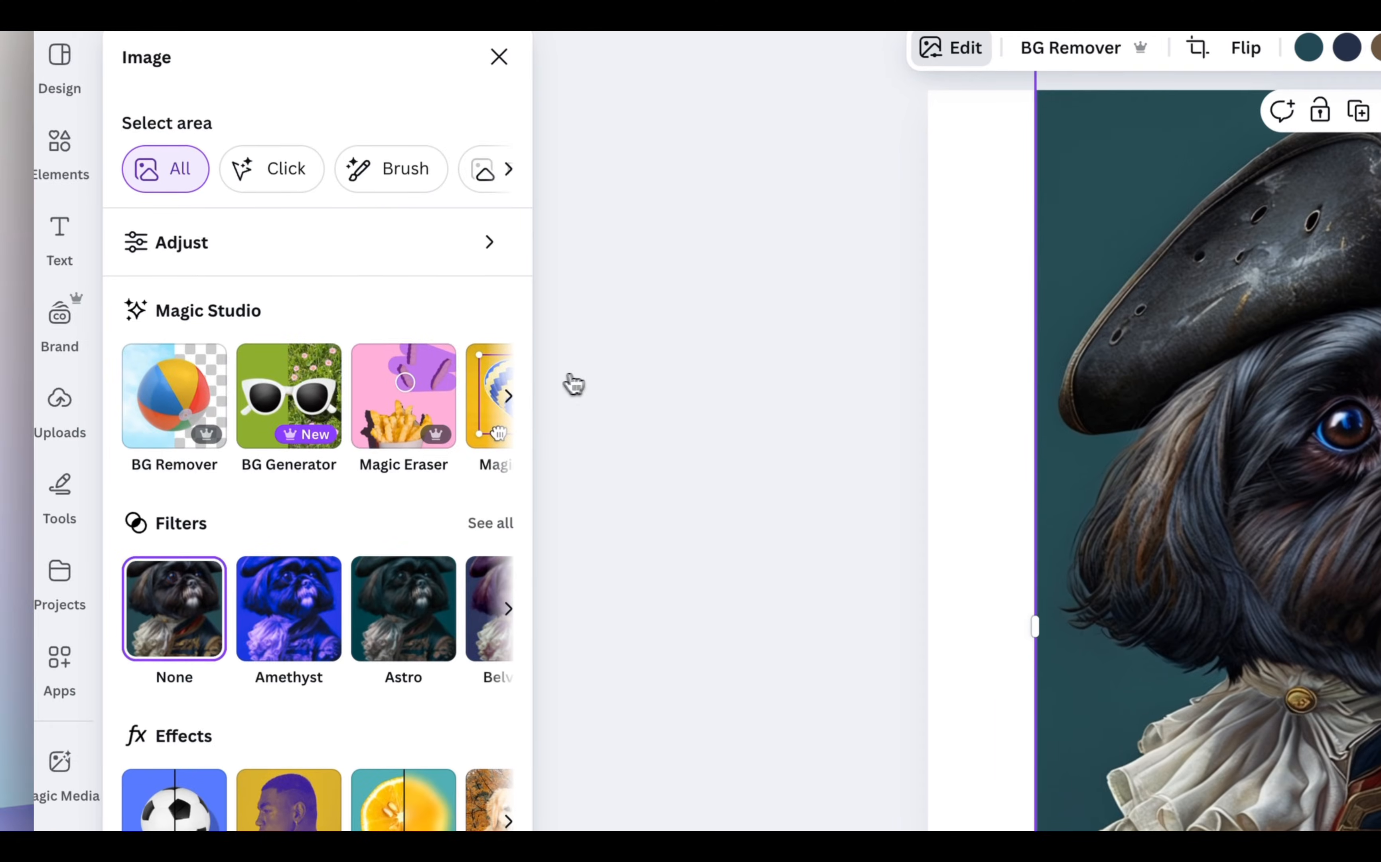
left_click(1196, 48)
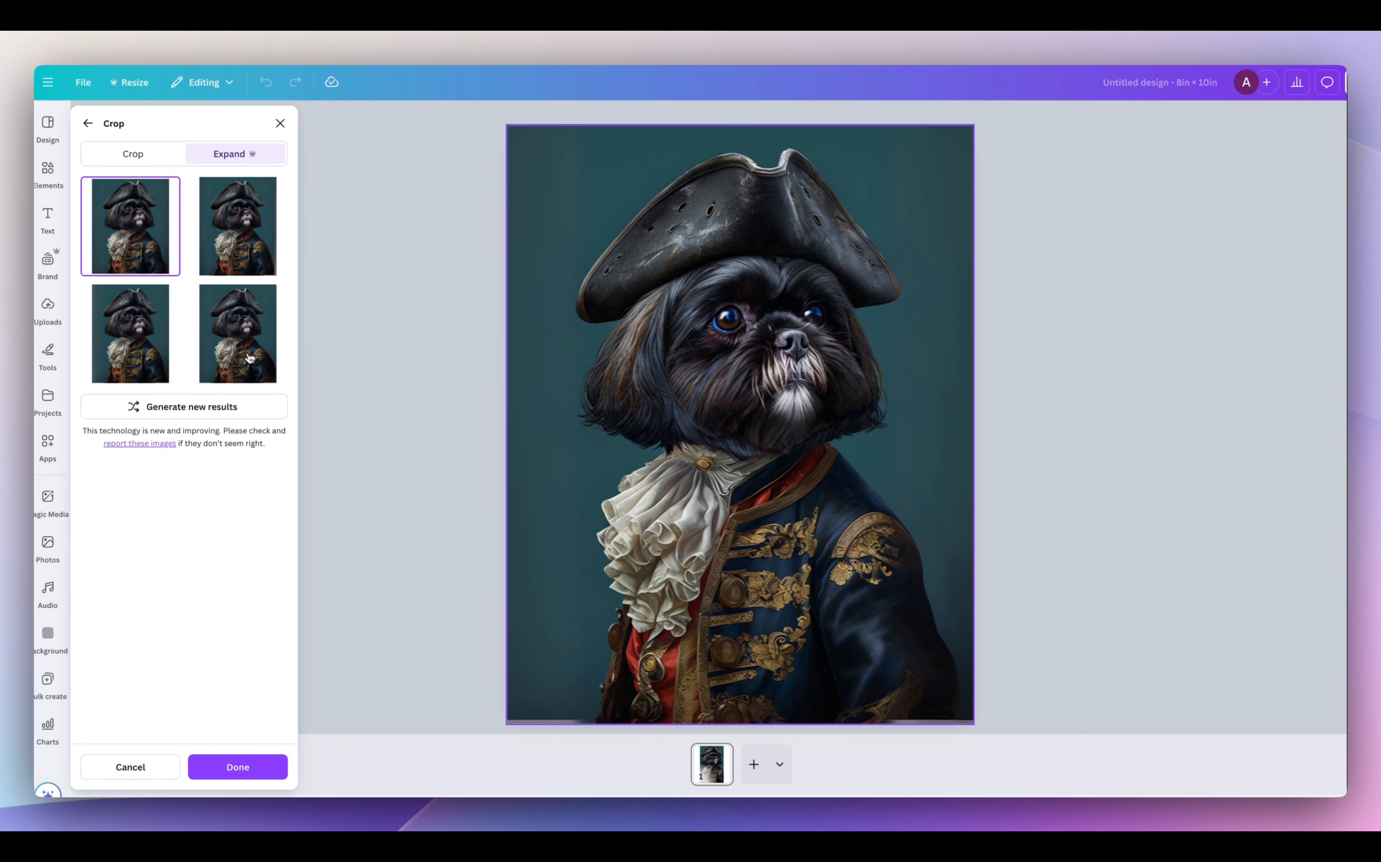
left_click(237, 767)
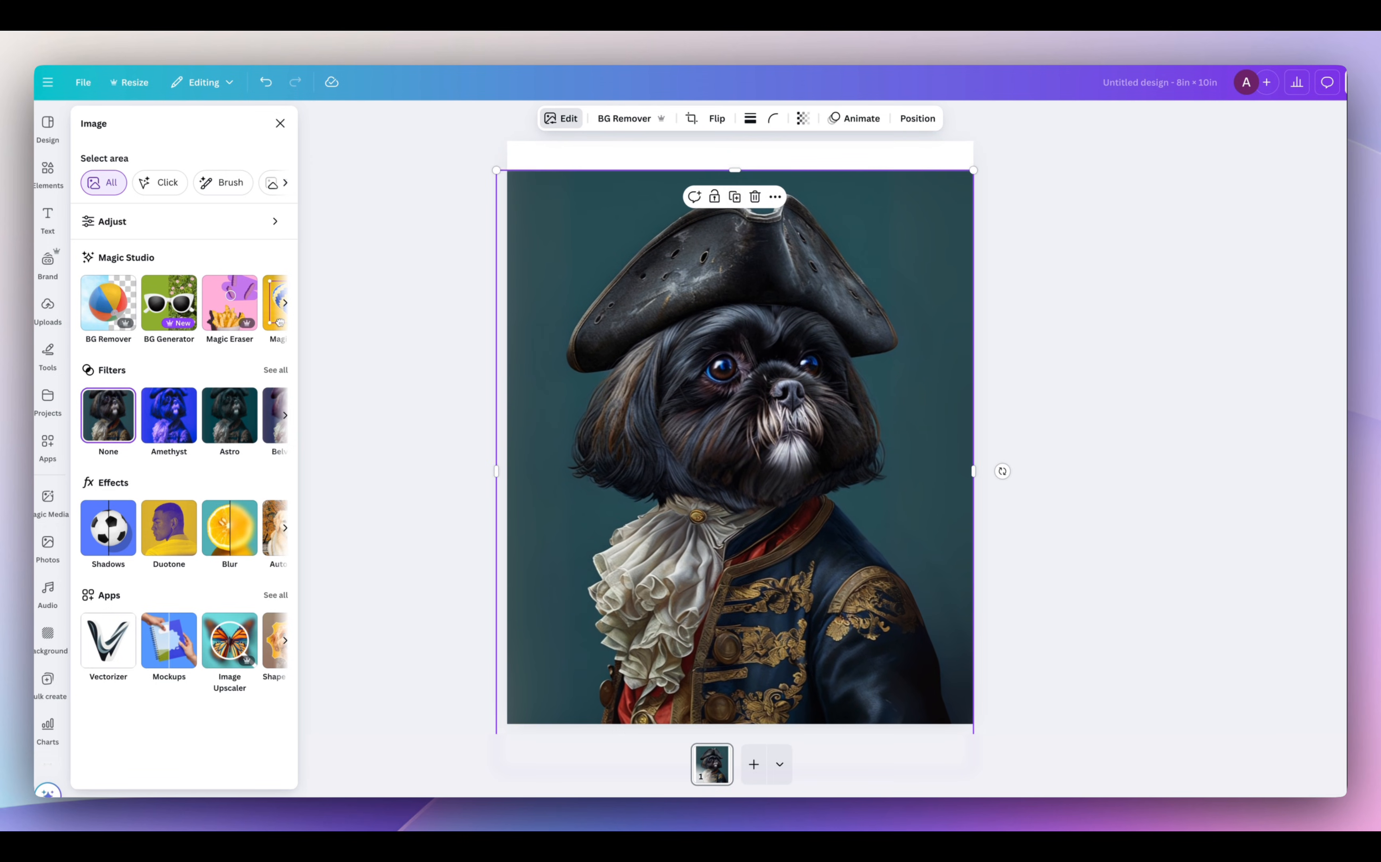
Fill the page with the portrait's teal background colour and remove the portrait image's own background
left_click(665, 118)
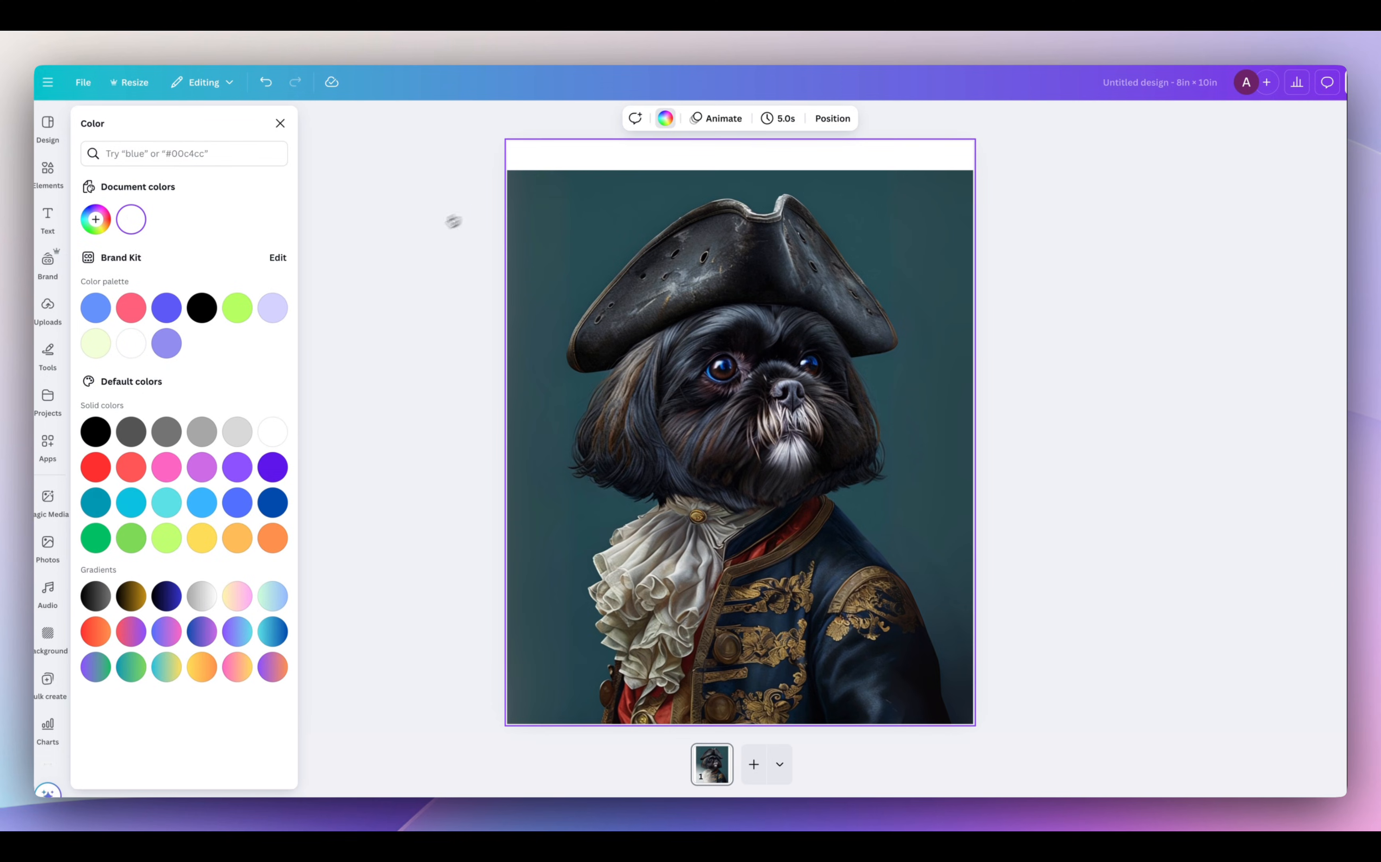
left_click(95, 220)
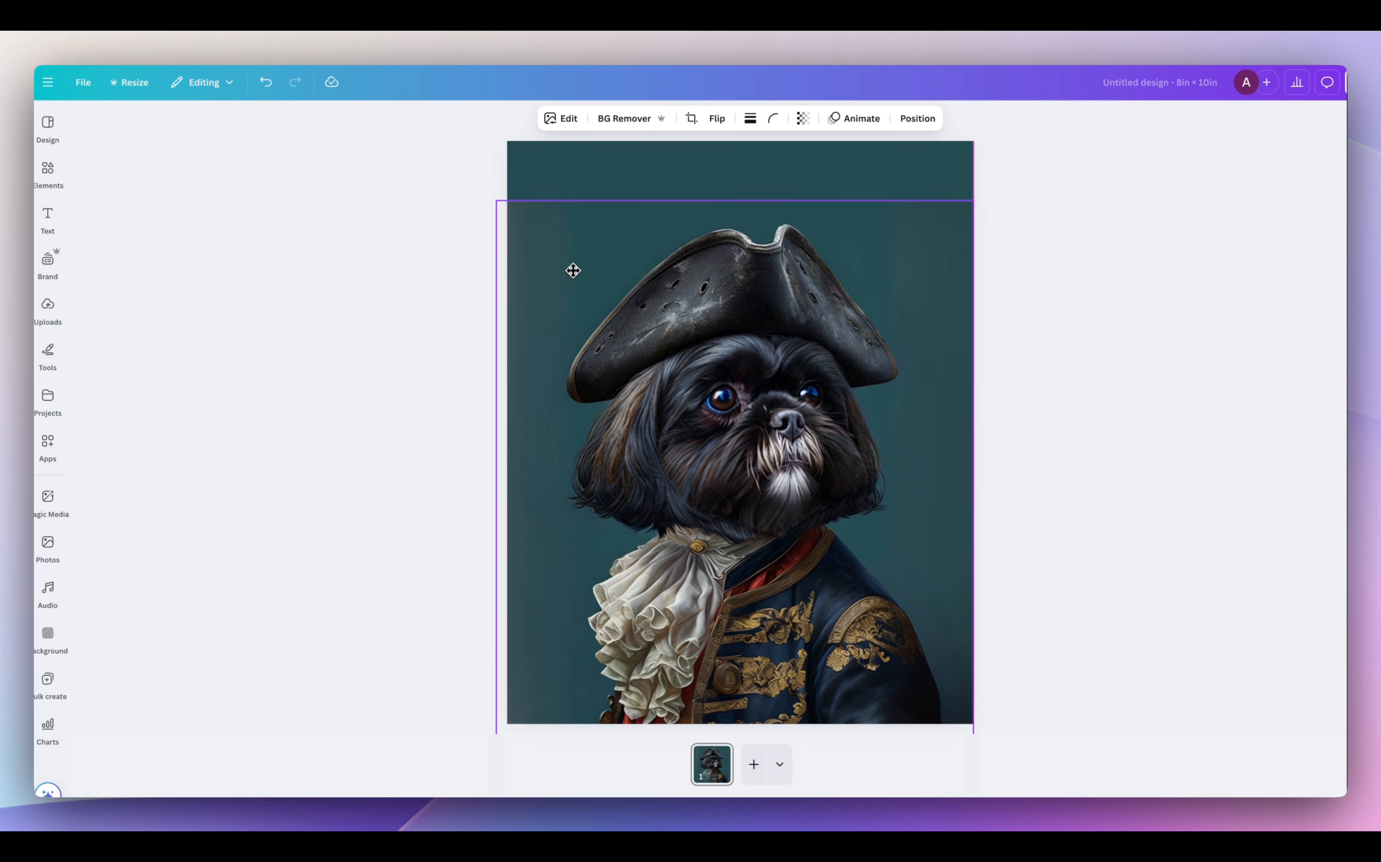
left_click(624, 118)
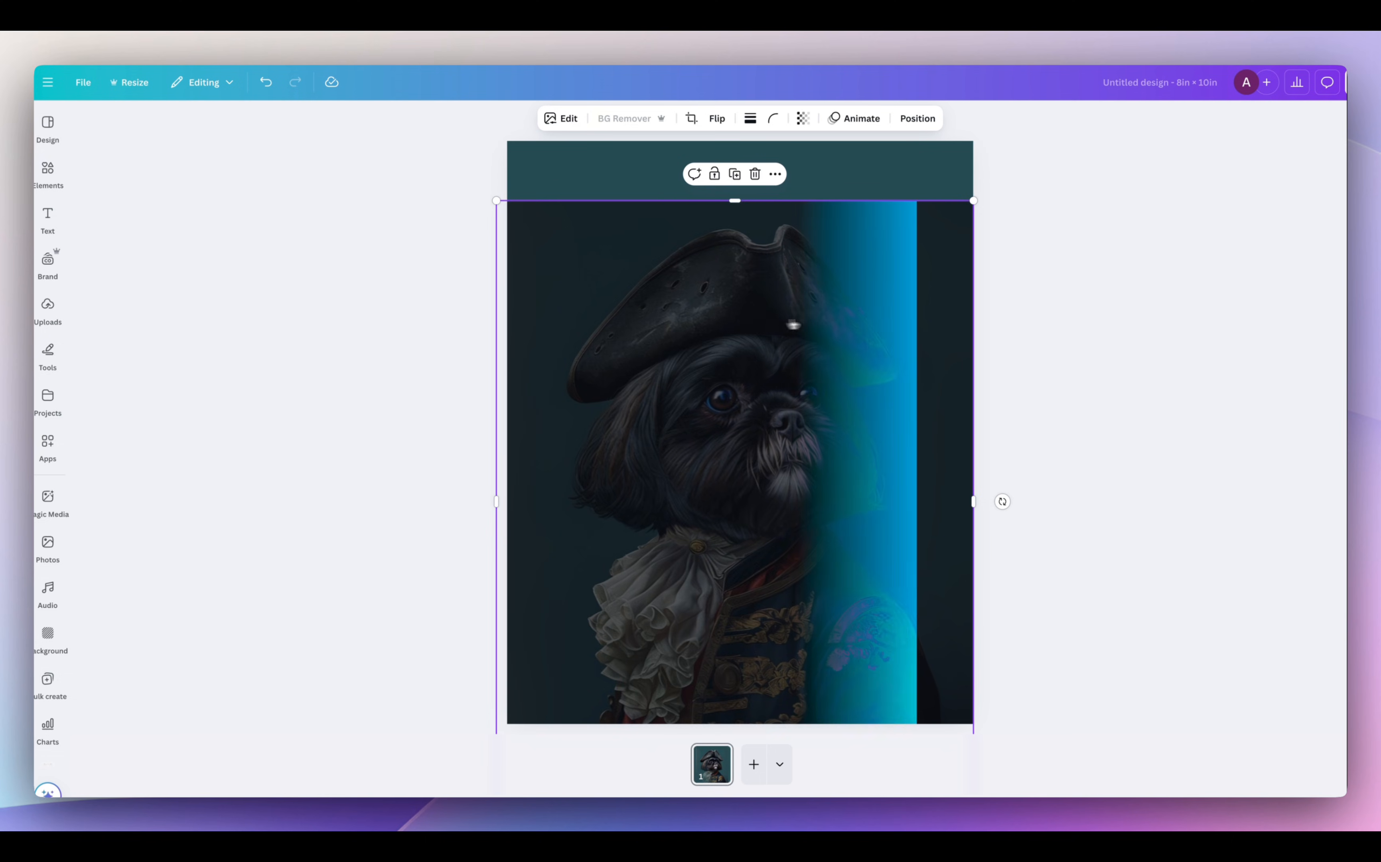
left_click(627, 119)
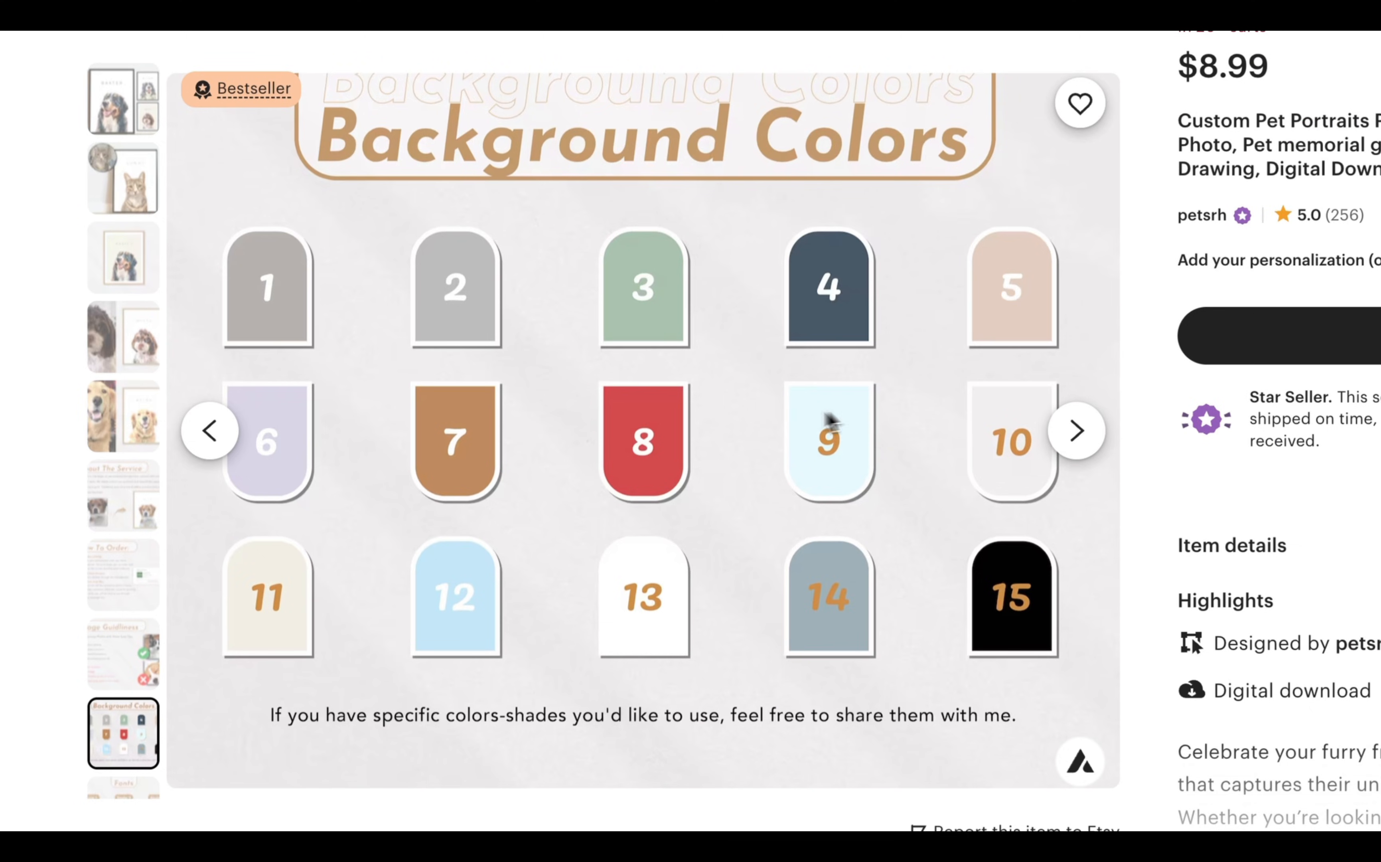
mouse_move(1077, 433)
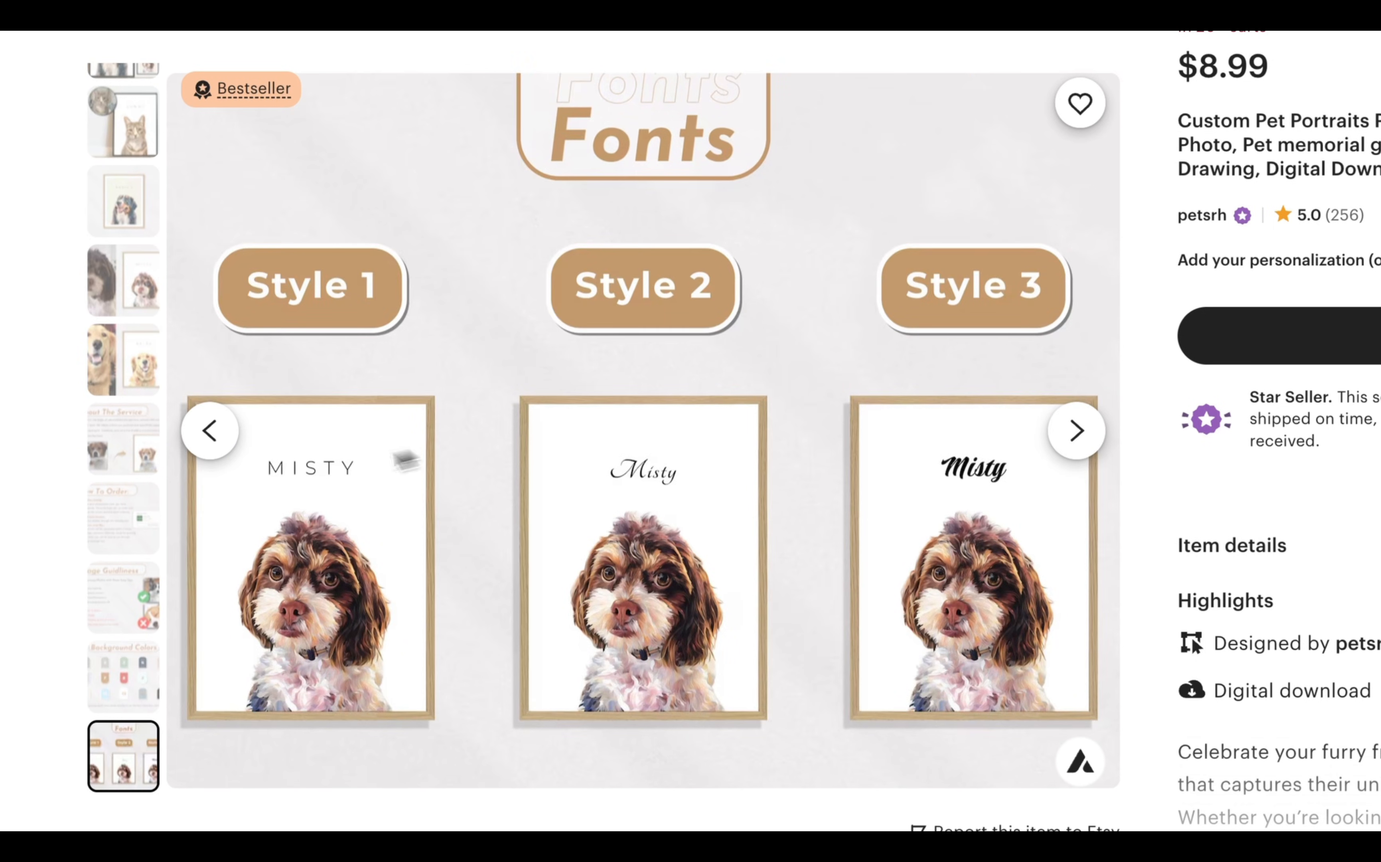
mouse_move(525, 515)
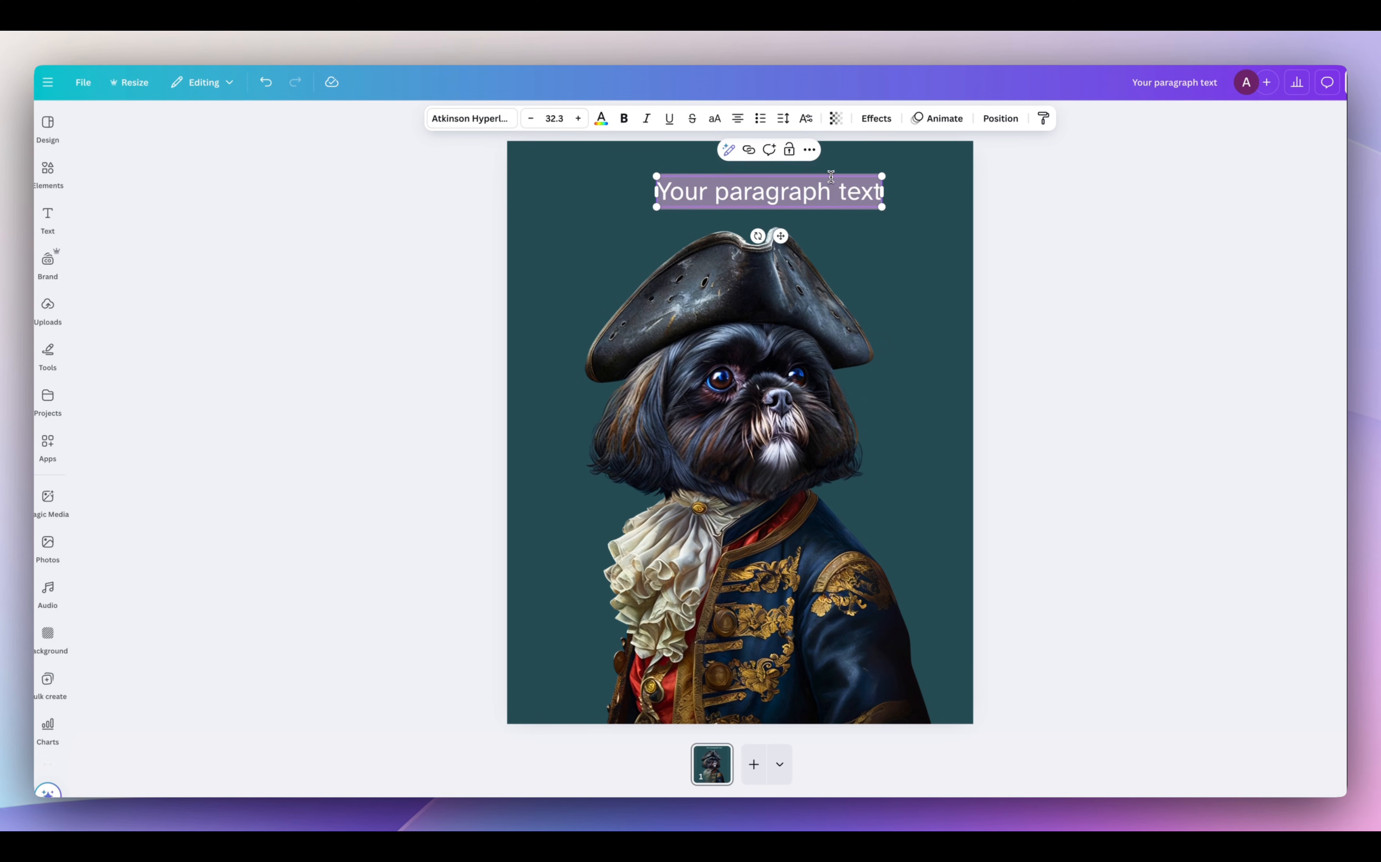
Add the title 'Sir Ranger' in a vintage serif font, curved in an arc above the dog's hat
type("Sir Ranger")
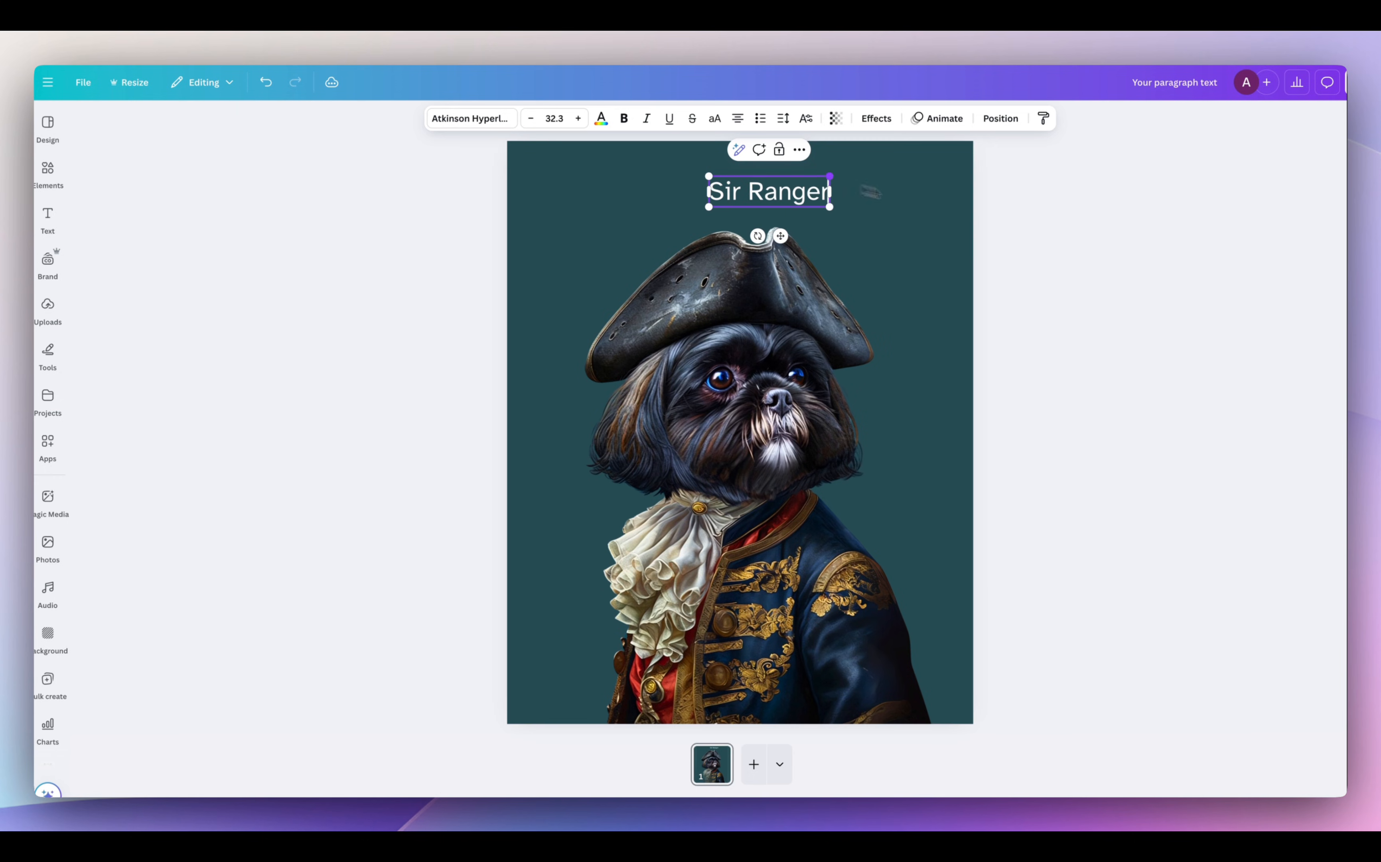
left_click(472, 118)
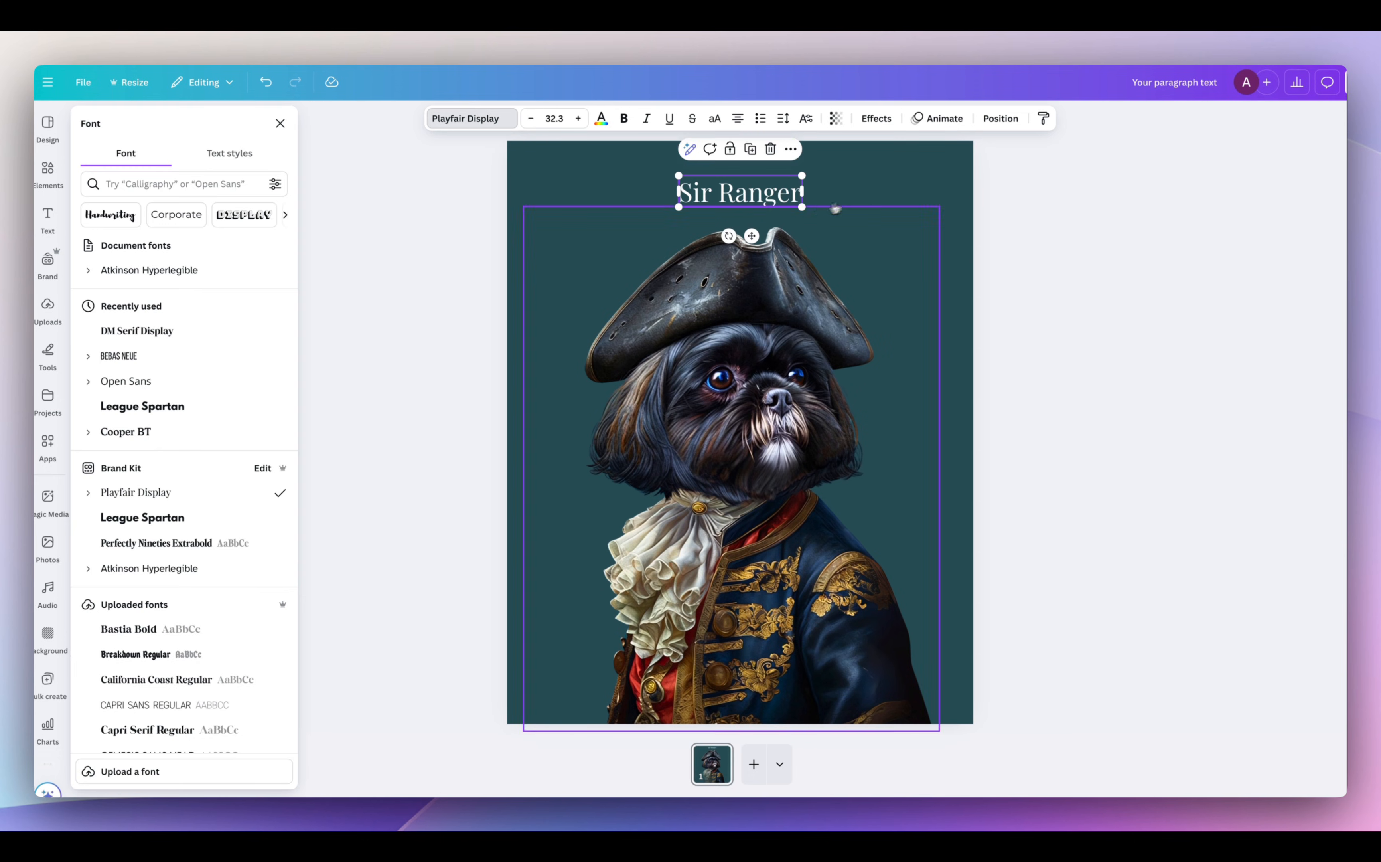
left_click(875, 118)
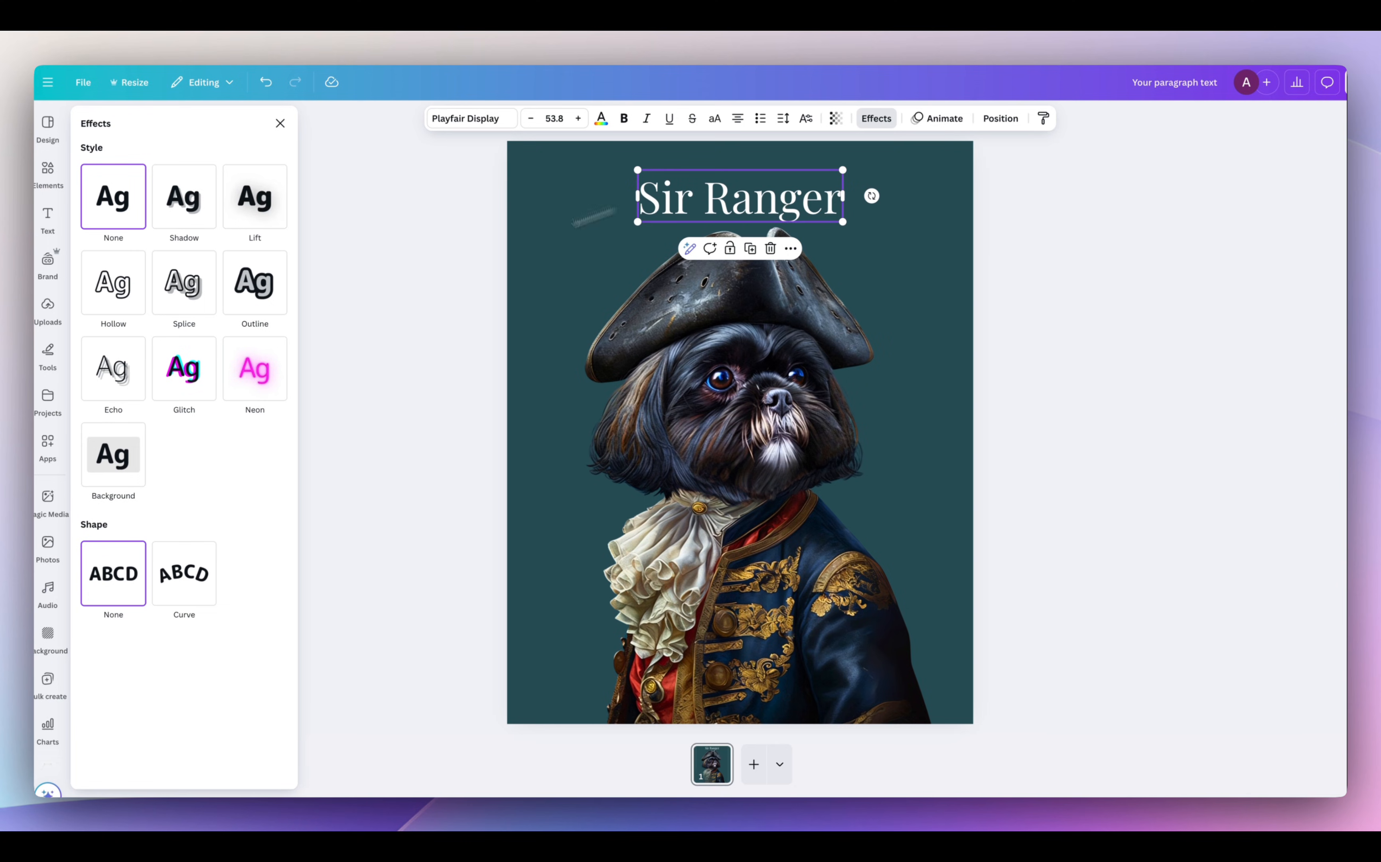
left_click(184, 573)
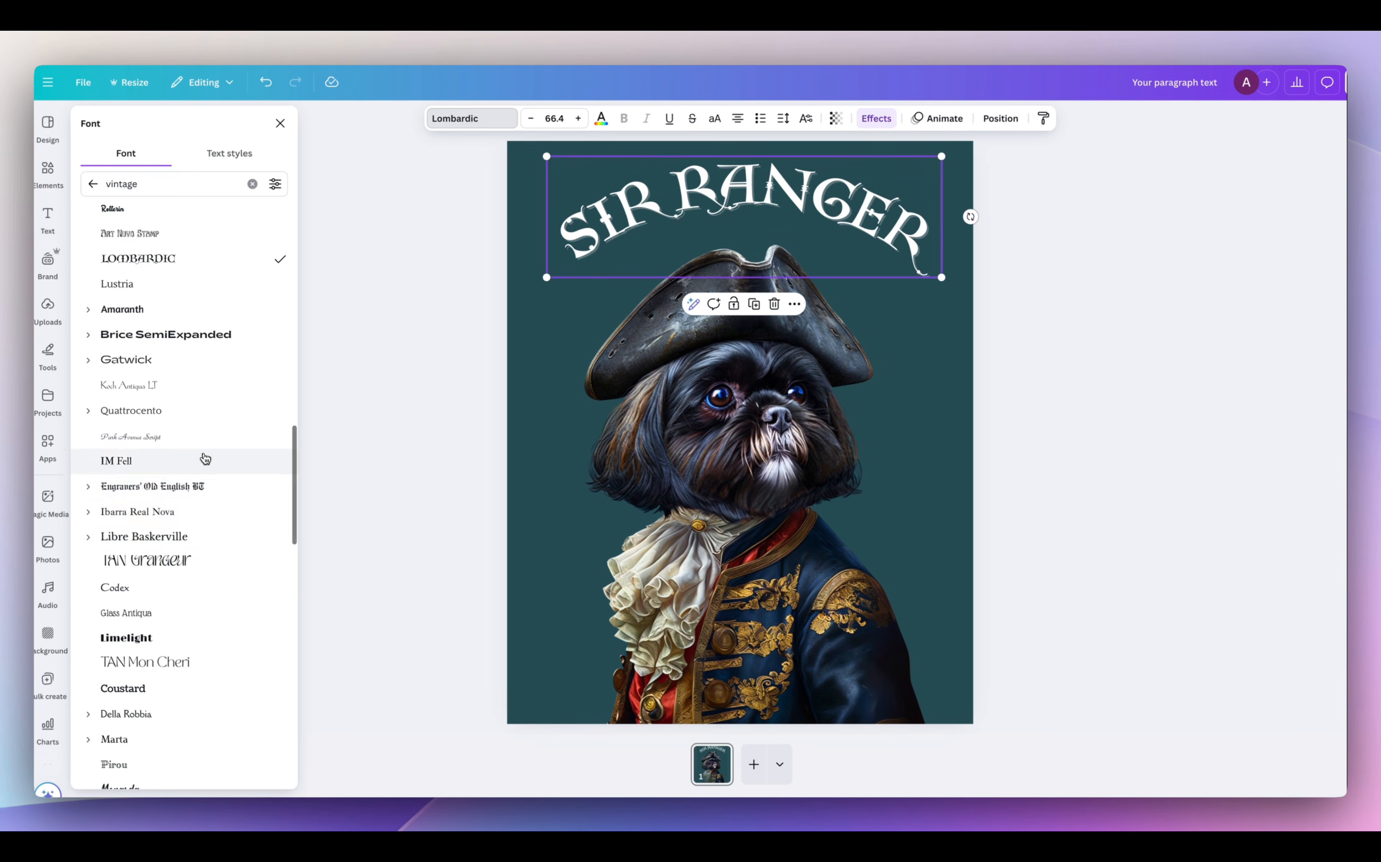
left_click(144, 556)
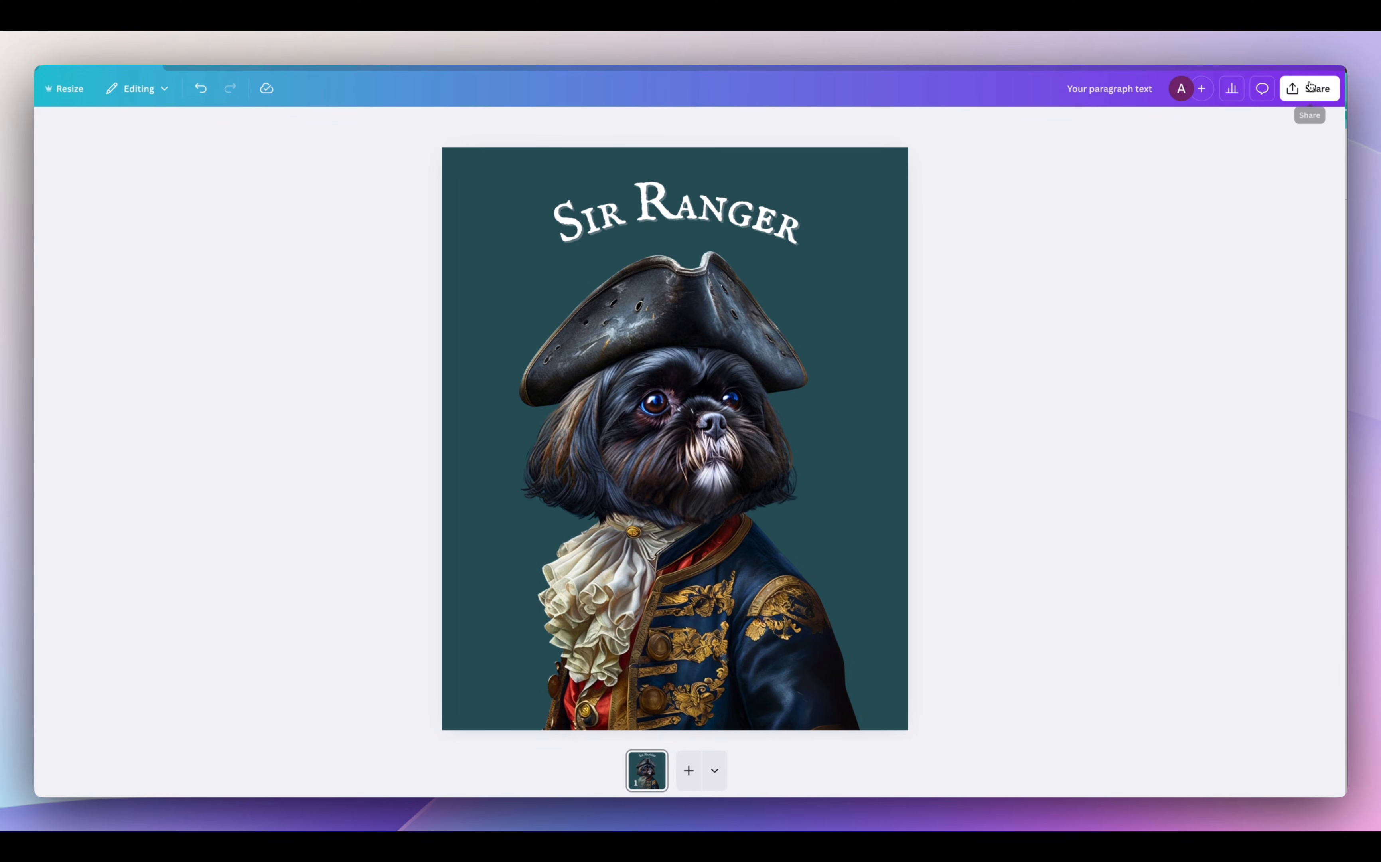
Download the finished Sir Ranger portrait from Canva as a PNG image
left_click(1310, 88)
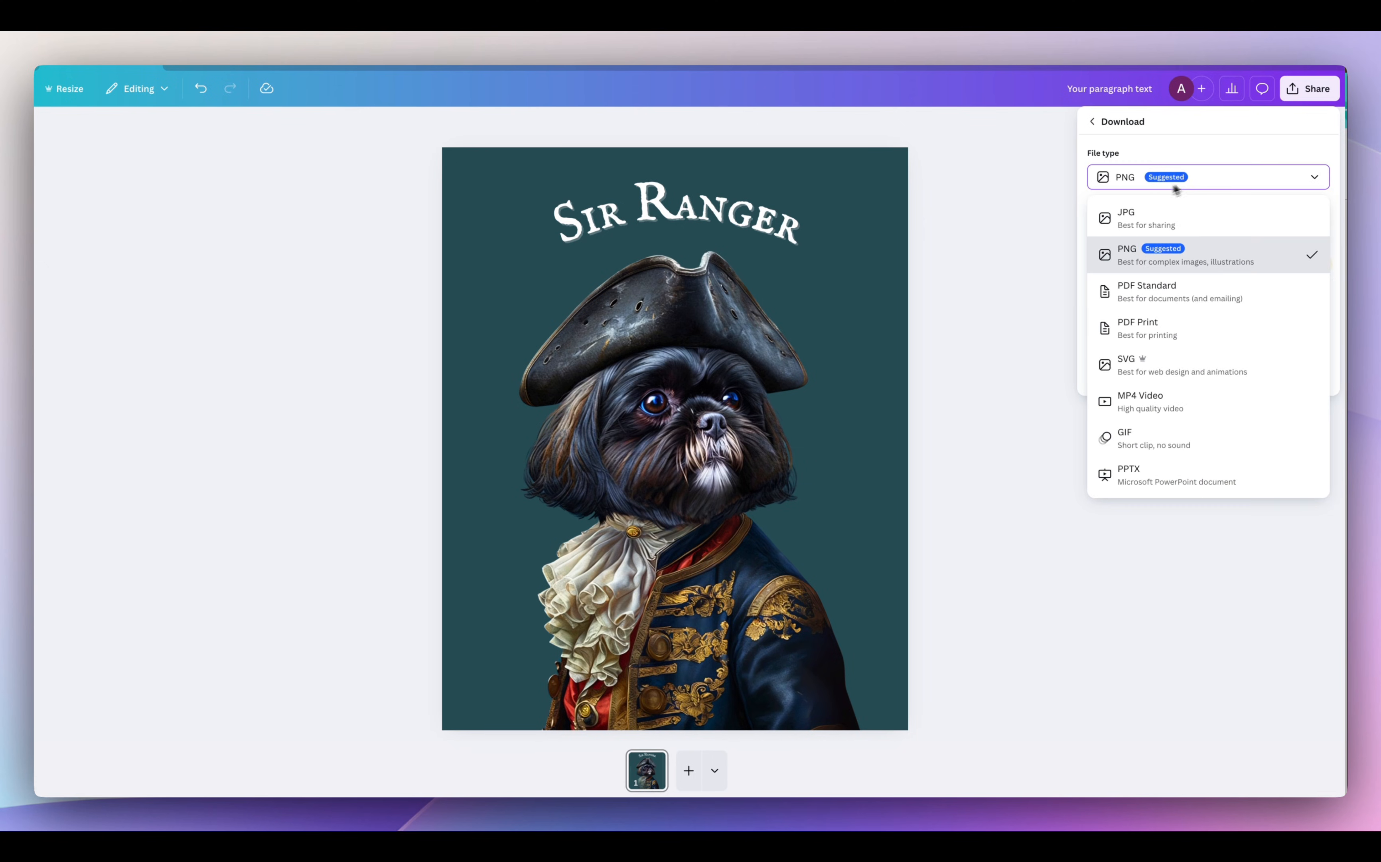
left_click(1147, 327)
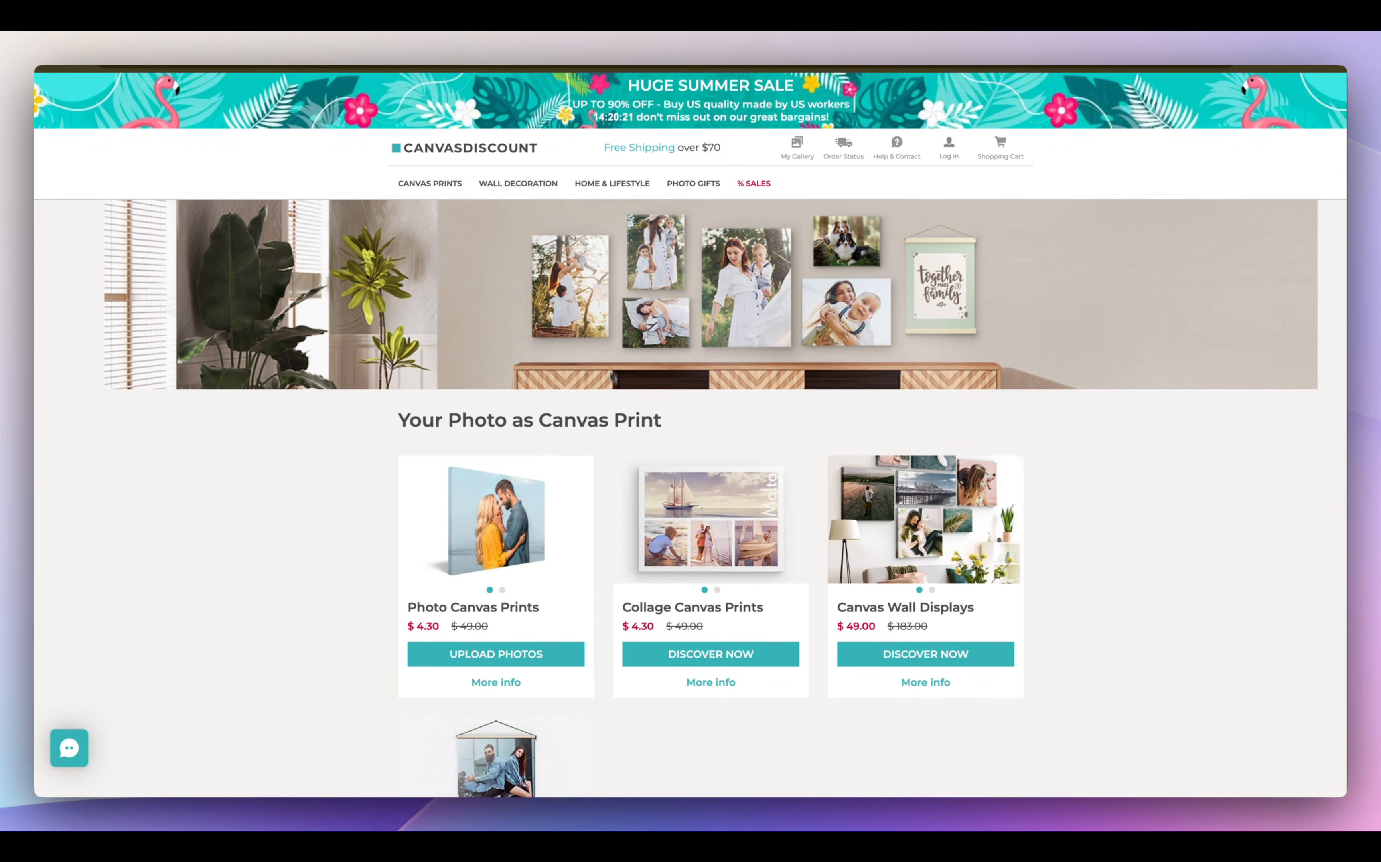
mouse_move(1044, 403)
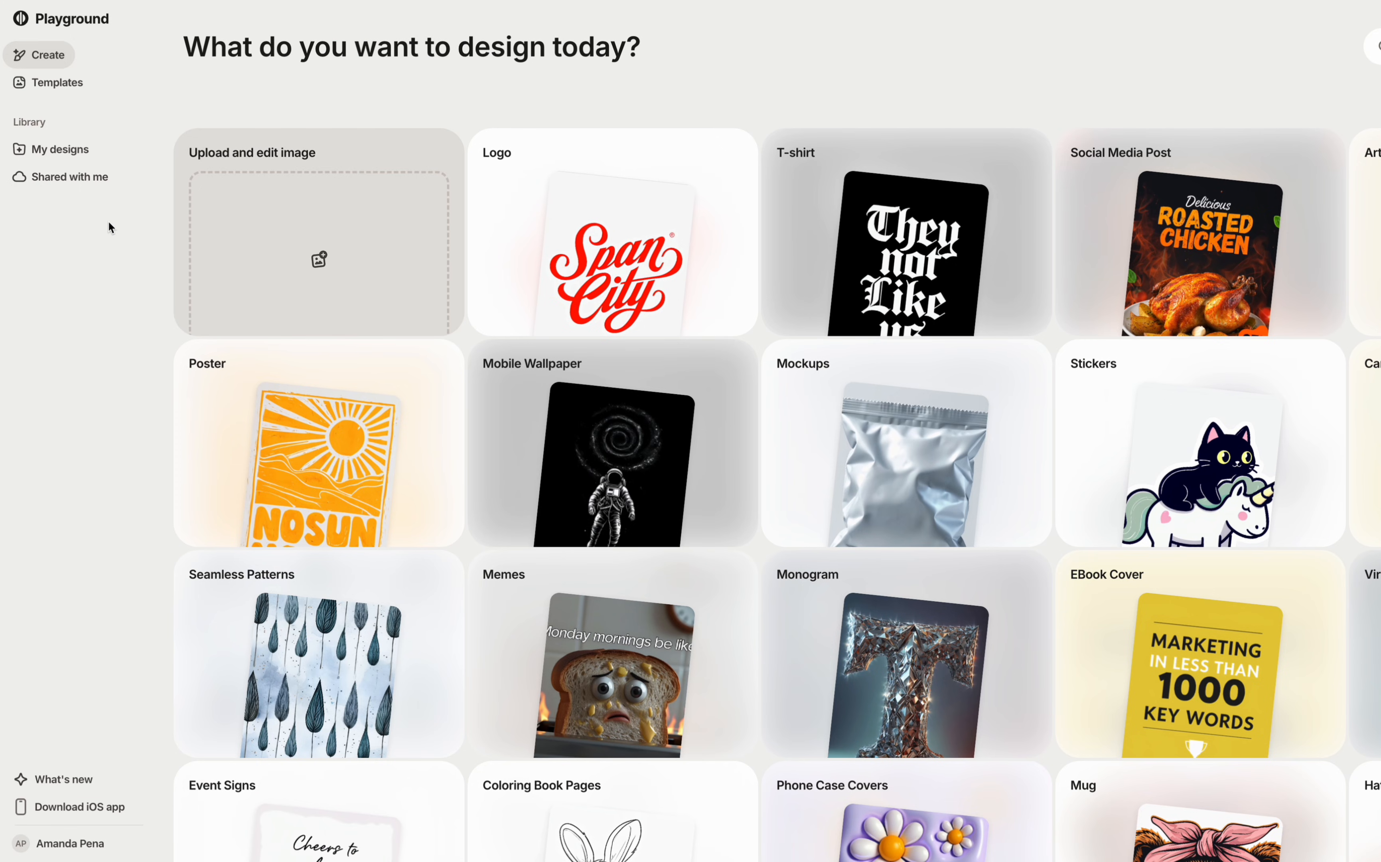
mouse_move(222, 202)
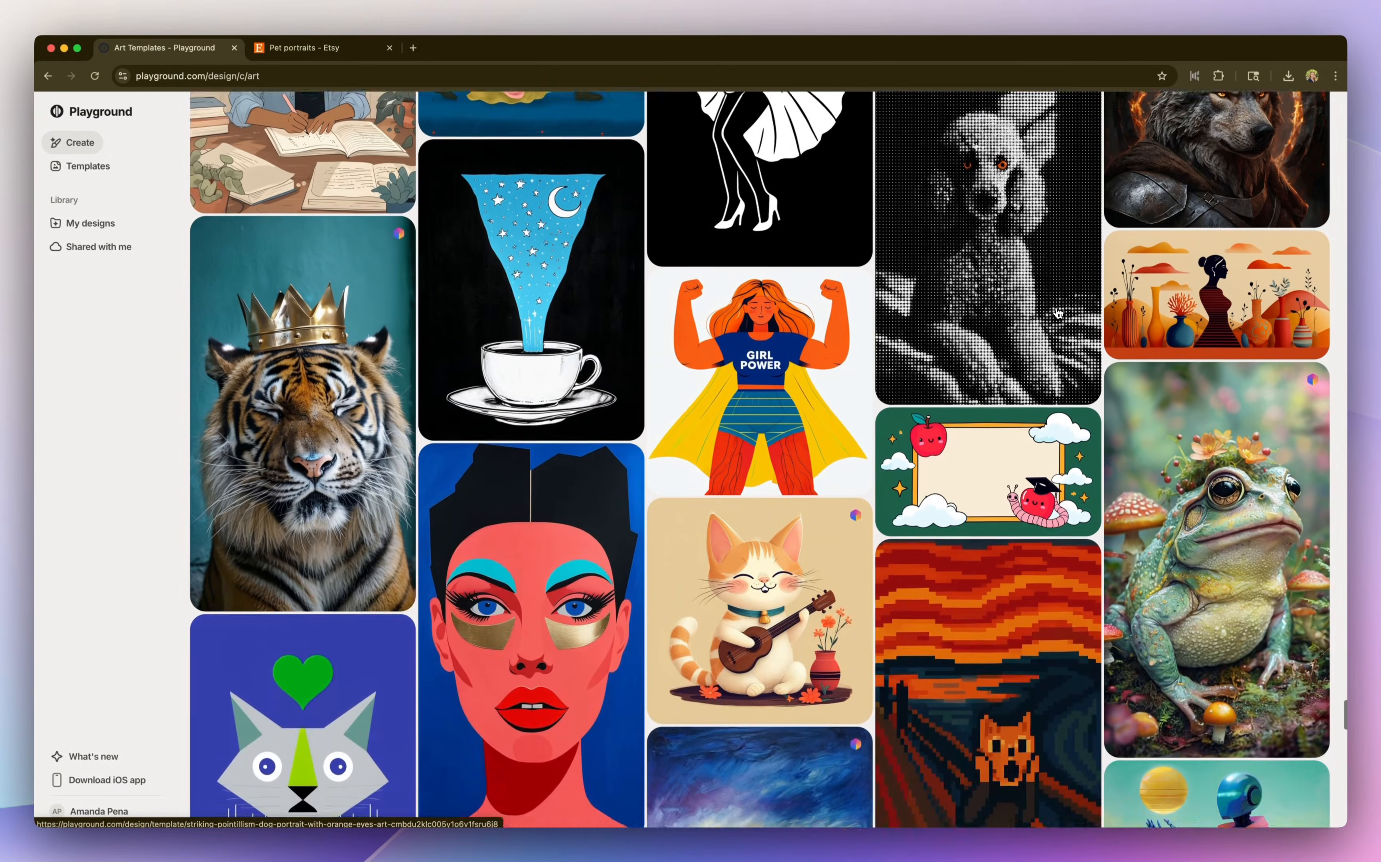
Pick the crowned tiger portrait from the Art templates gallery to edit
scroll("down", 3)
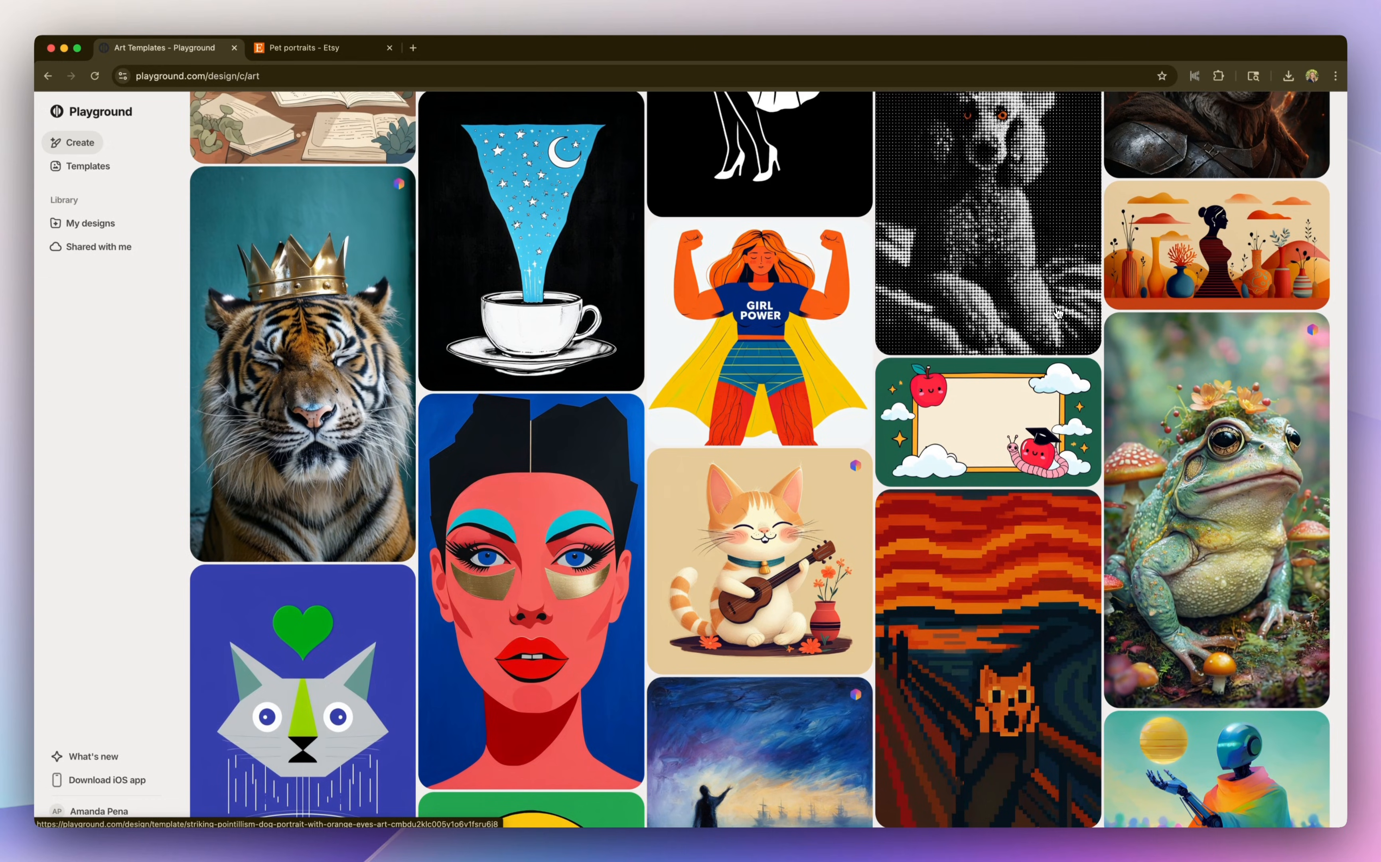
left_click(302, 364)
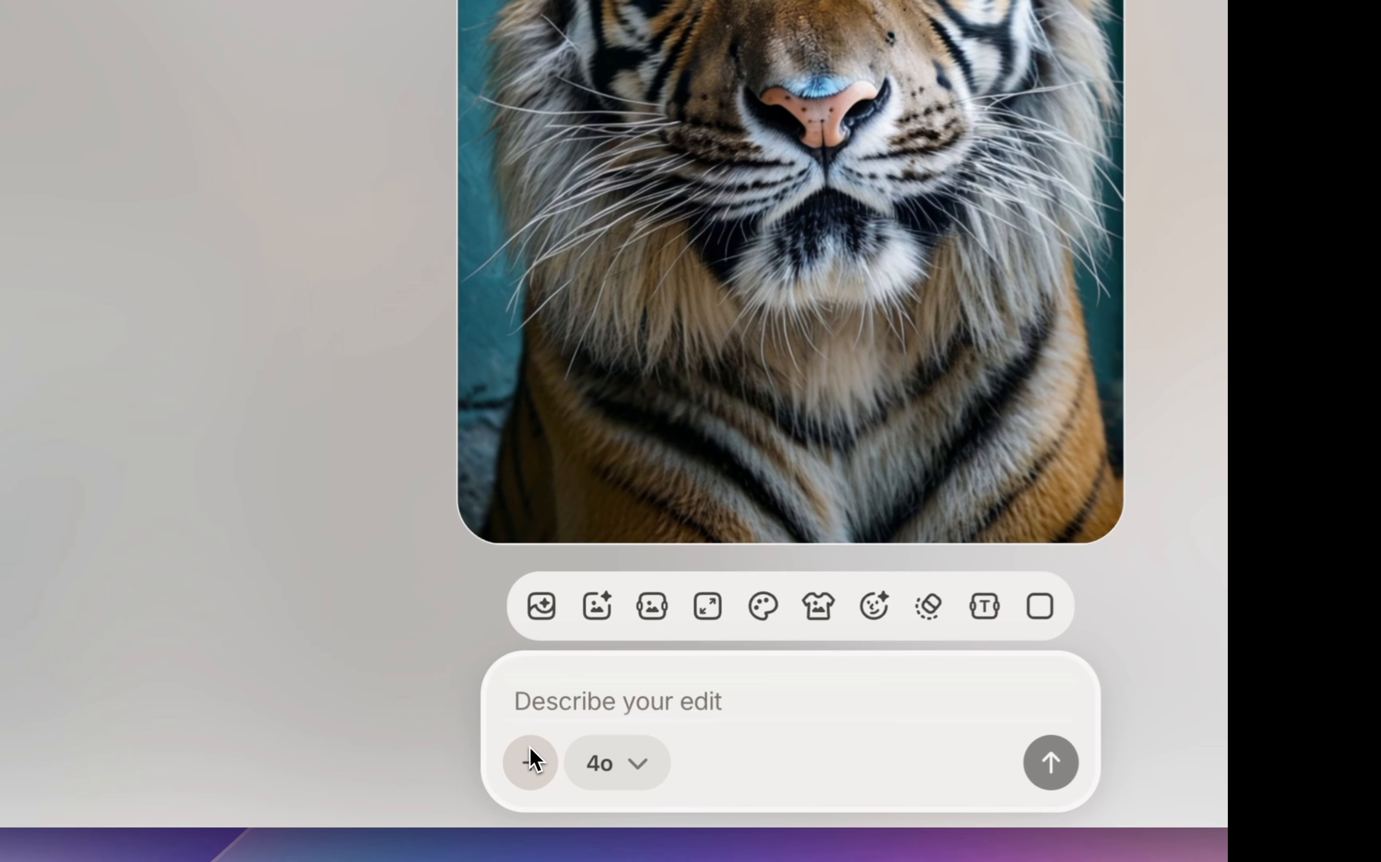
Submit the prompt 'Change tiger to dog in i...' to swap the tiger for the black dog
type("Change tiger")
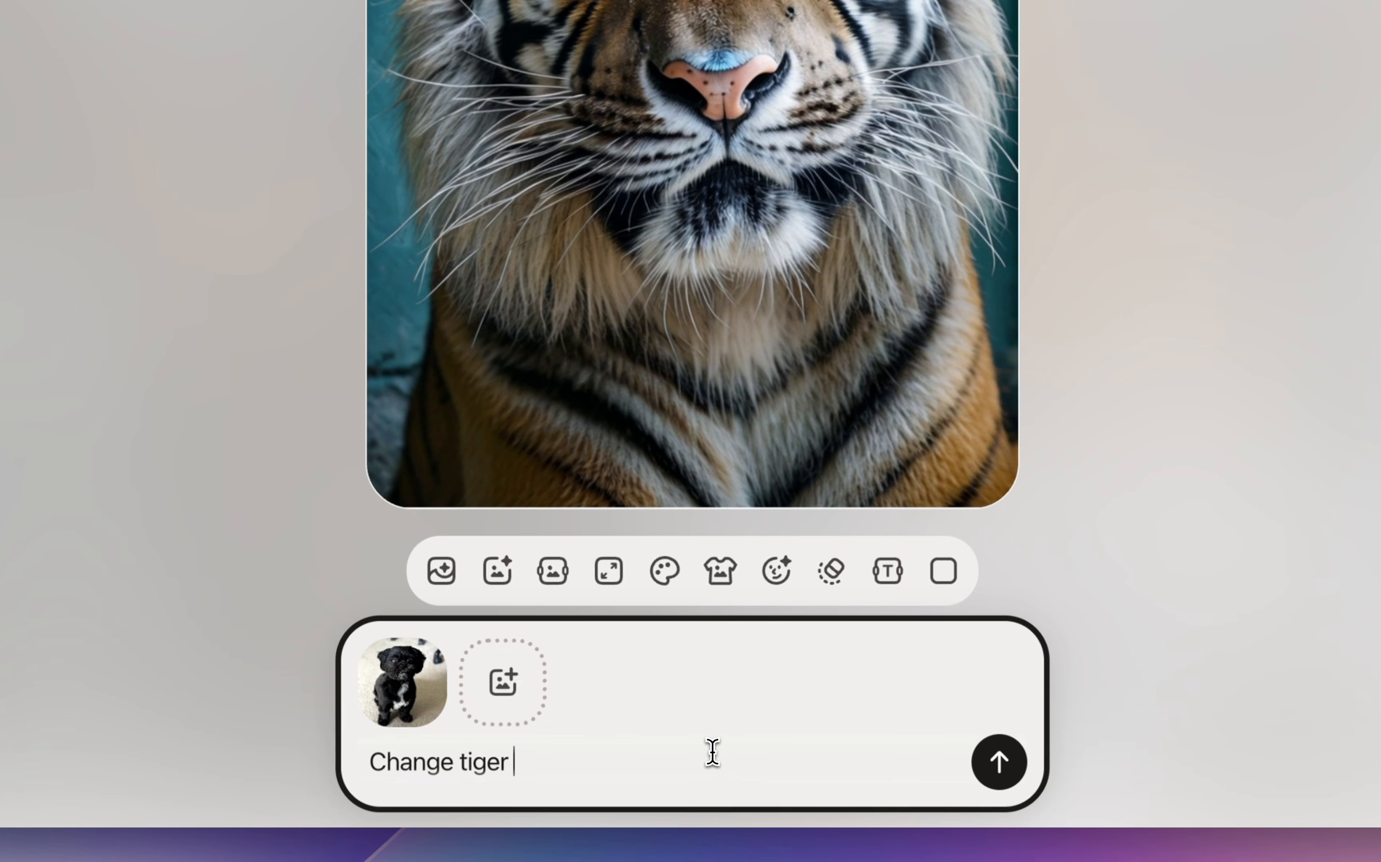
type("to d")
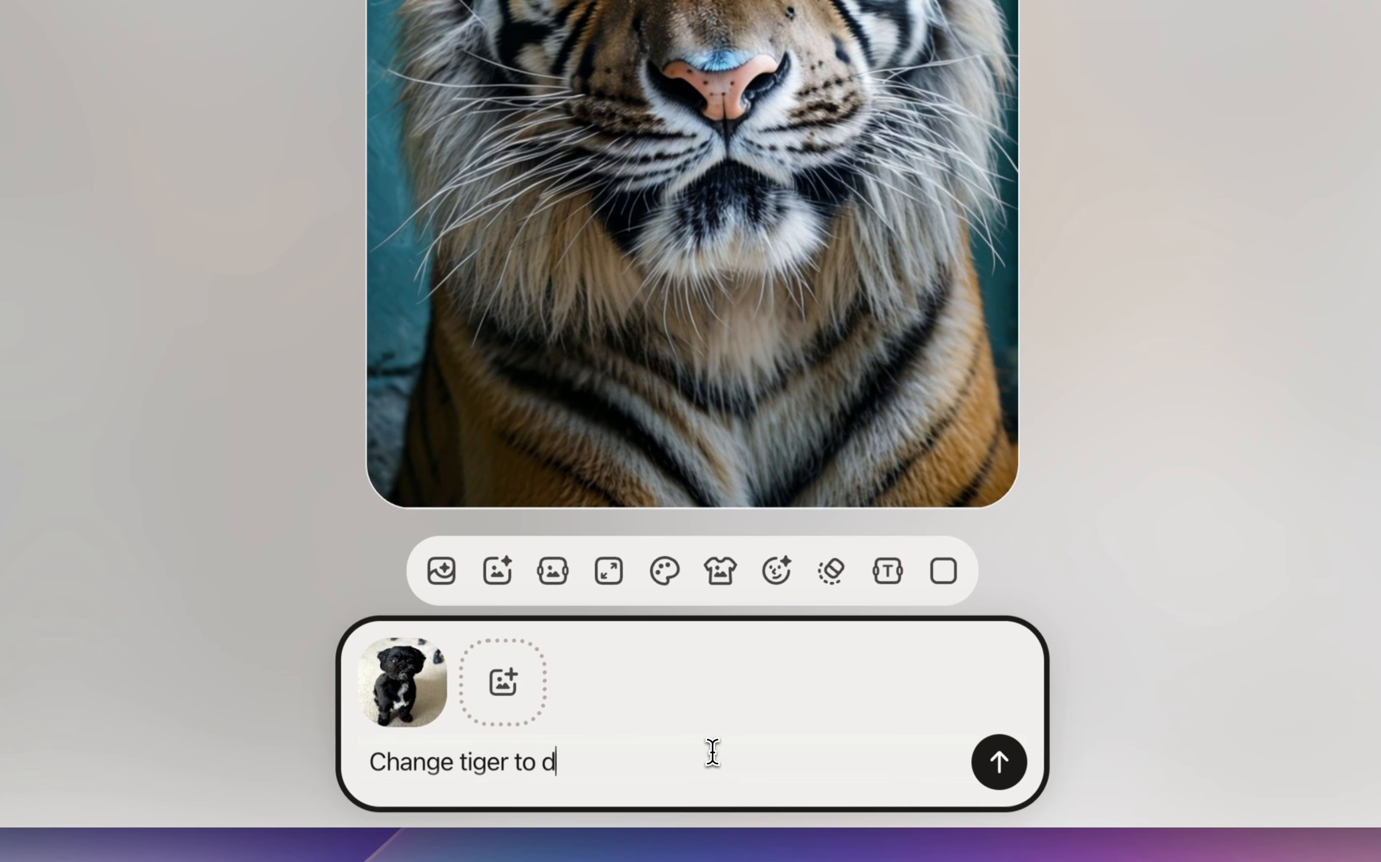
type("og in i")
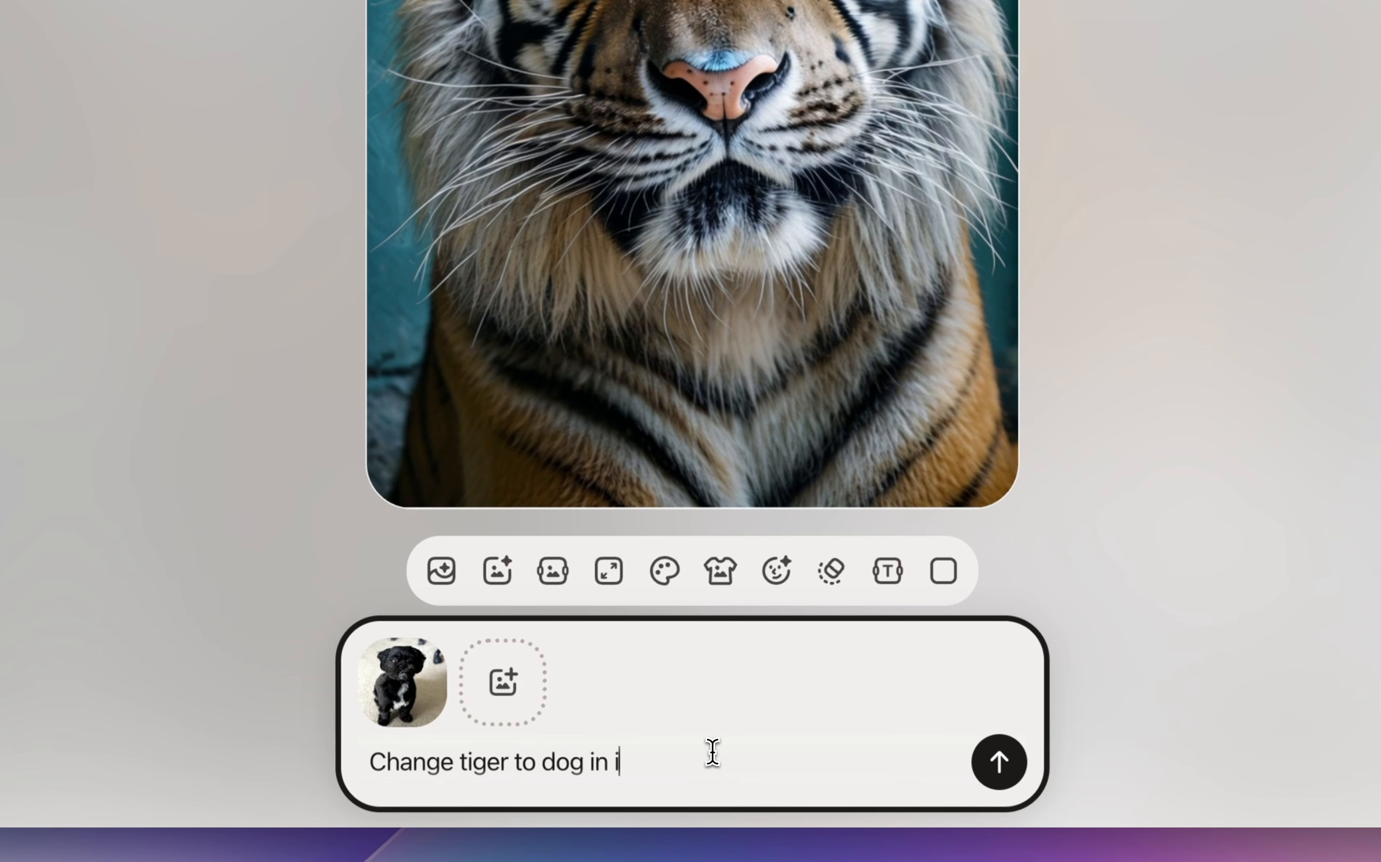
left_click(998, 760)
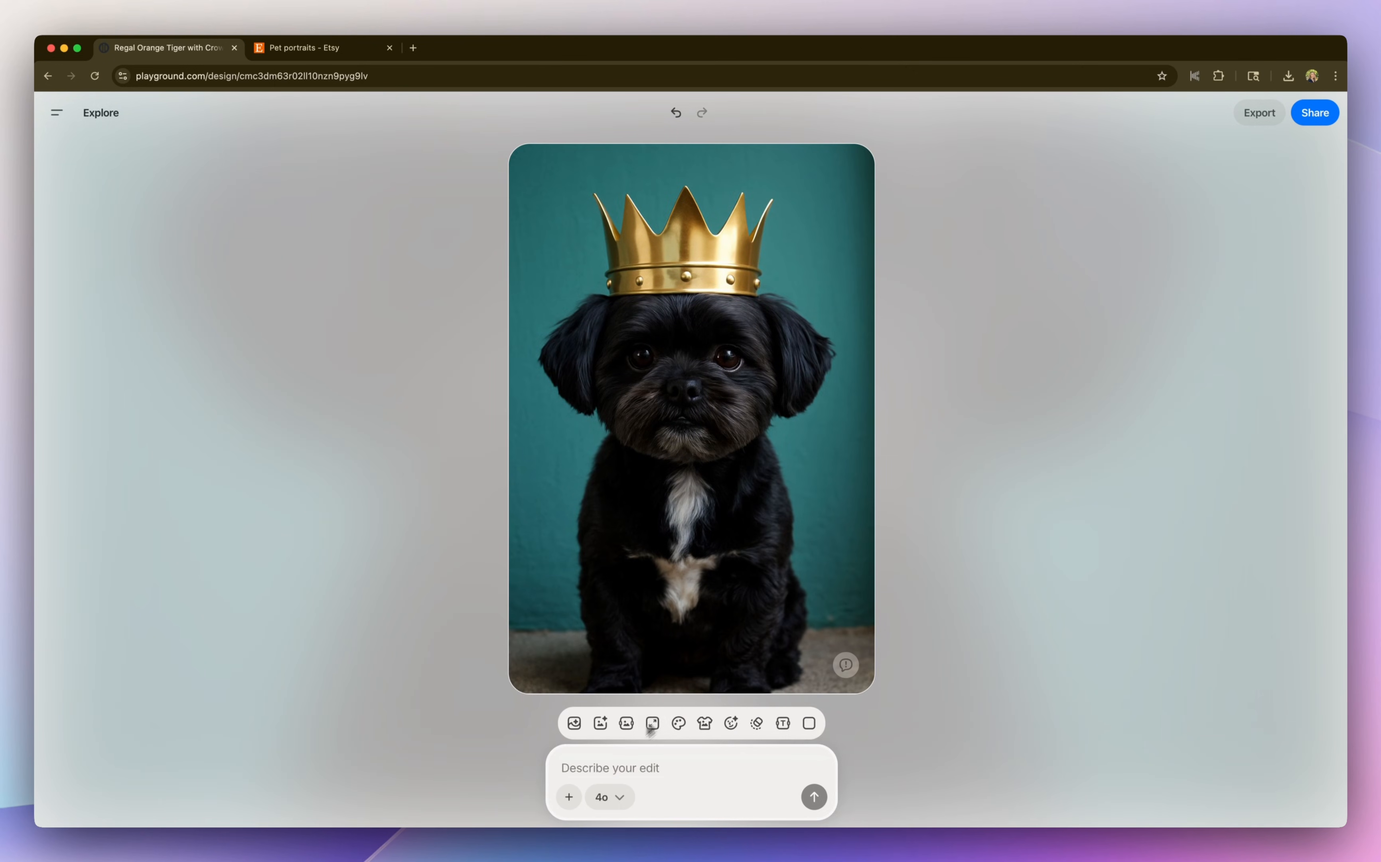
mouse_move(828, 712)
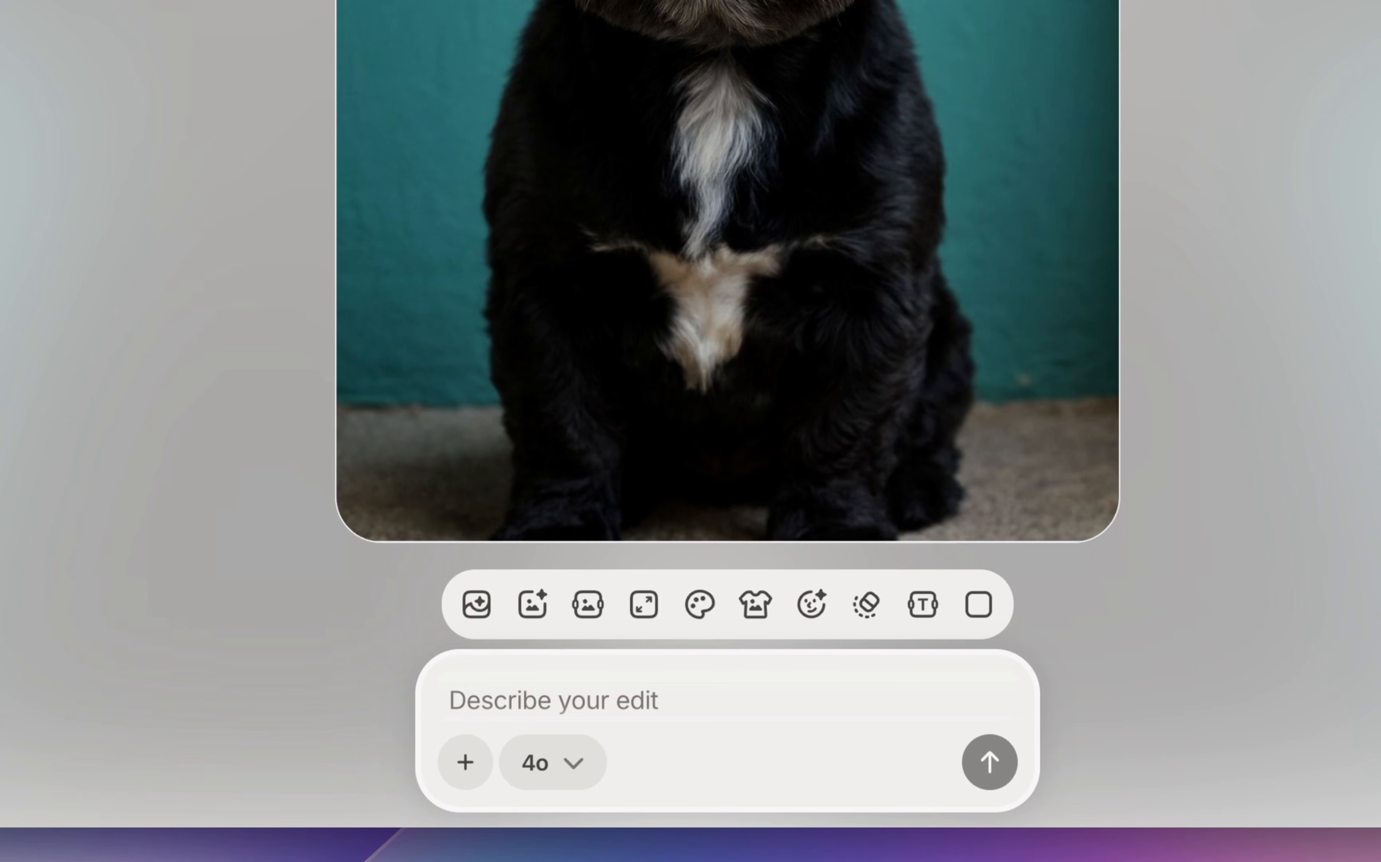
mouse_move(754, 605)
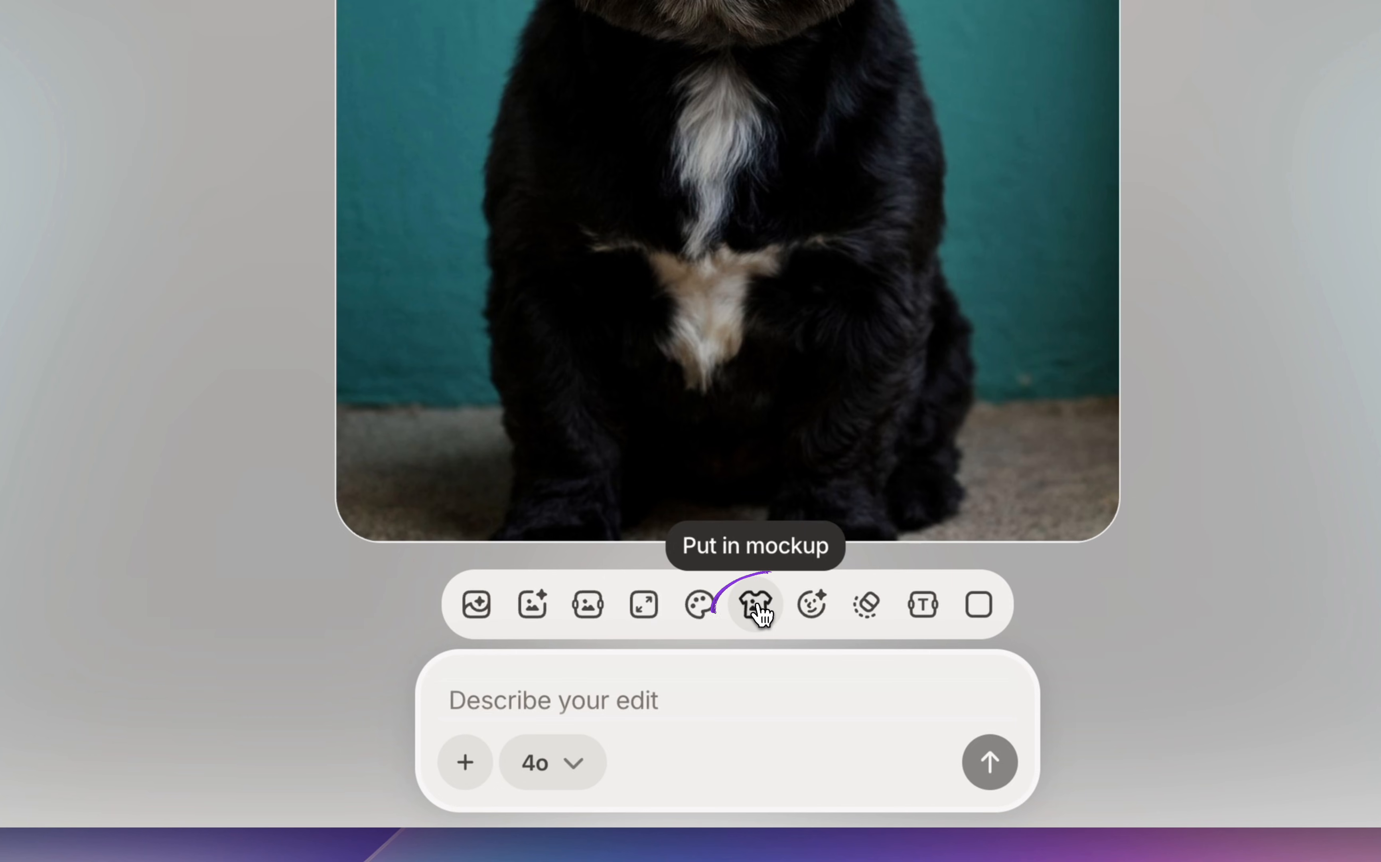
Place the crowned dog portrait in the empty wooden-frame mockup, then return to the design
left_click(755, 605)
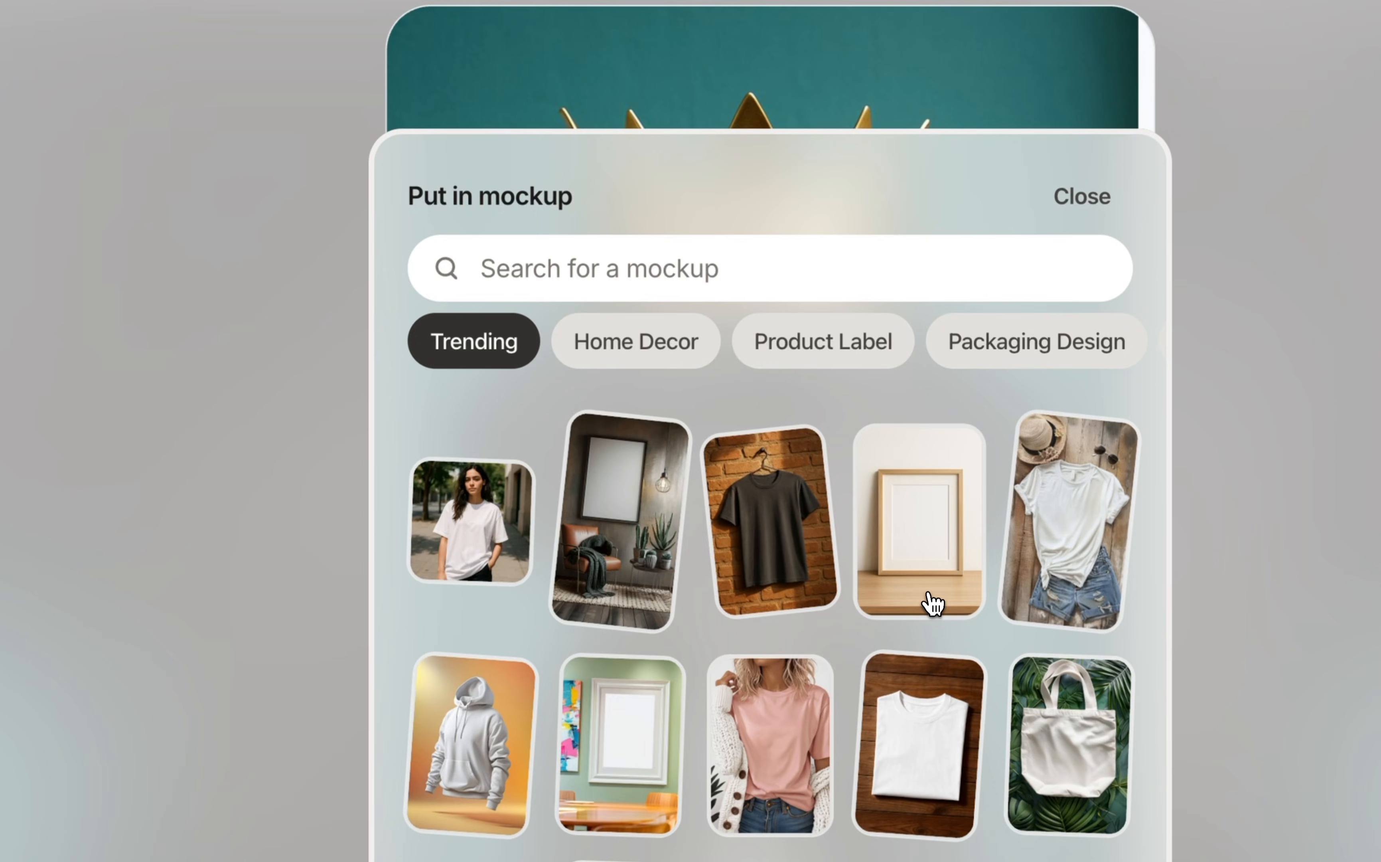
left_click(1081, 196)
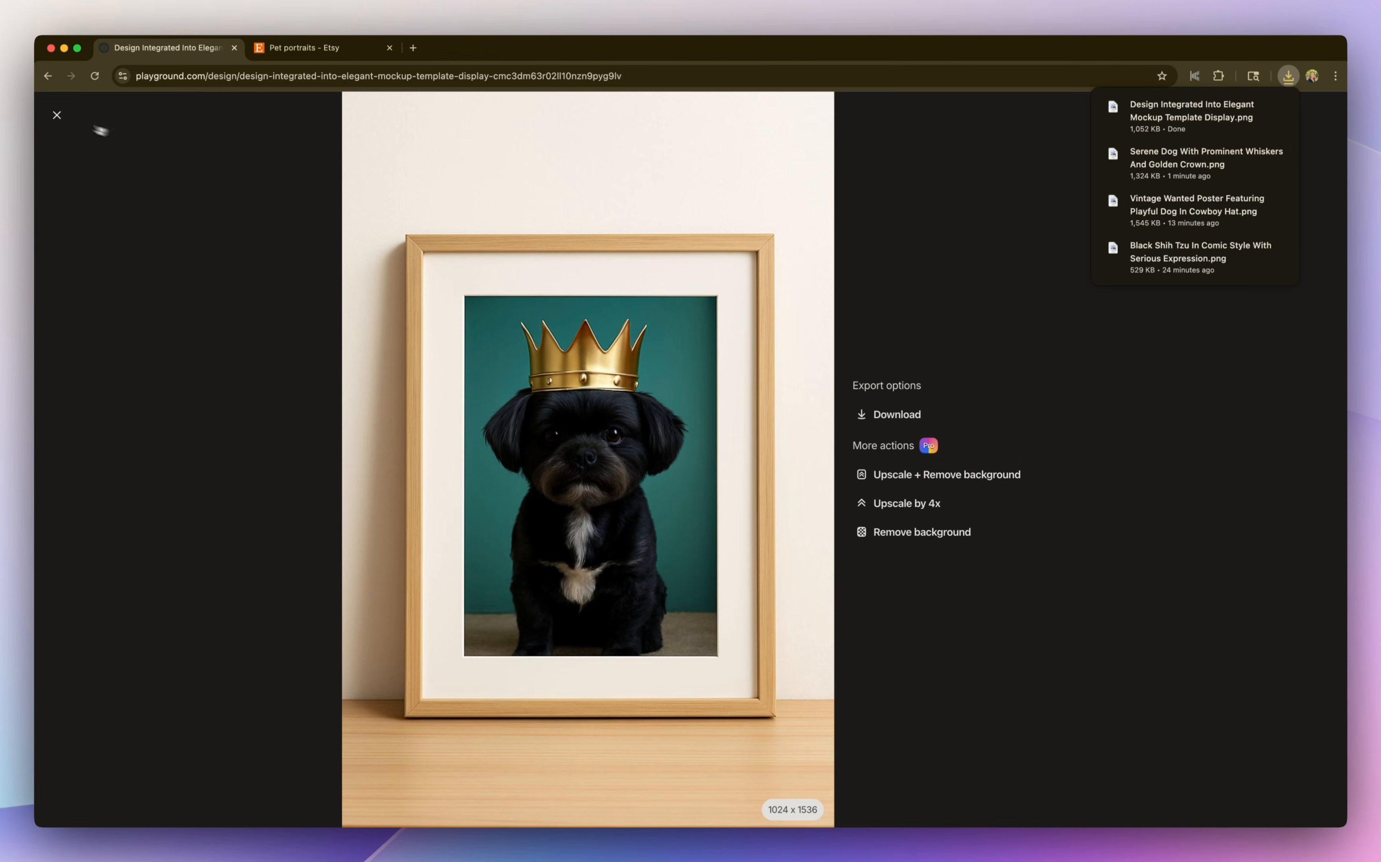
left_click(57, 115)
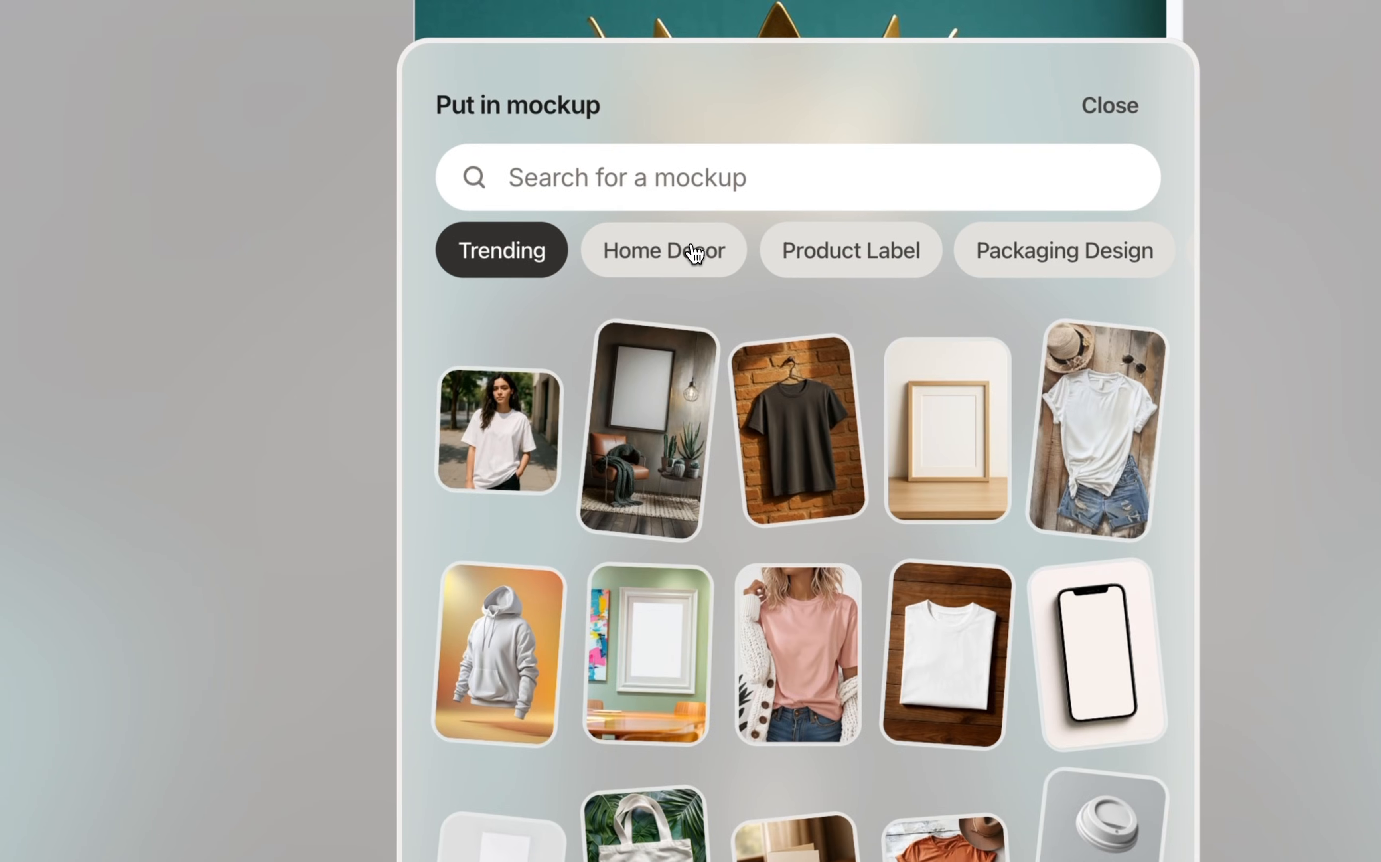
Browse the Home Decor mockup frames for the dog portrait
left_click(662, 250)
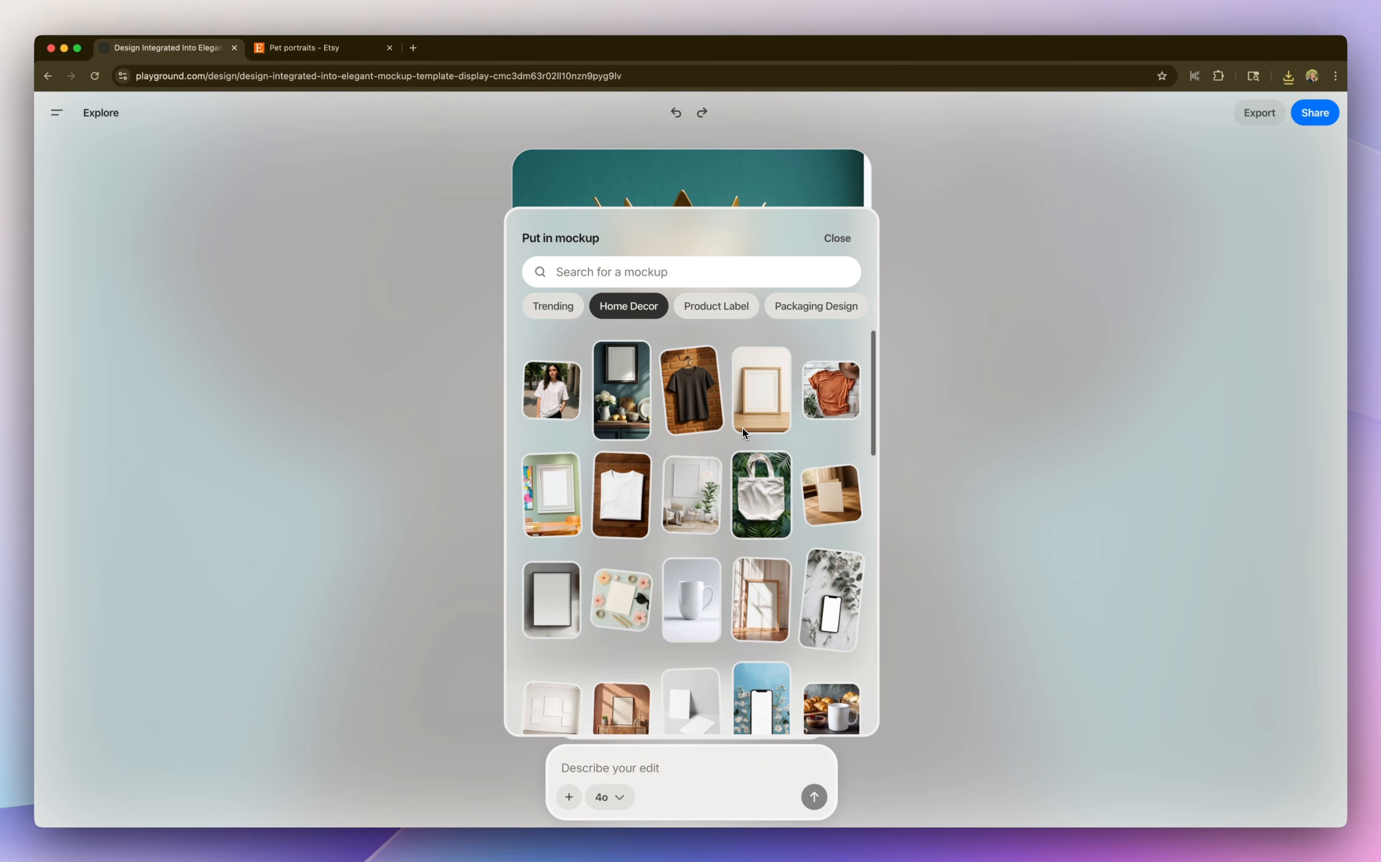
mouse_move(620, 414)
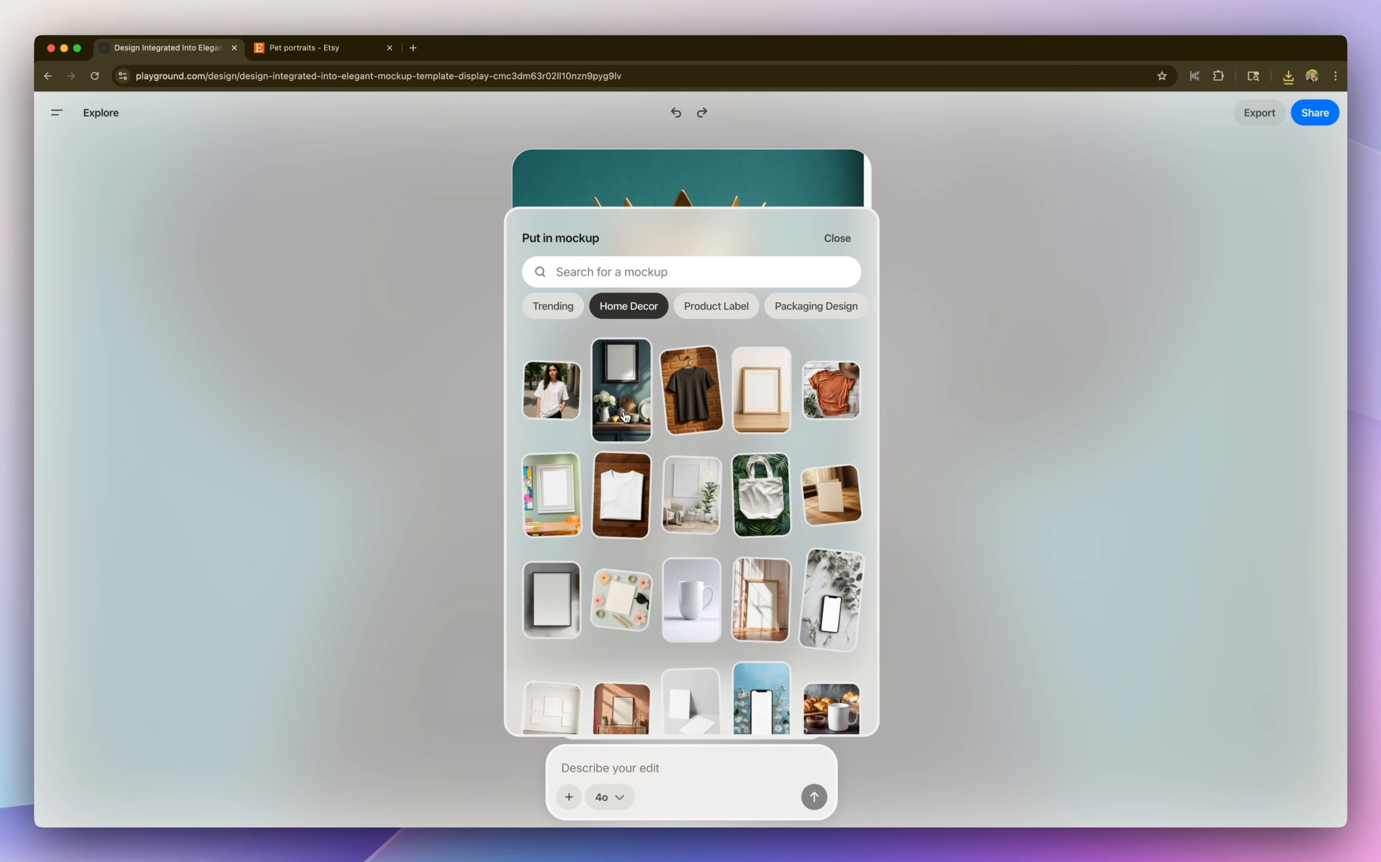
left_click(621, 389)
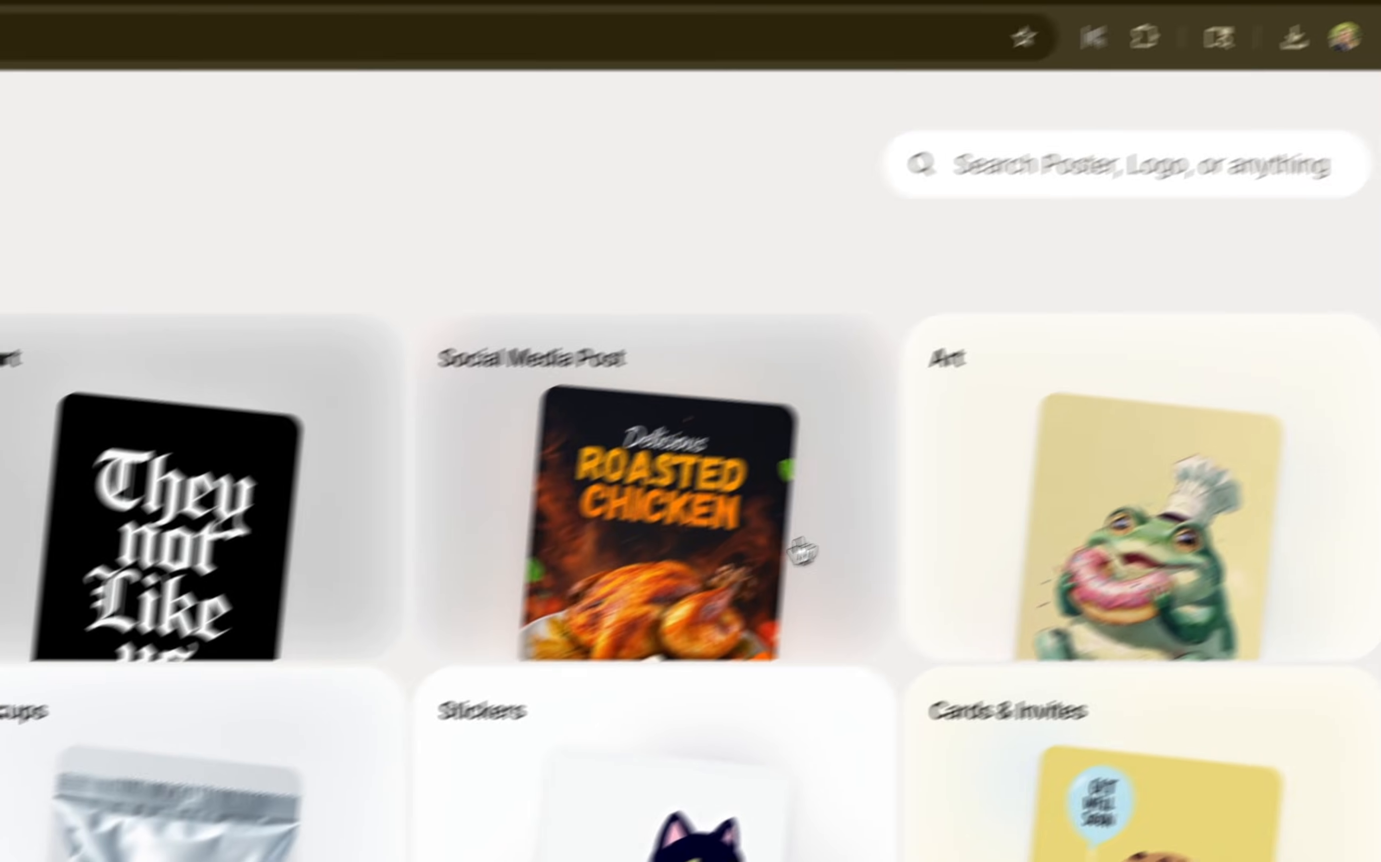
Search templates for 'pet lover' and open the chihuahua with heart glasses template
type("pet lovers")
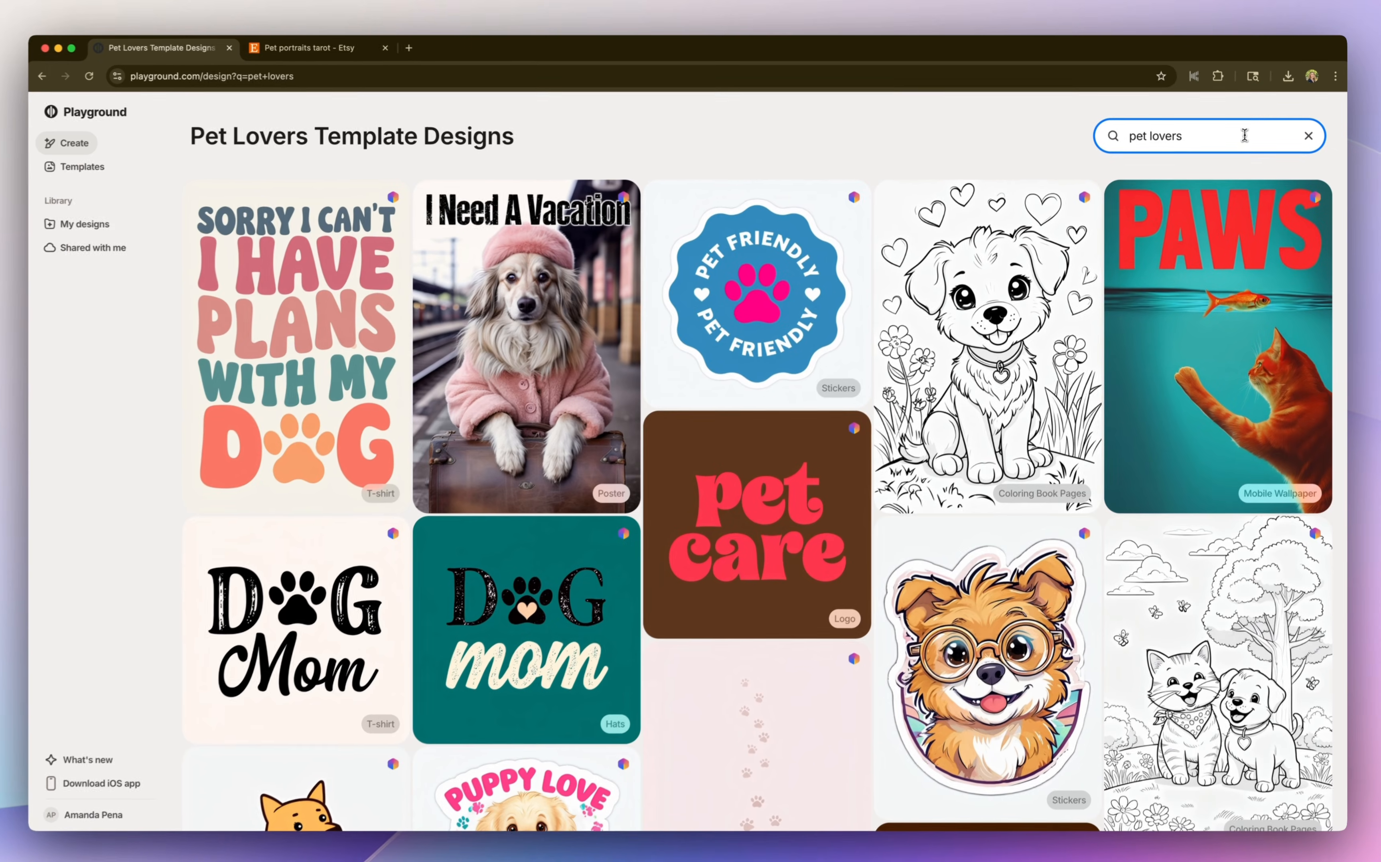
scroll("down", 3)
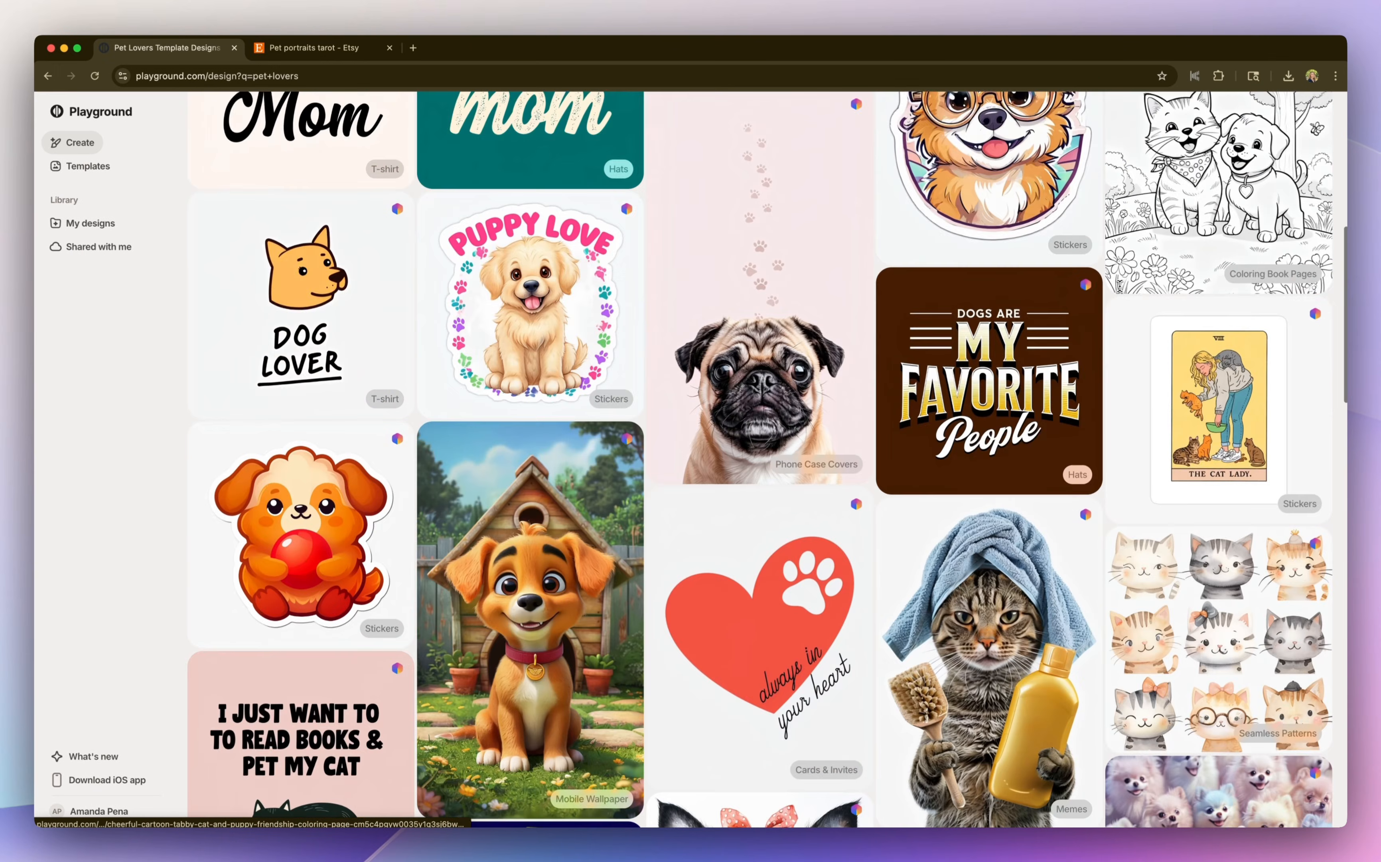
scroll("down", 3)
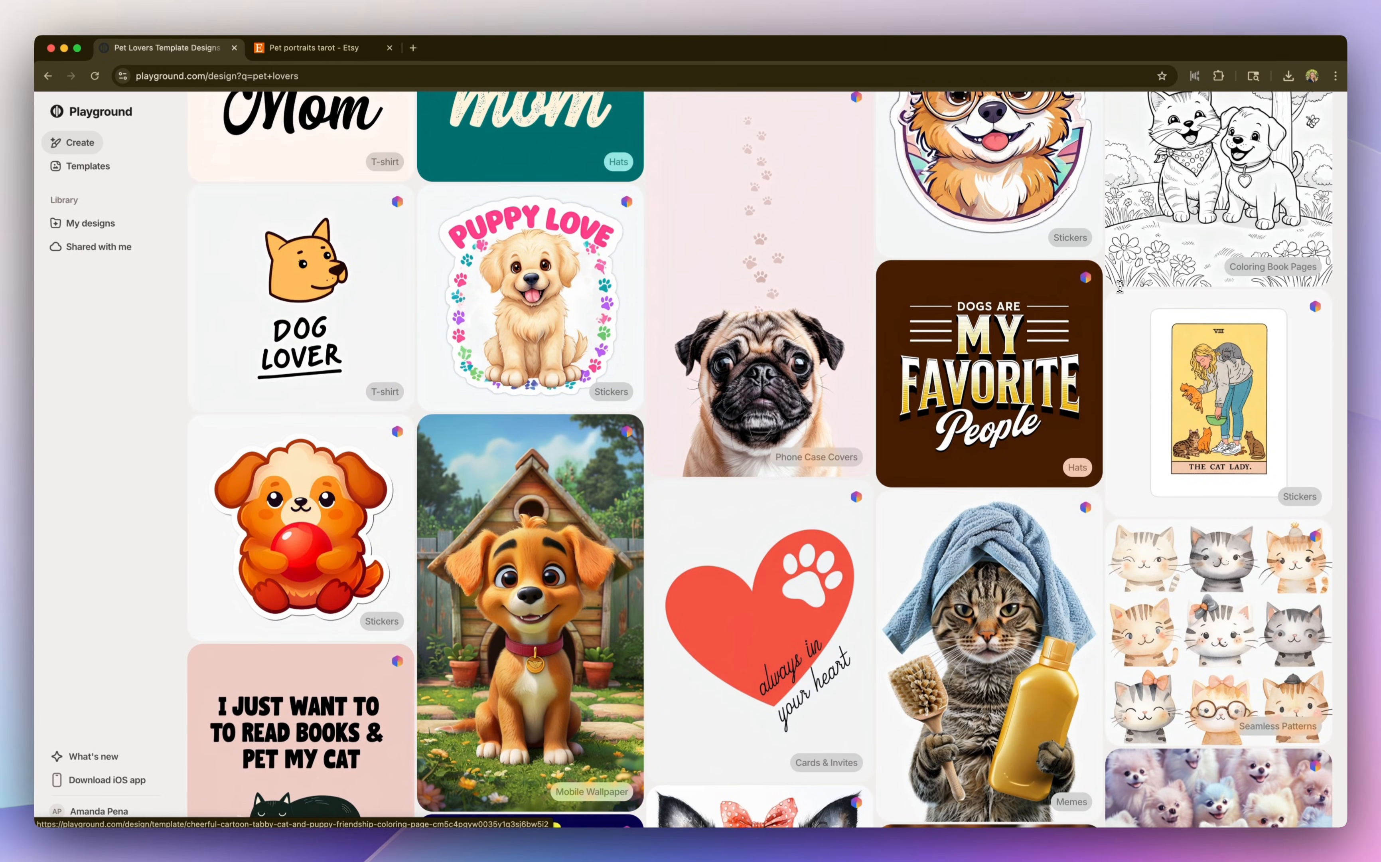
scroll("down", 3)
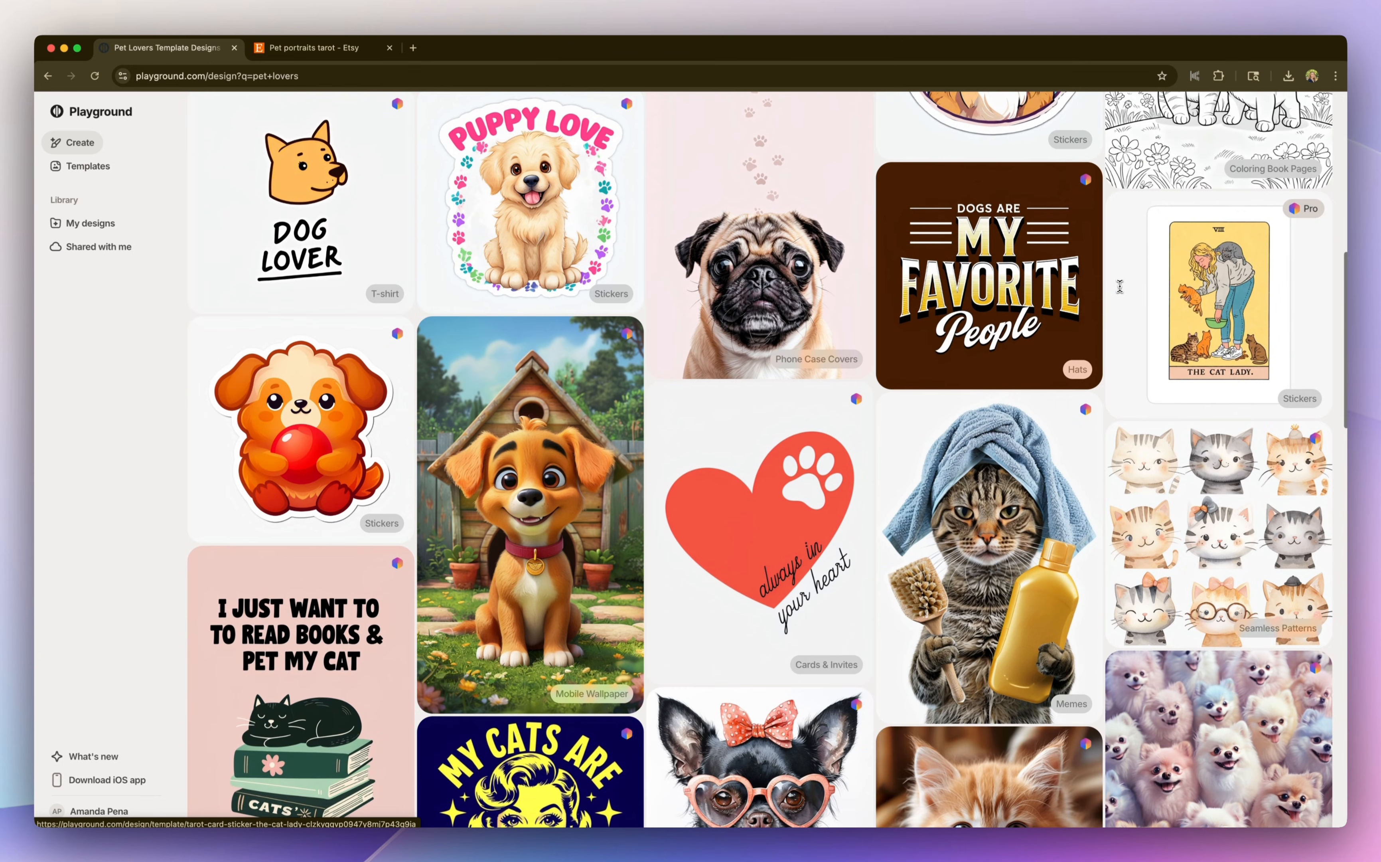
scroll("down", 3)
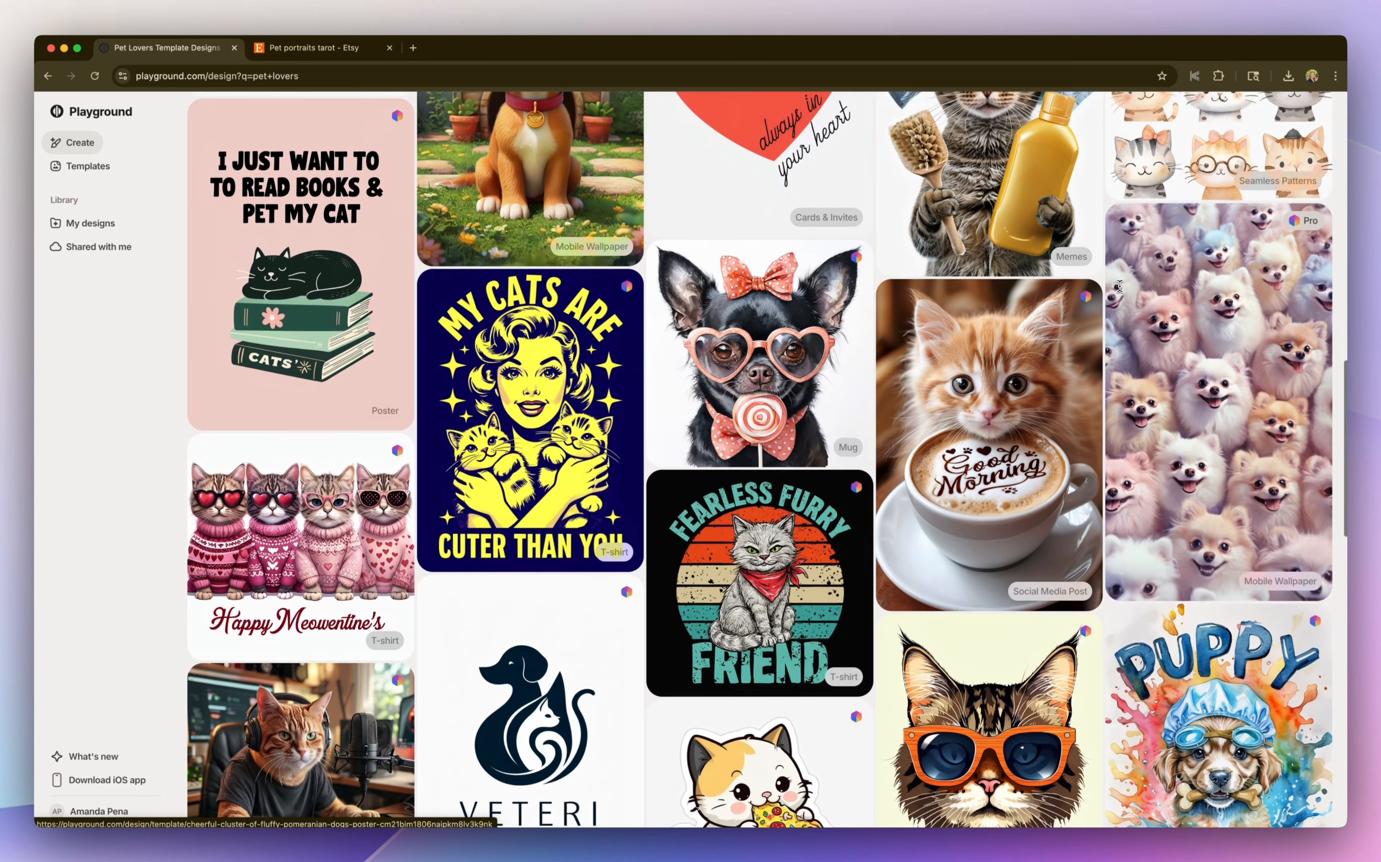
left_click(755, 351)
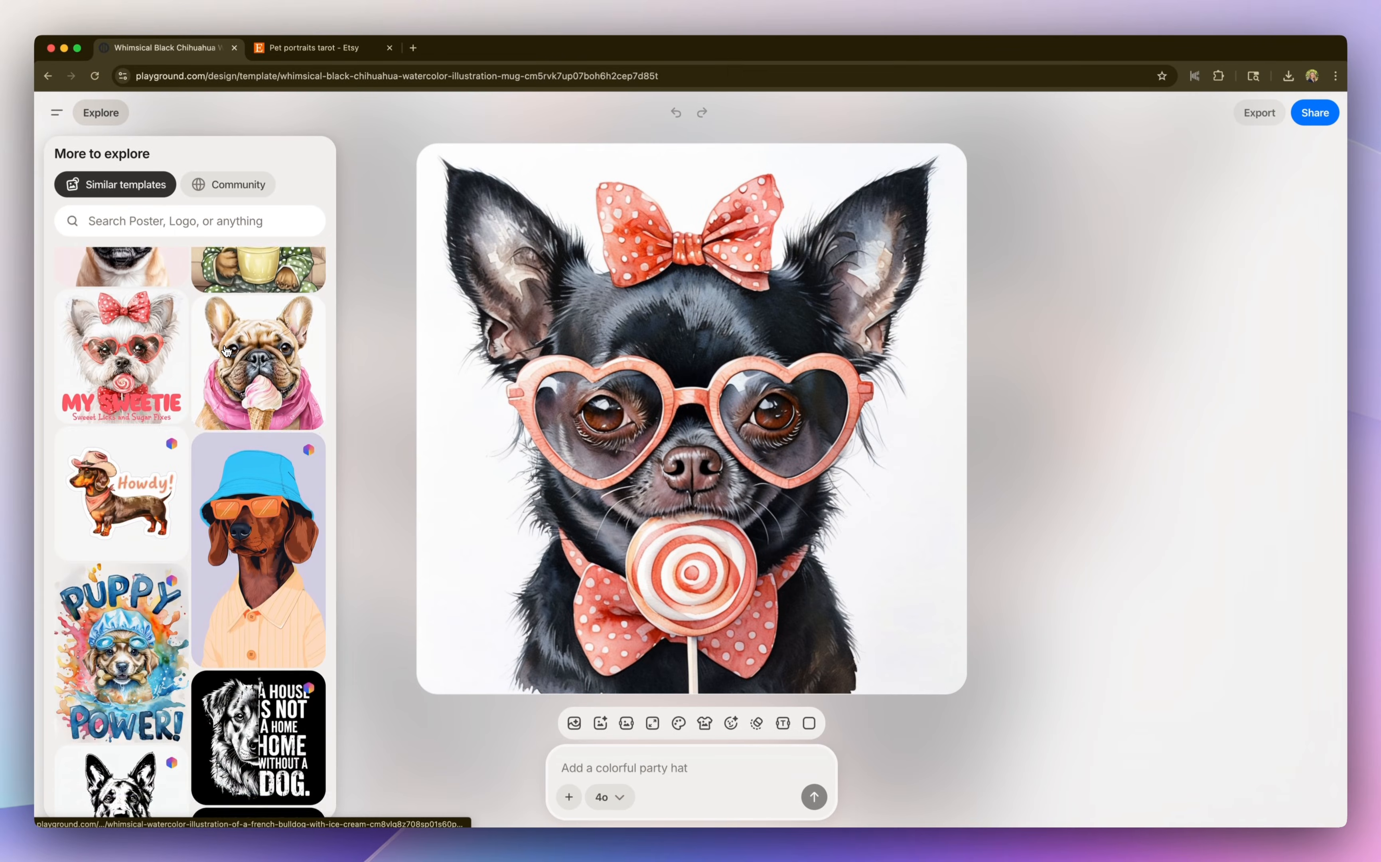
Review Etsy funny pet portrait results and close the toilet-reading dog listing report
left_click(317, 48)
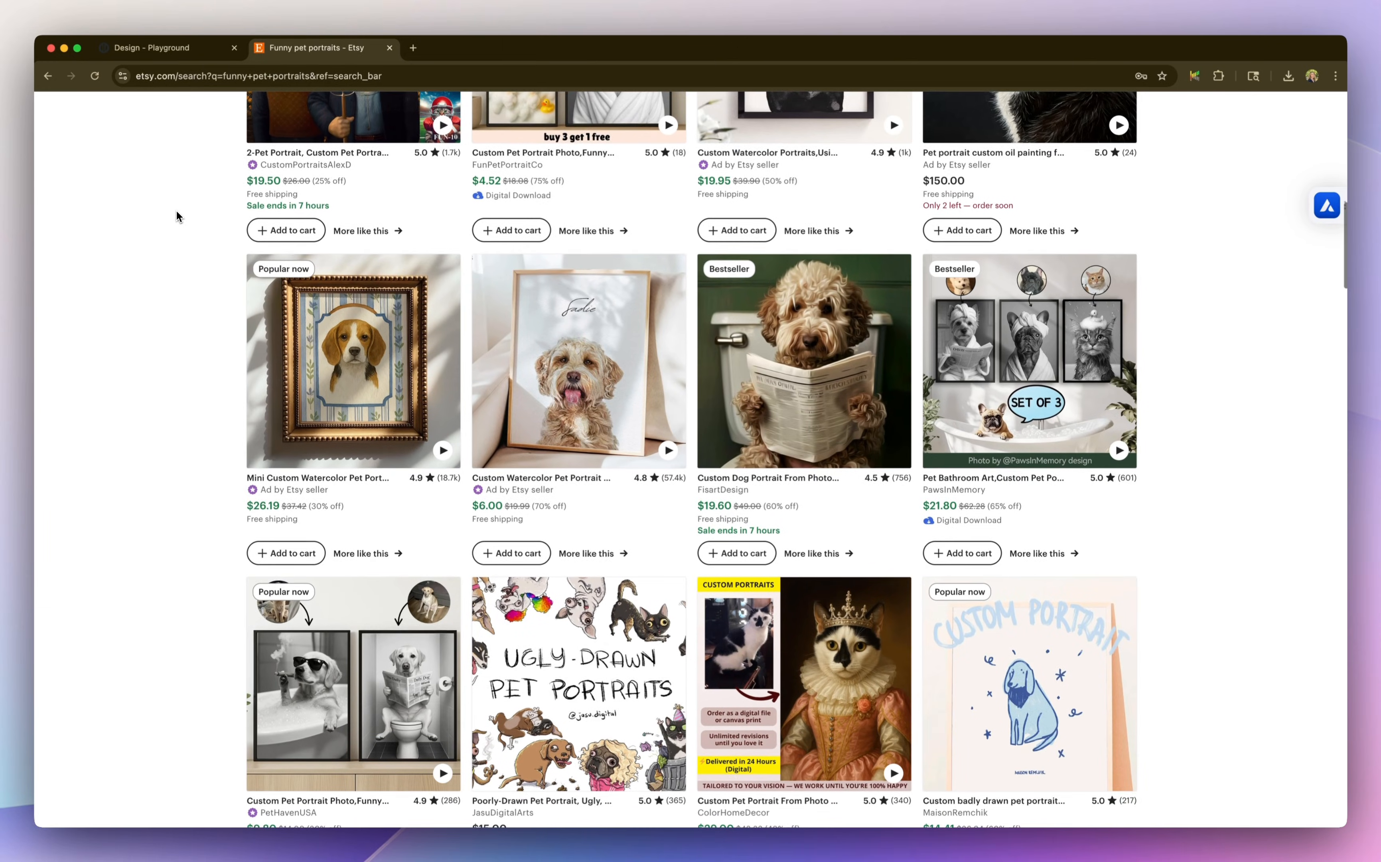
scroll("down", 3)
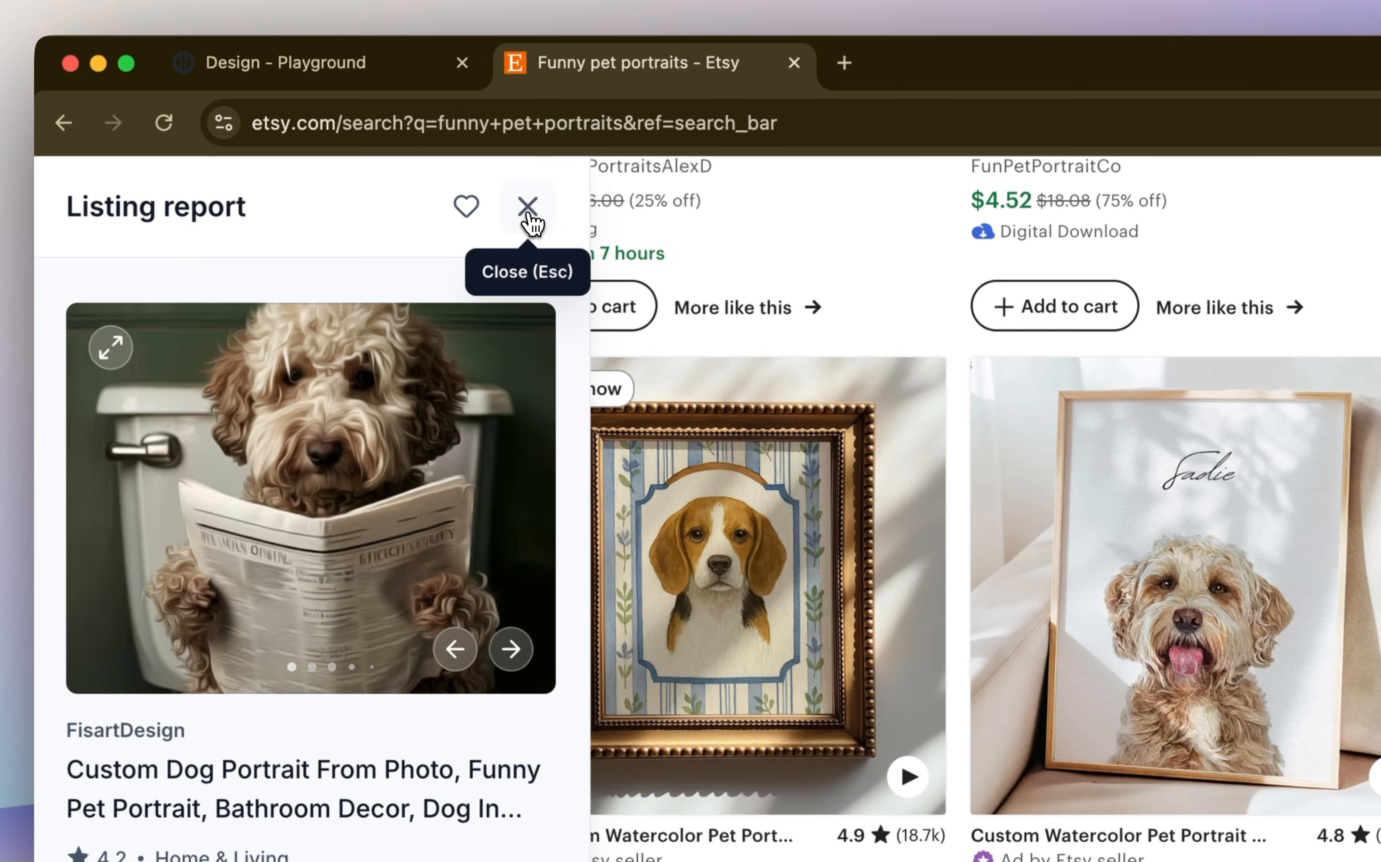
left_click(527, 206)
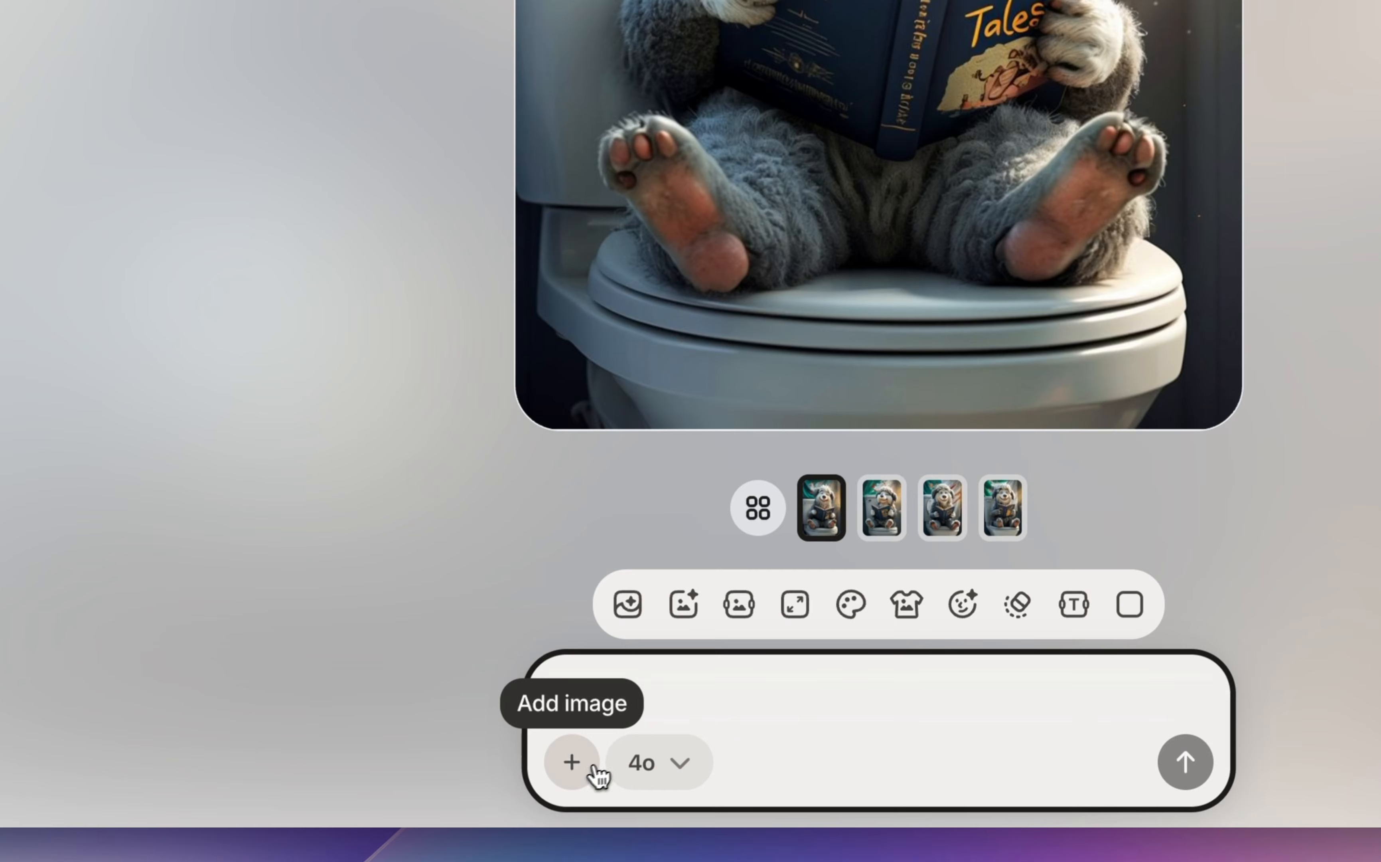
Attach the dog photo and send 'Change to dog in attached image,' for the toilet-reading animal
left_click(571, 761)
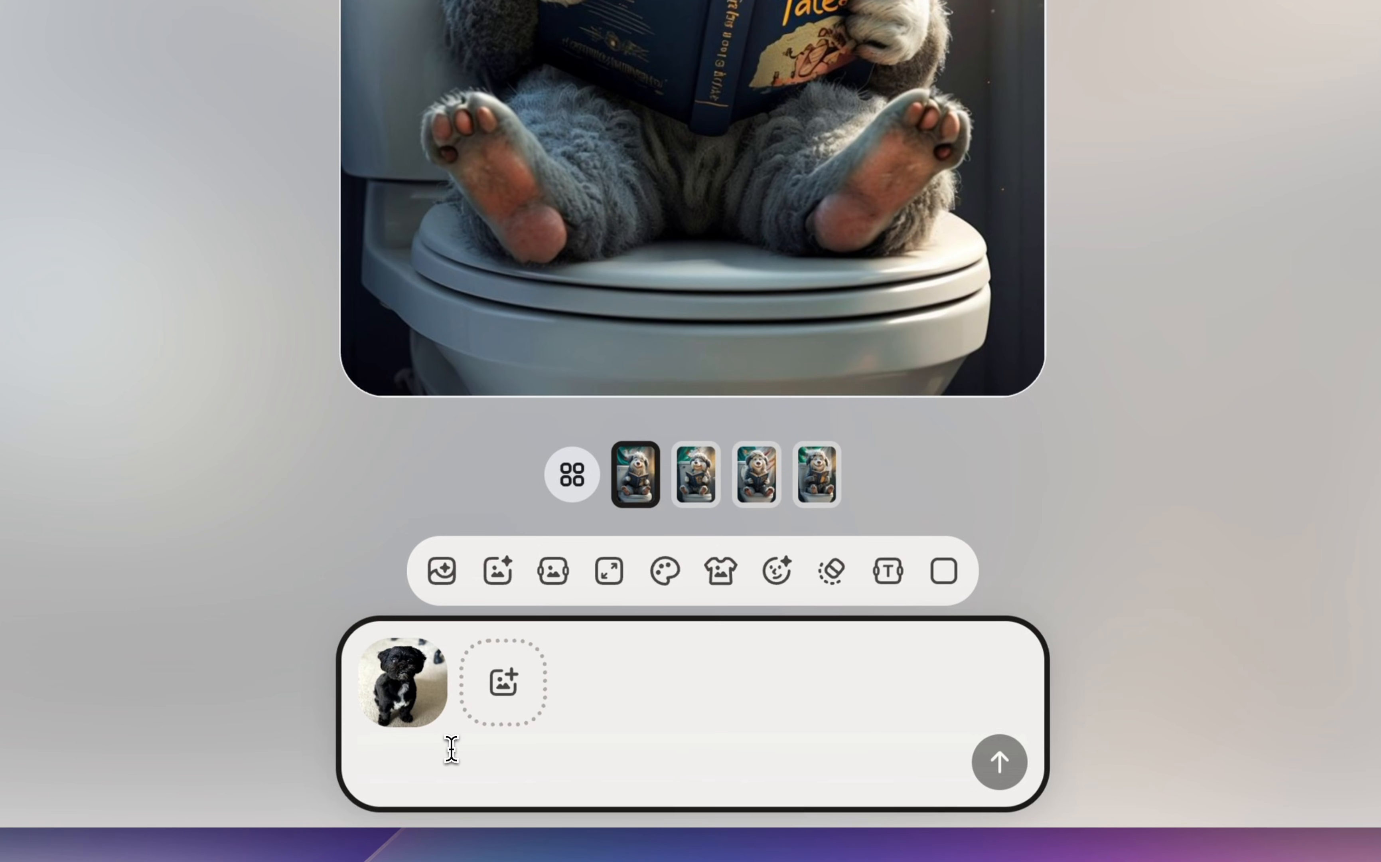
type("Change to dog")
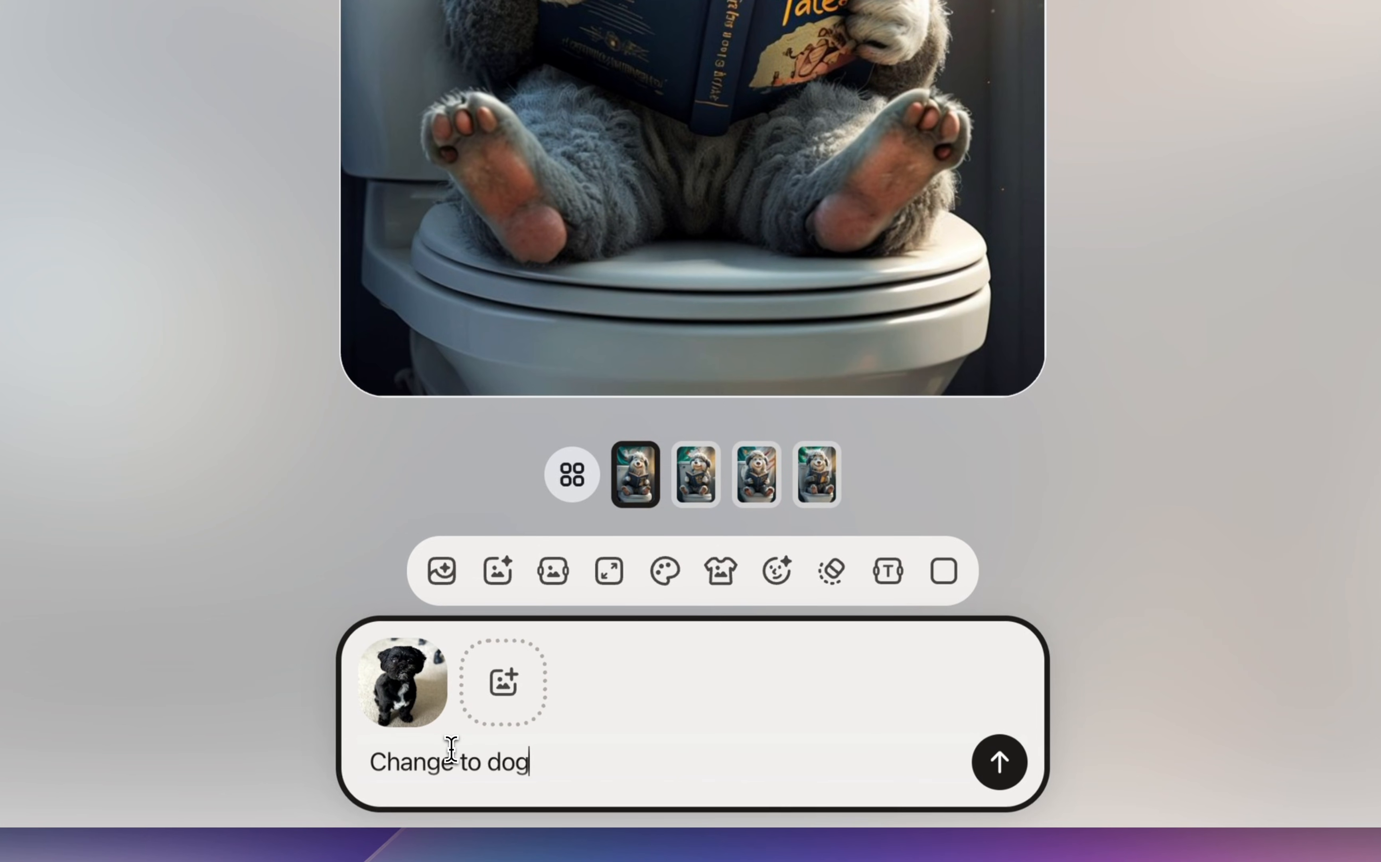
type("in attached image, update book to")
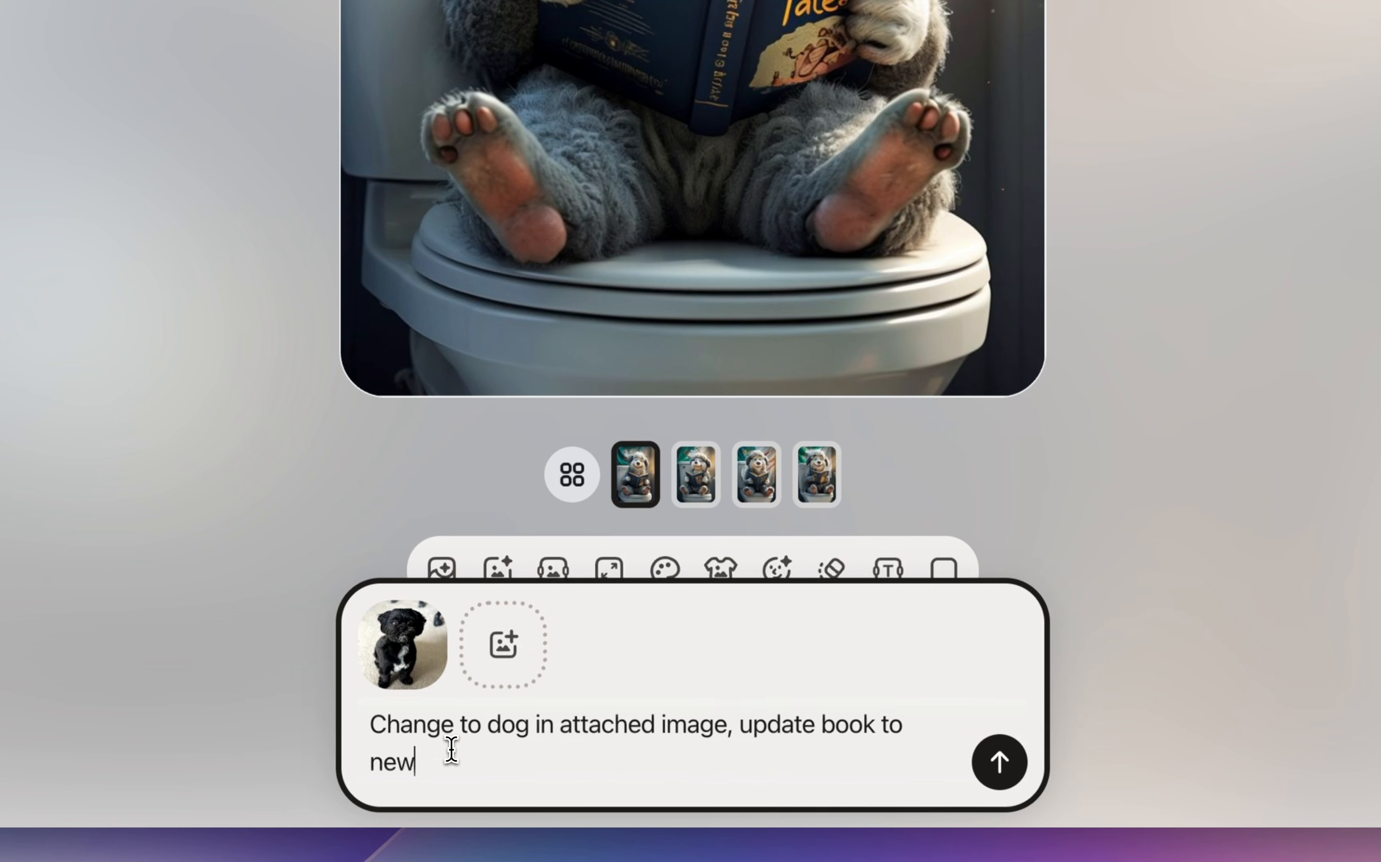
left_click(998, 762)
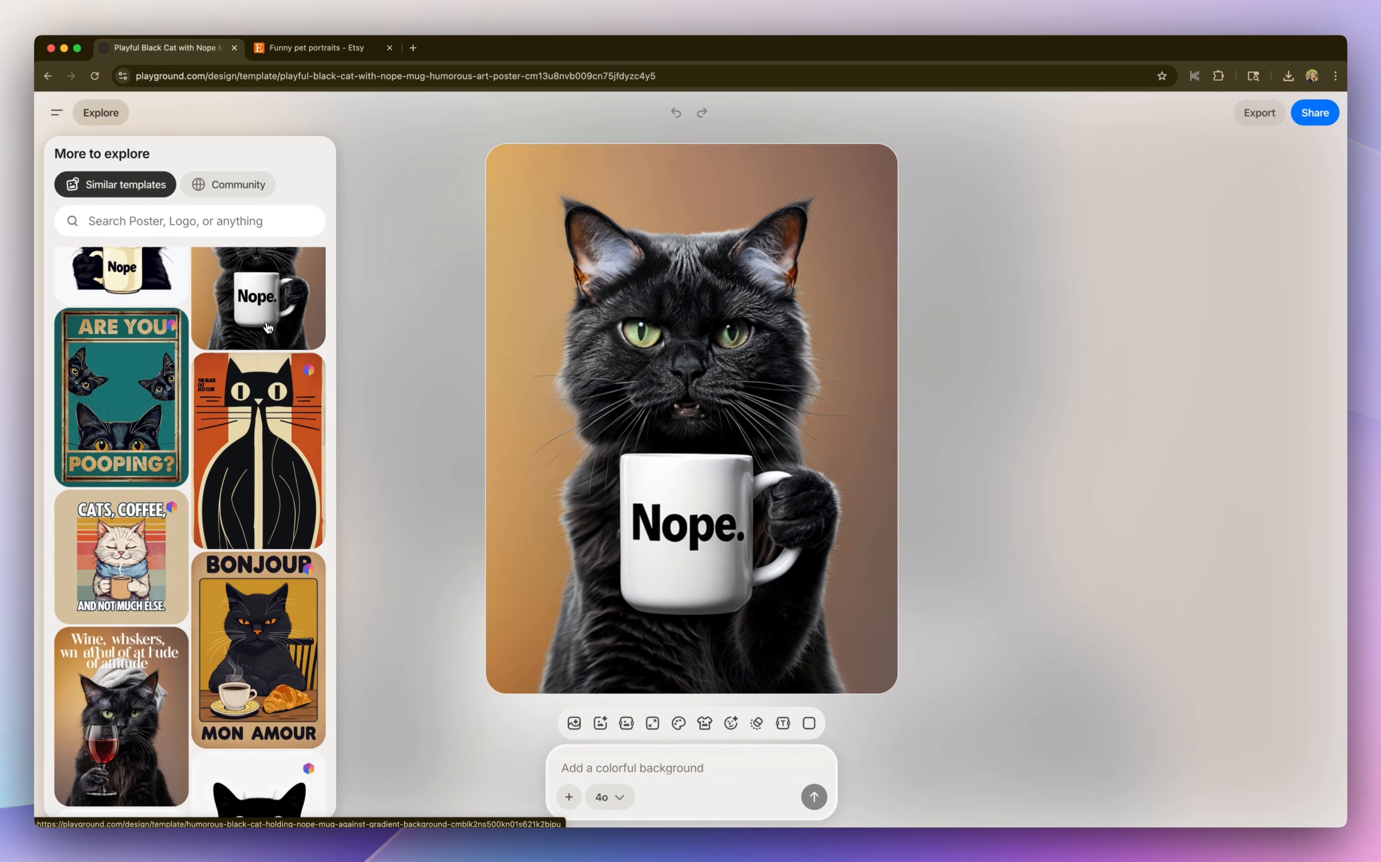
Send the edit making the cat the dog with the mug reading "World's Best Dog"
scroll("down", 3)
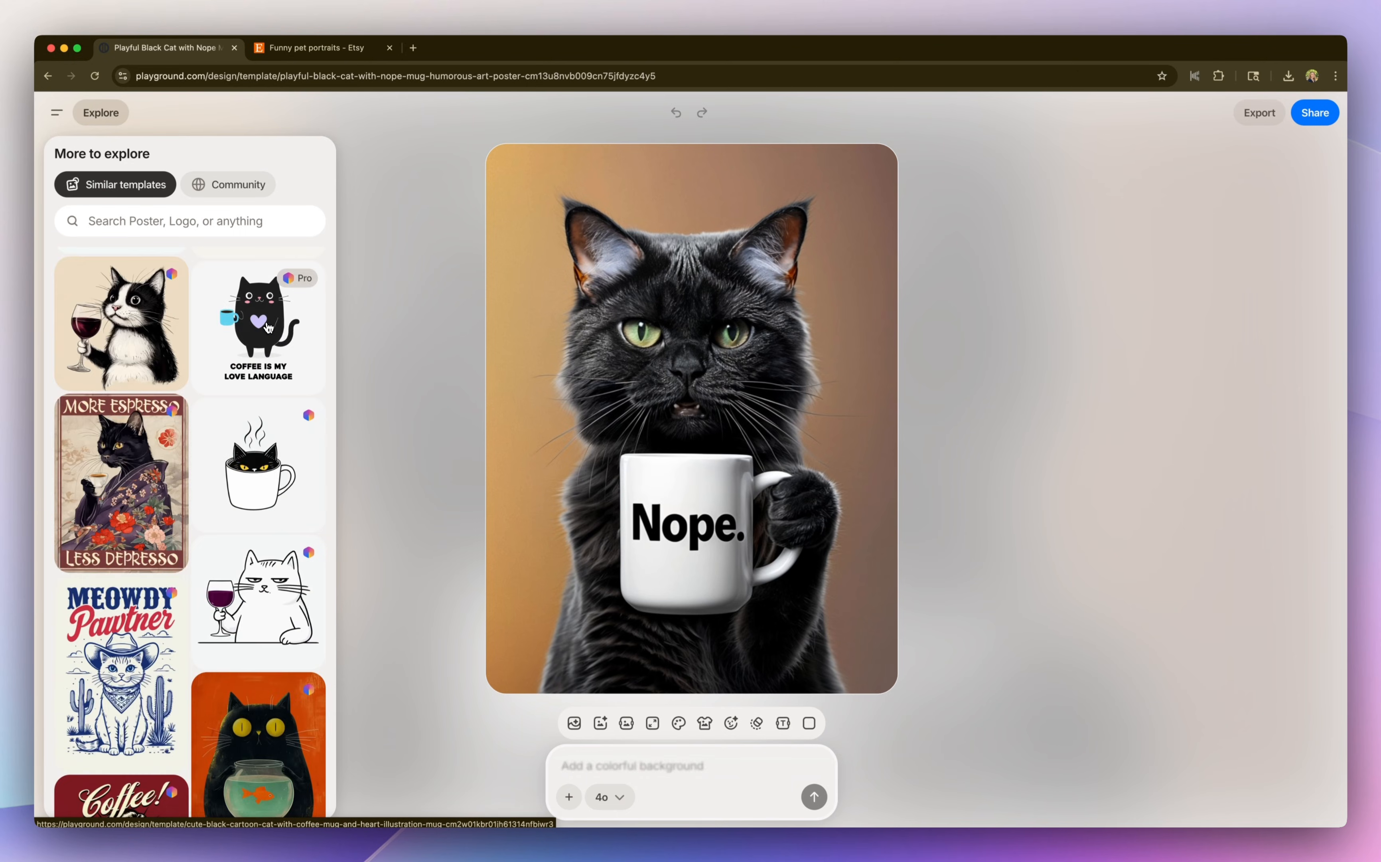
scroll("down", 3)
type("Update cat to dog in im")
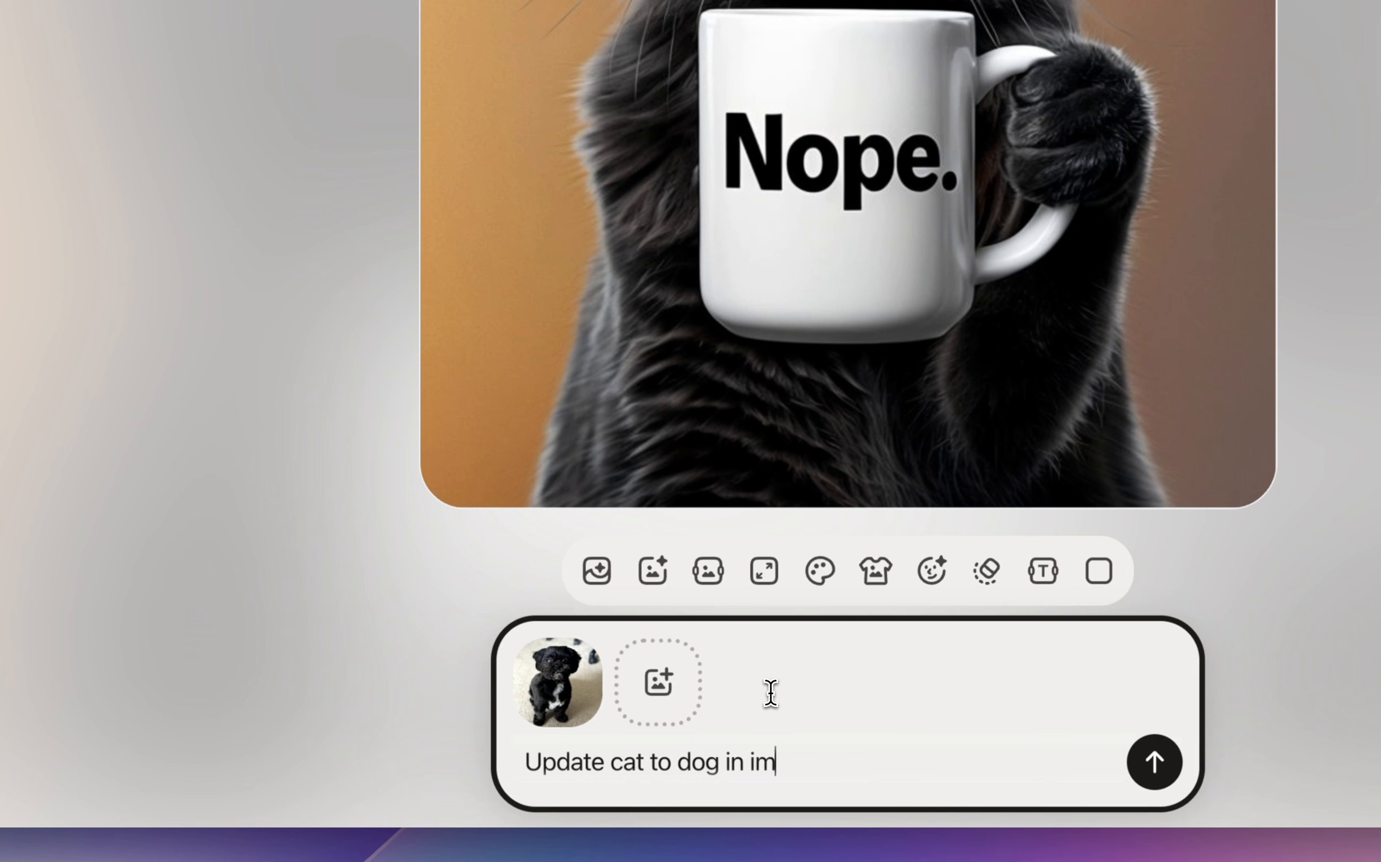
type("age, and change")
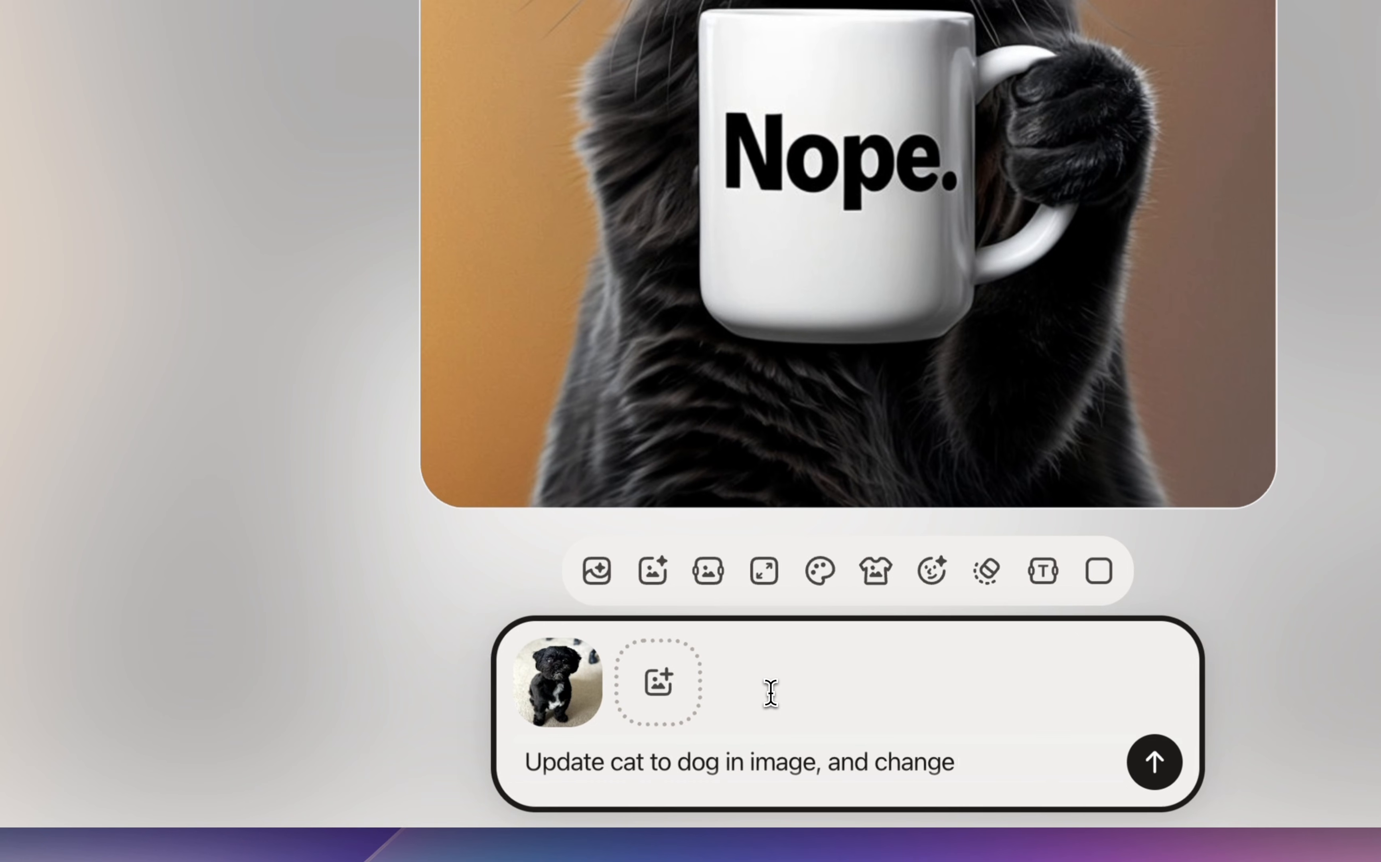
type("mug")
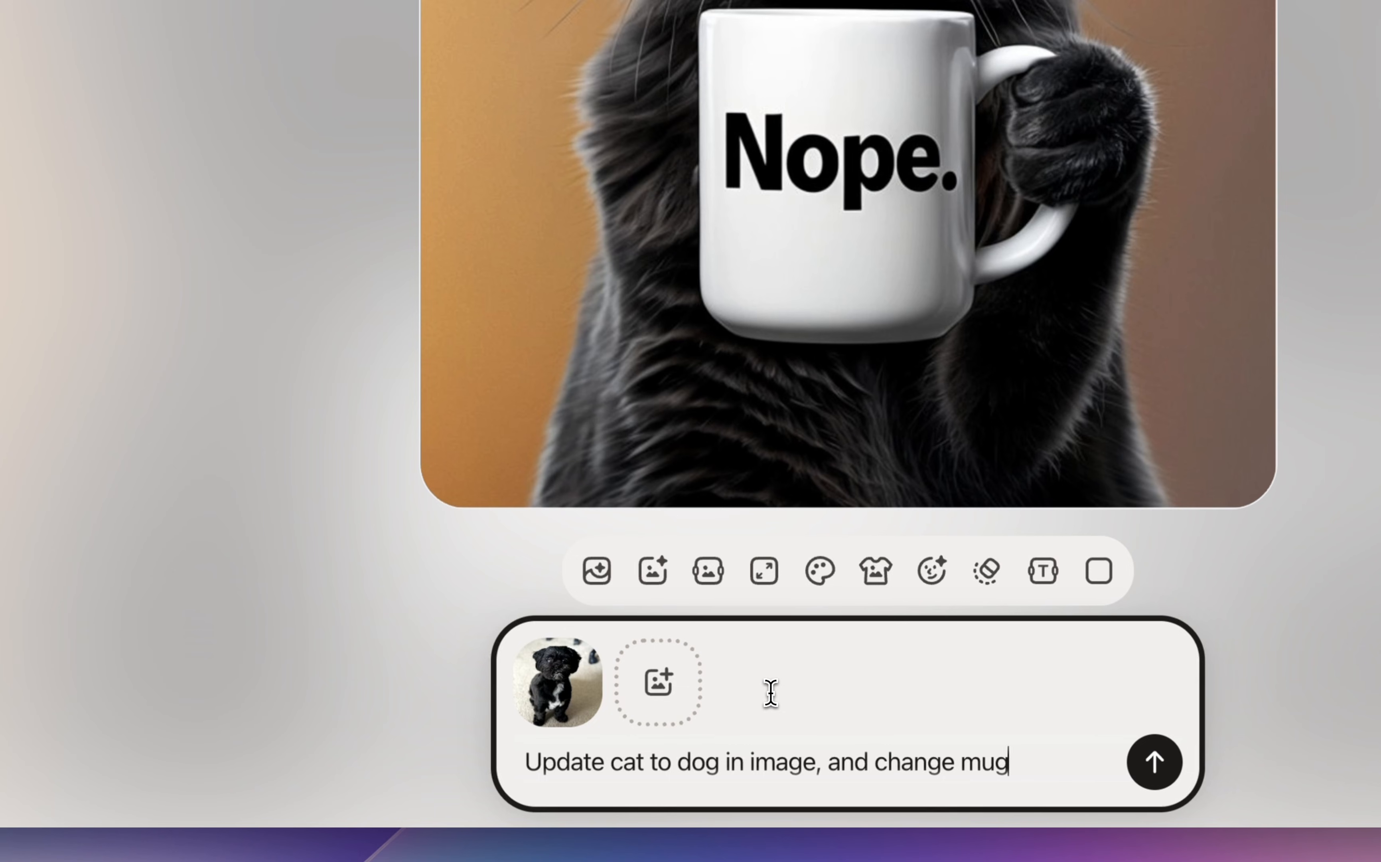
type("to say \"World's Best Dog\"")
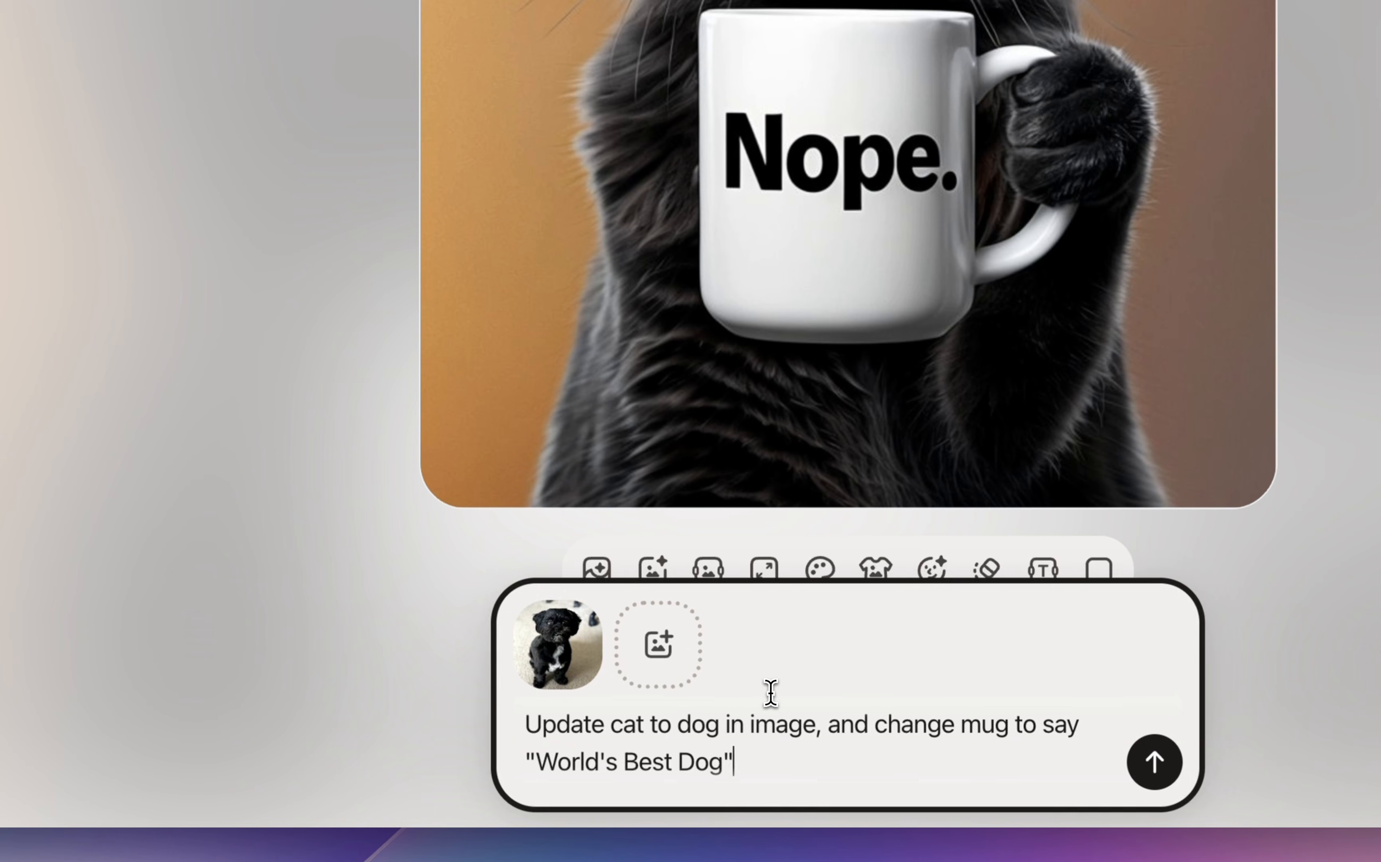
left_click(1154, 762)
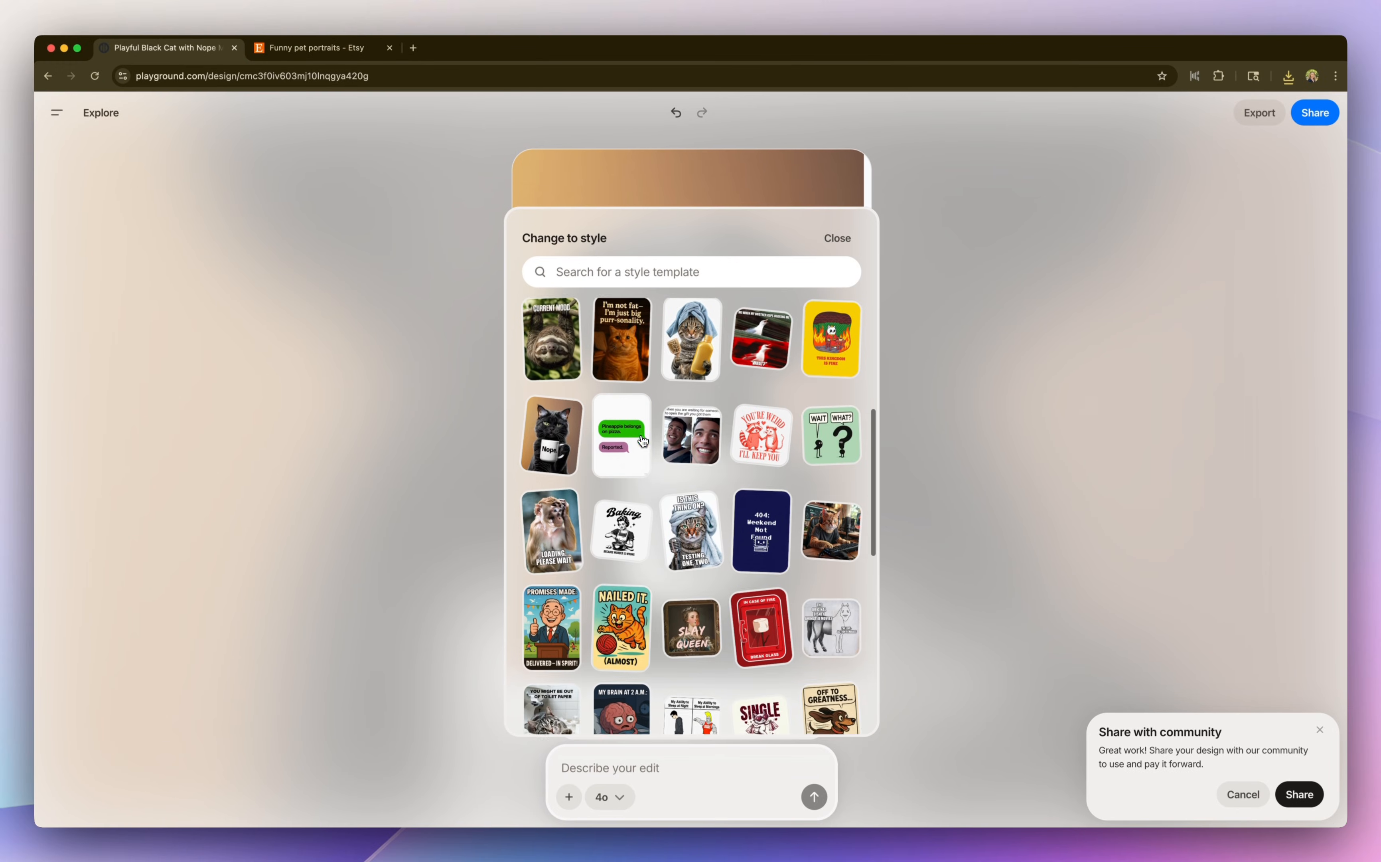
Browse Etsy dog selfie listings, typing 'watercolor', then return to the Playground designs
scroll("down", 3)
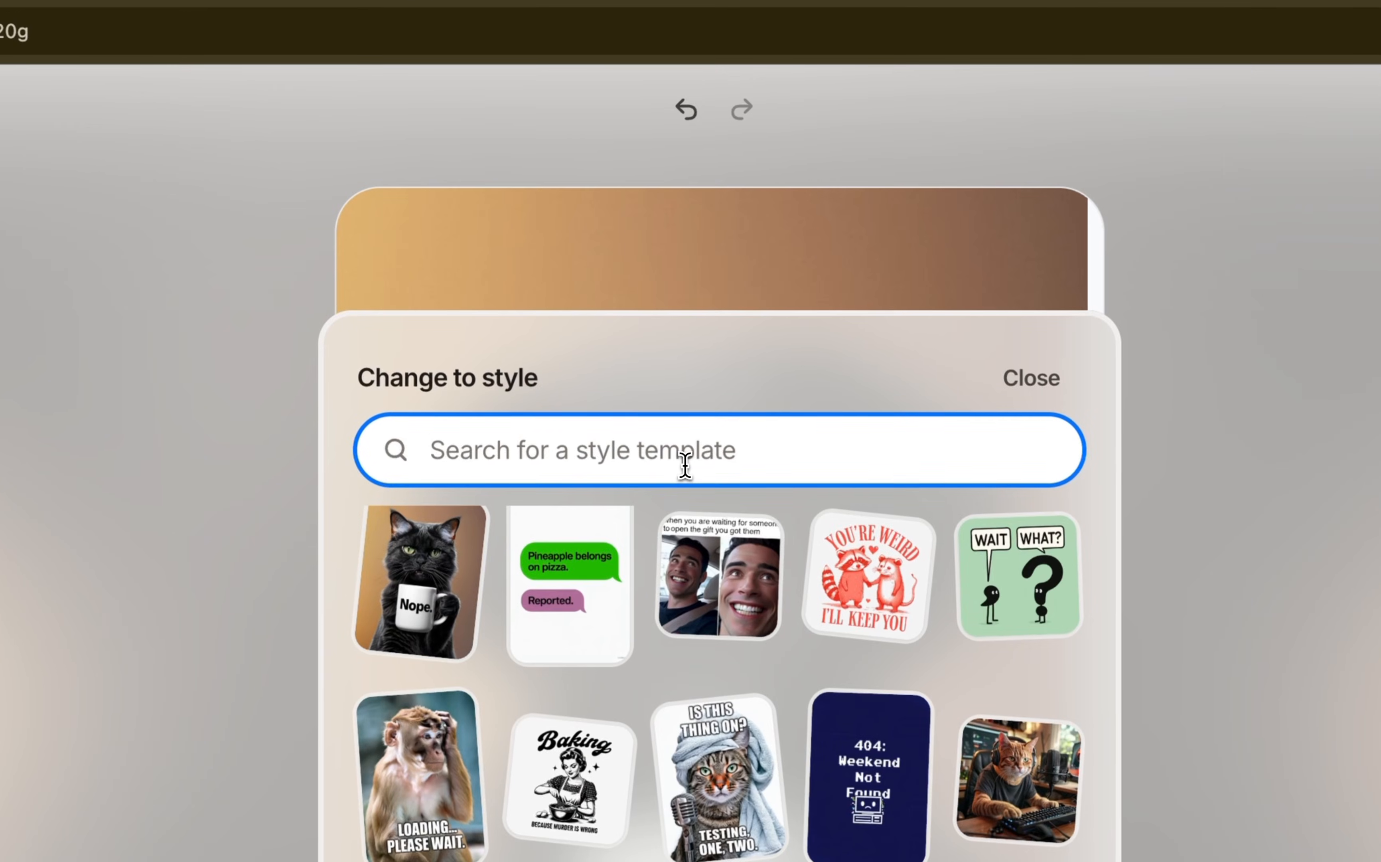
type("watercolor")
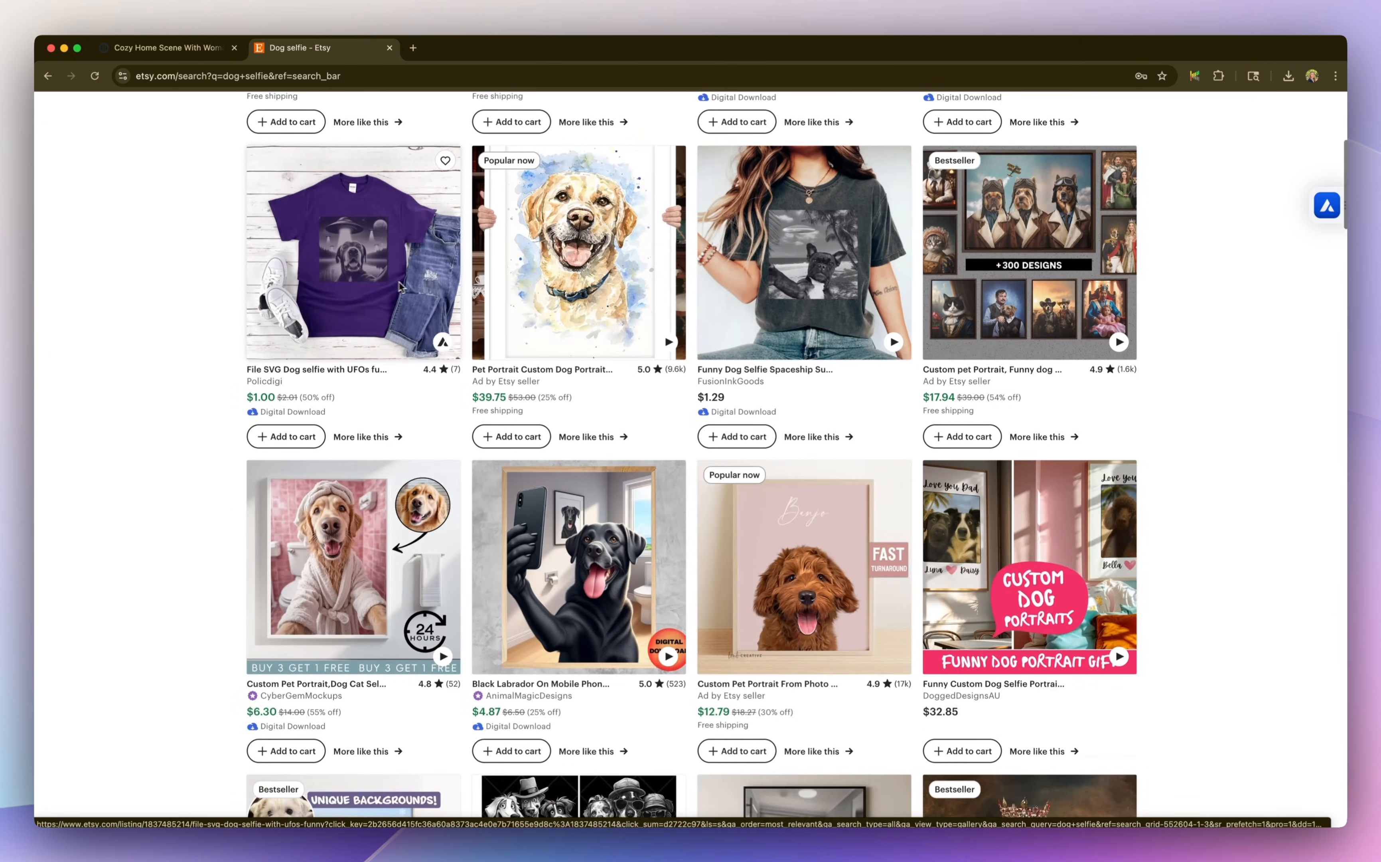
scroll("down", 3)
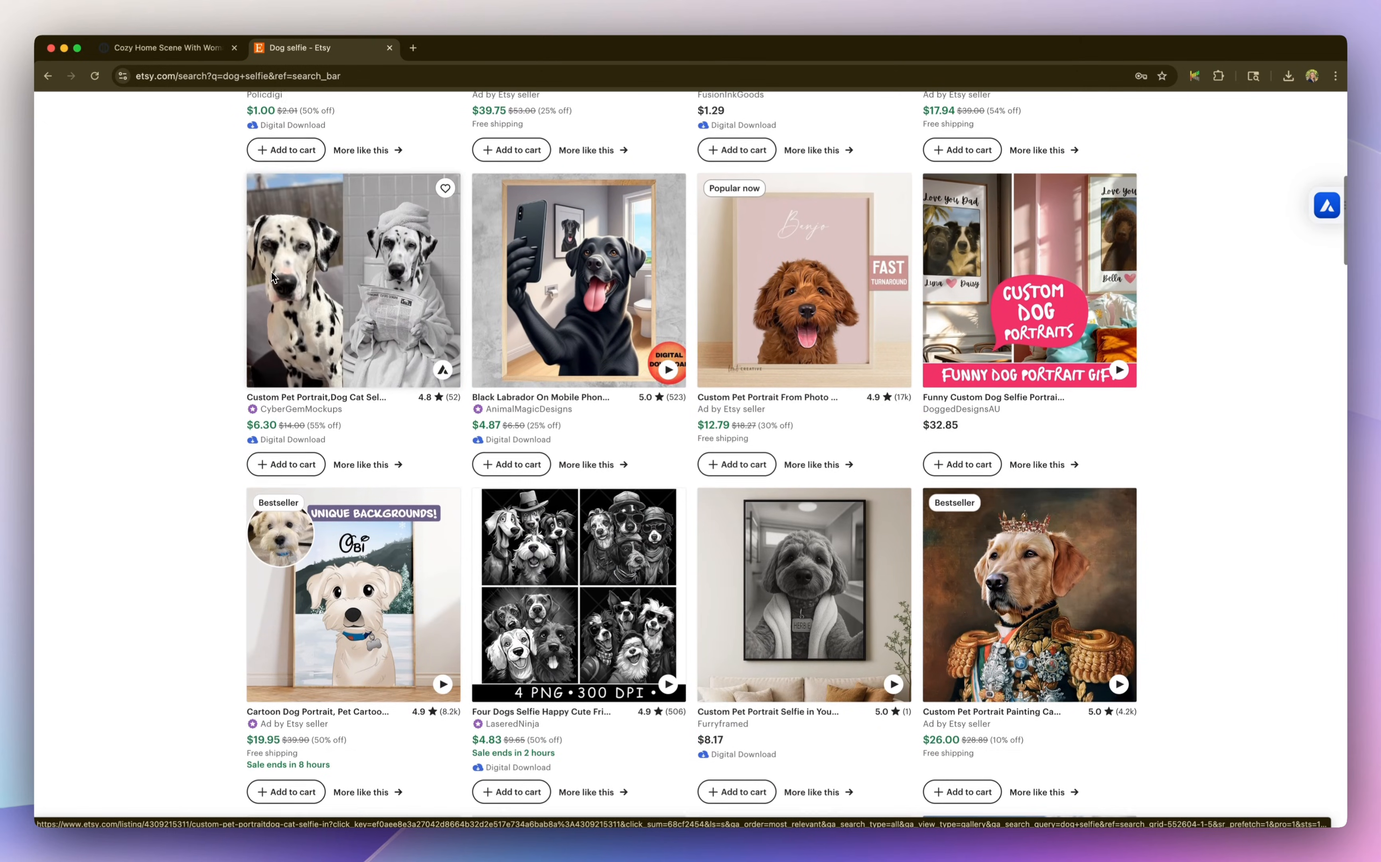
left_click(168, 48)
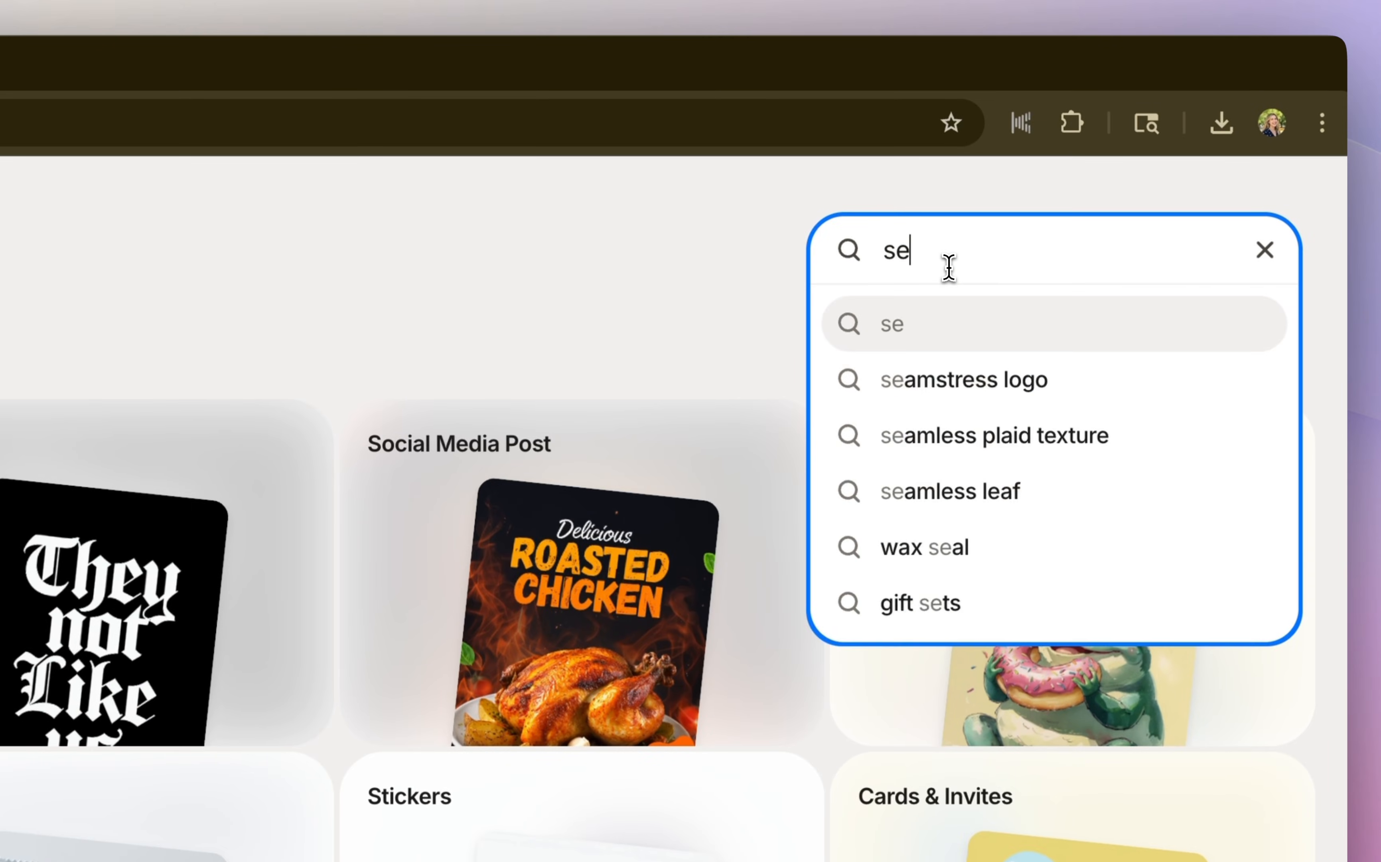
Search Playground templates for 'selfies' and scroll the results toward the Eiffel Tower cat
type("lfies")
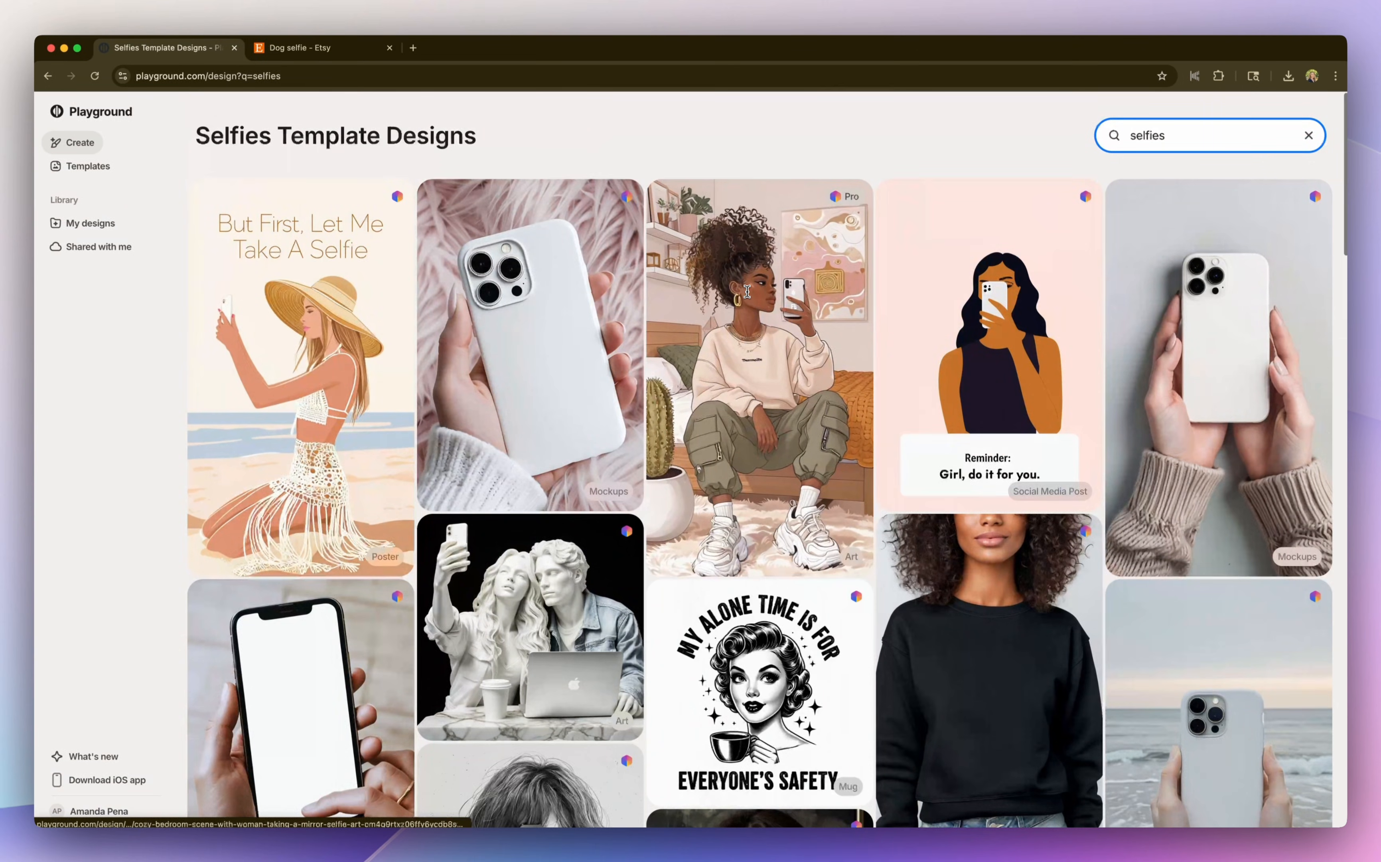
scroll("down", 3)
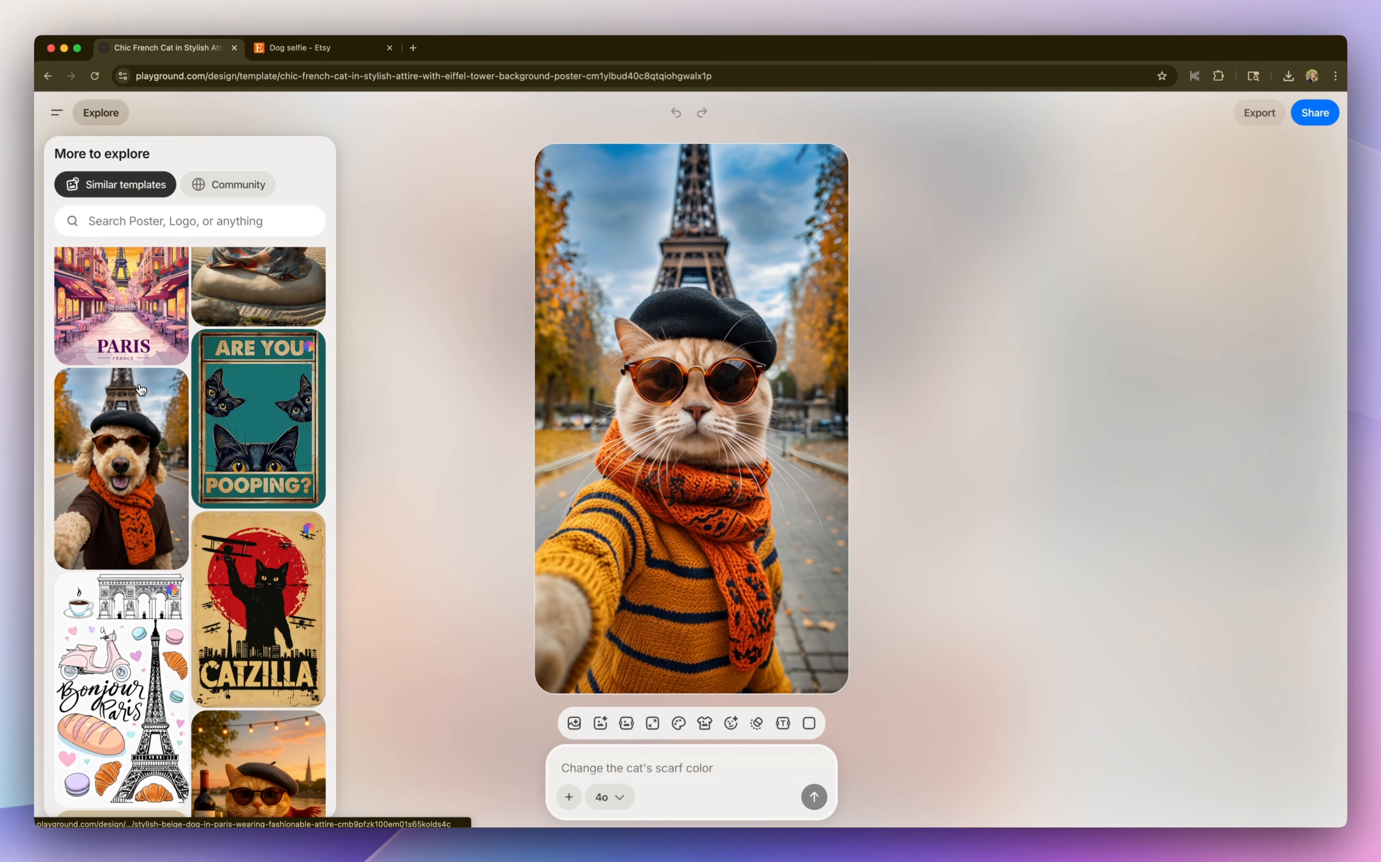
scroll("down", 3)
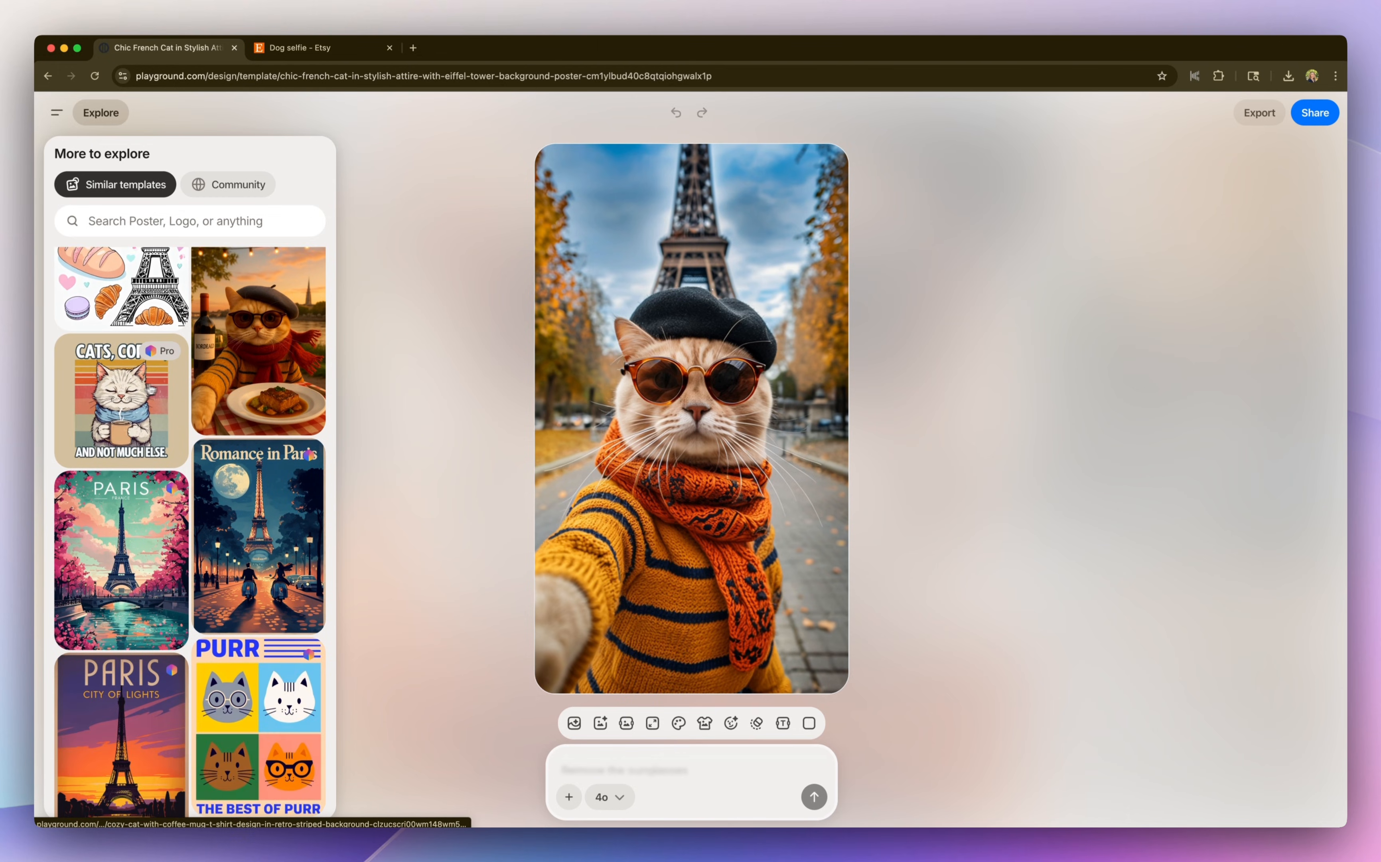
scroll("down", 3)
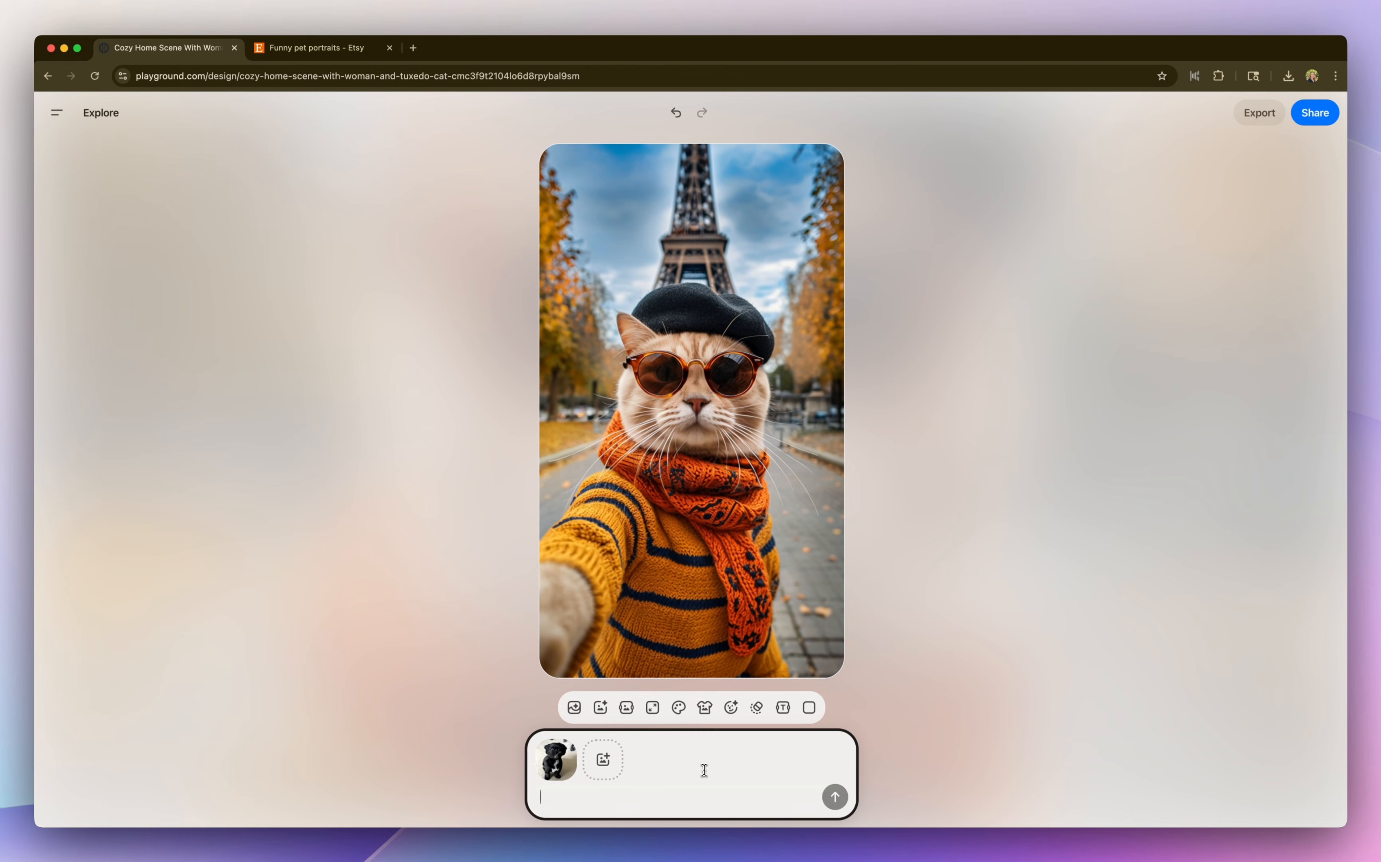
Prompt 'update cat to dog in image' and generate the black-dog version of the Eiffel Tower selfie
type("update cat to d")
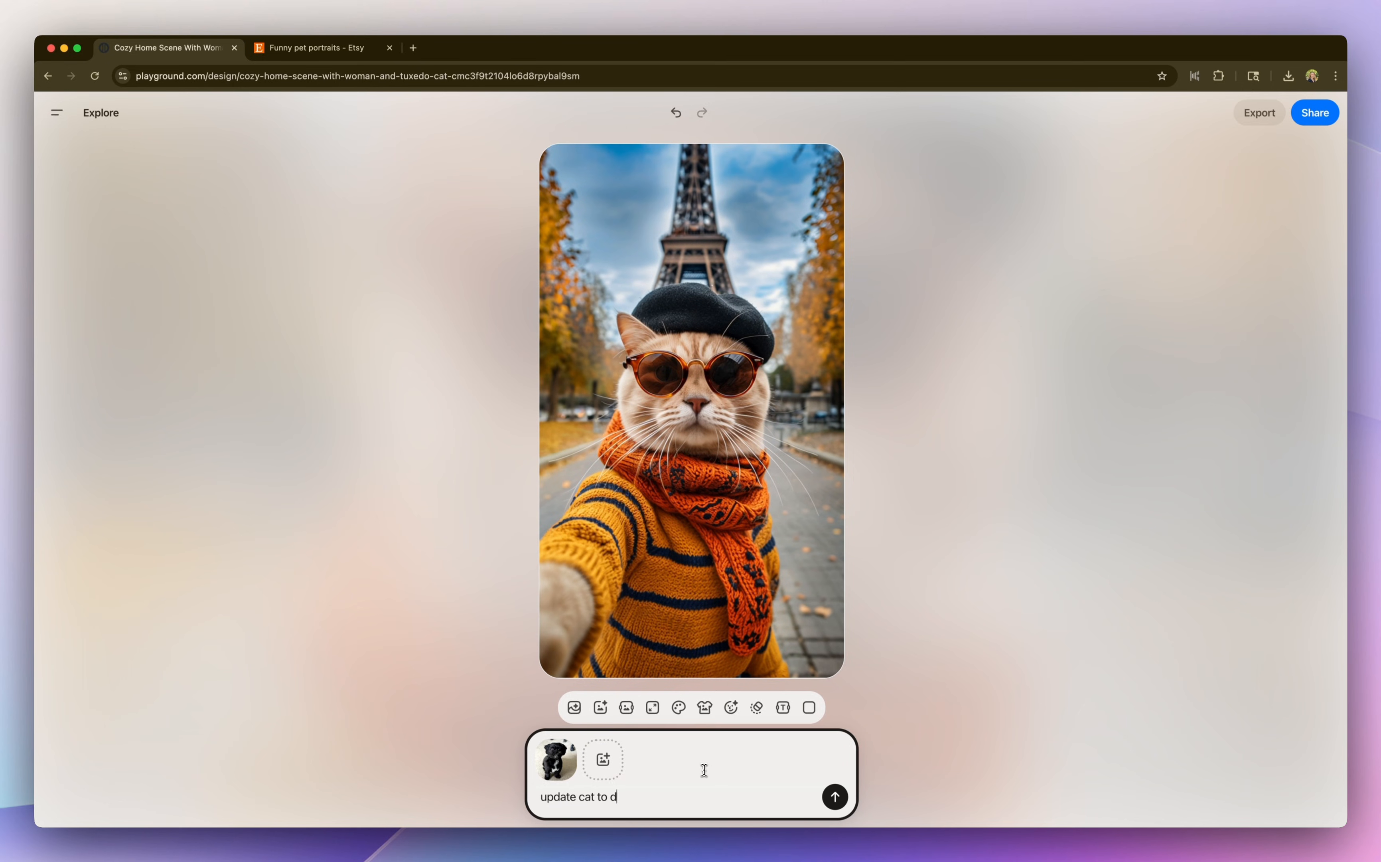
type("og in image")
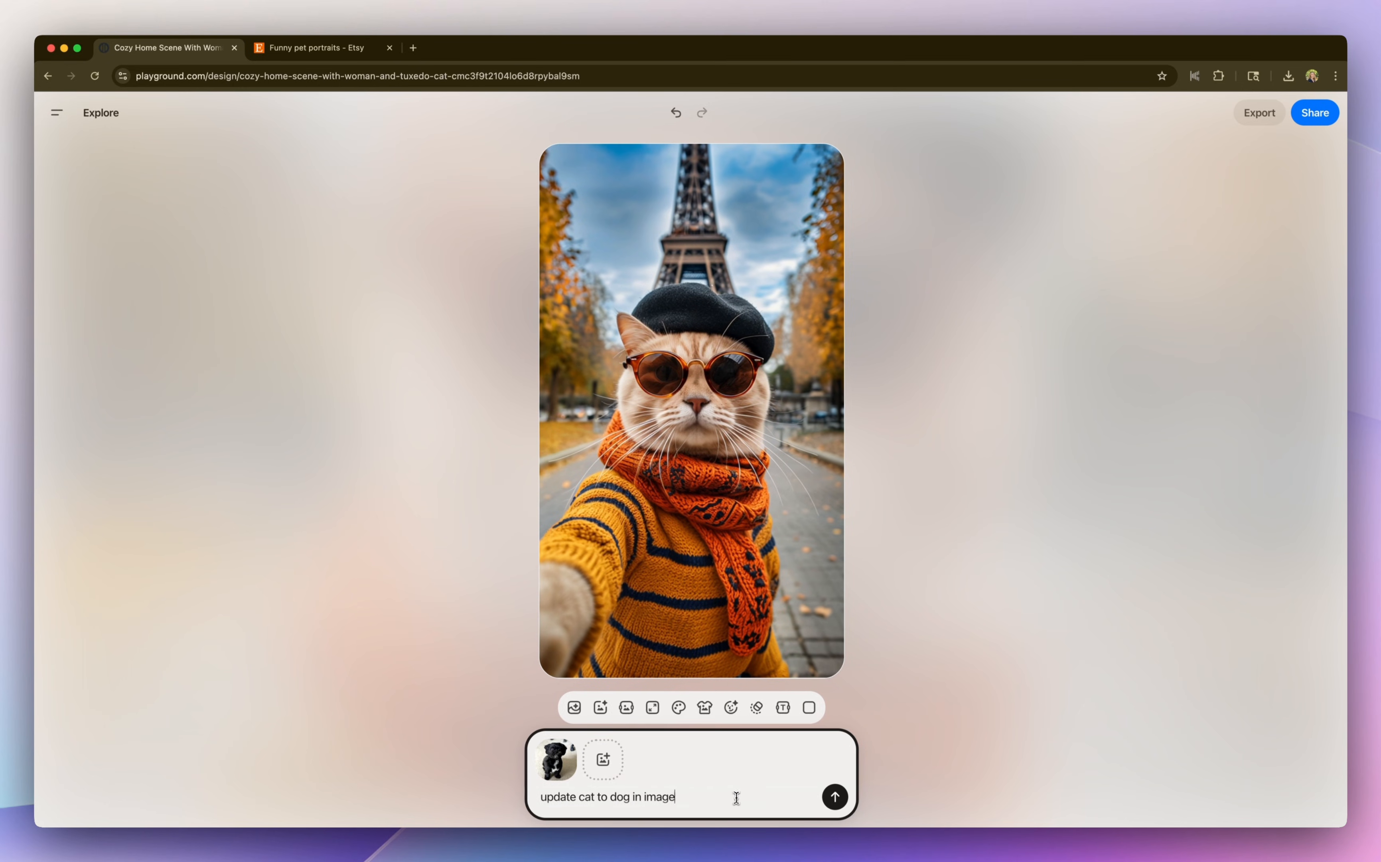
left_click(834, 796)
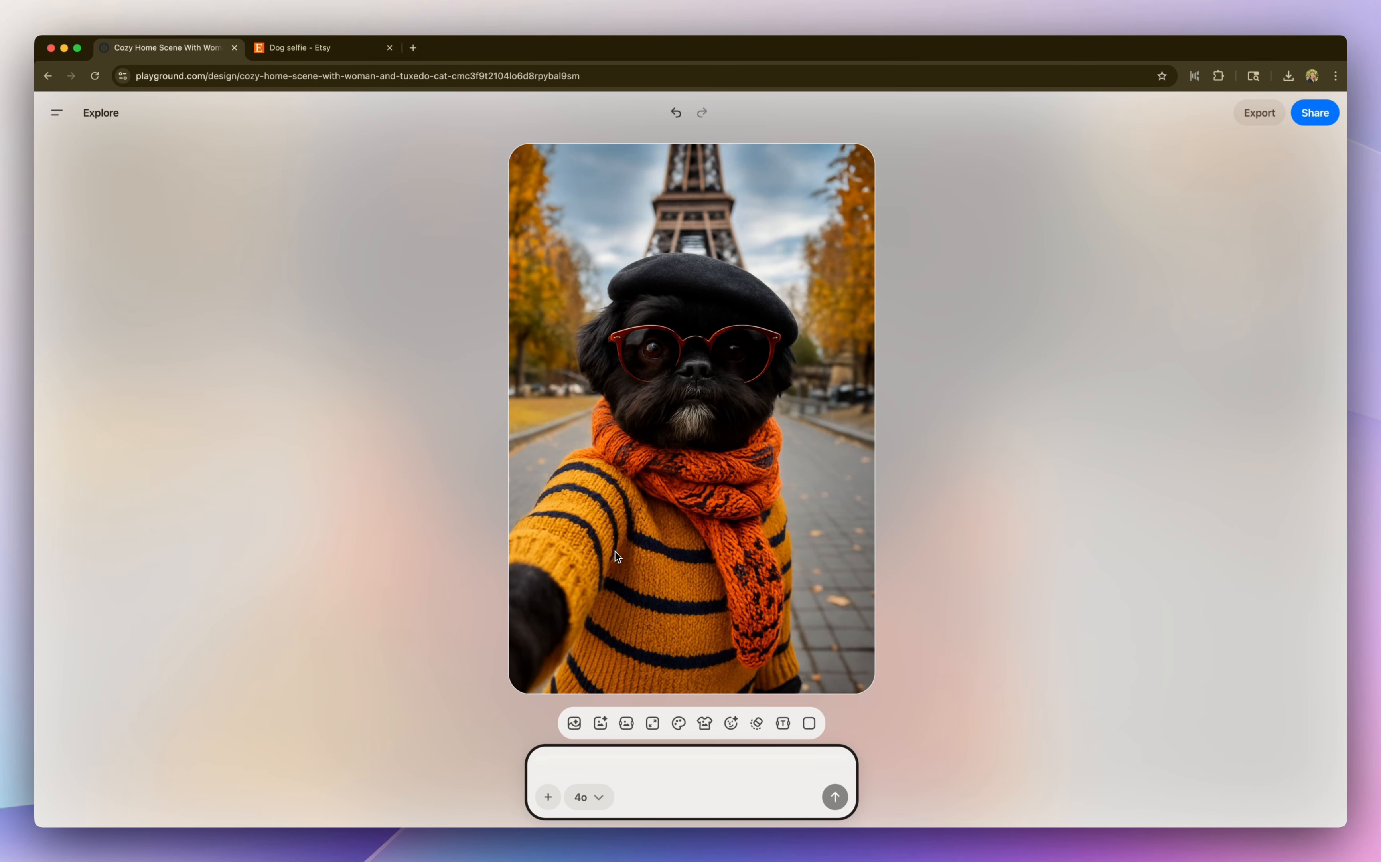
mouse_move(704, 723)
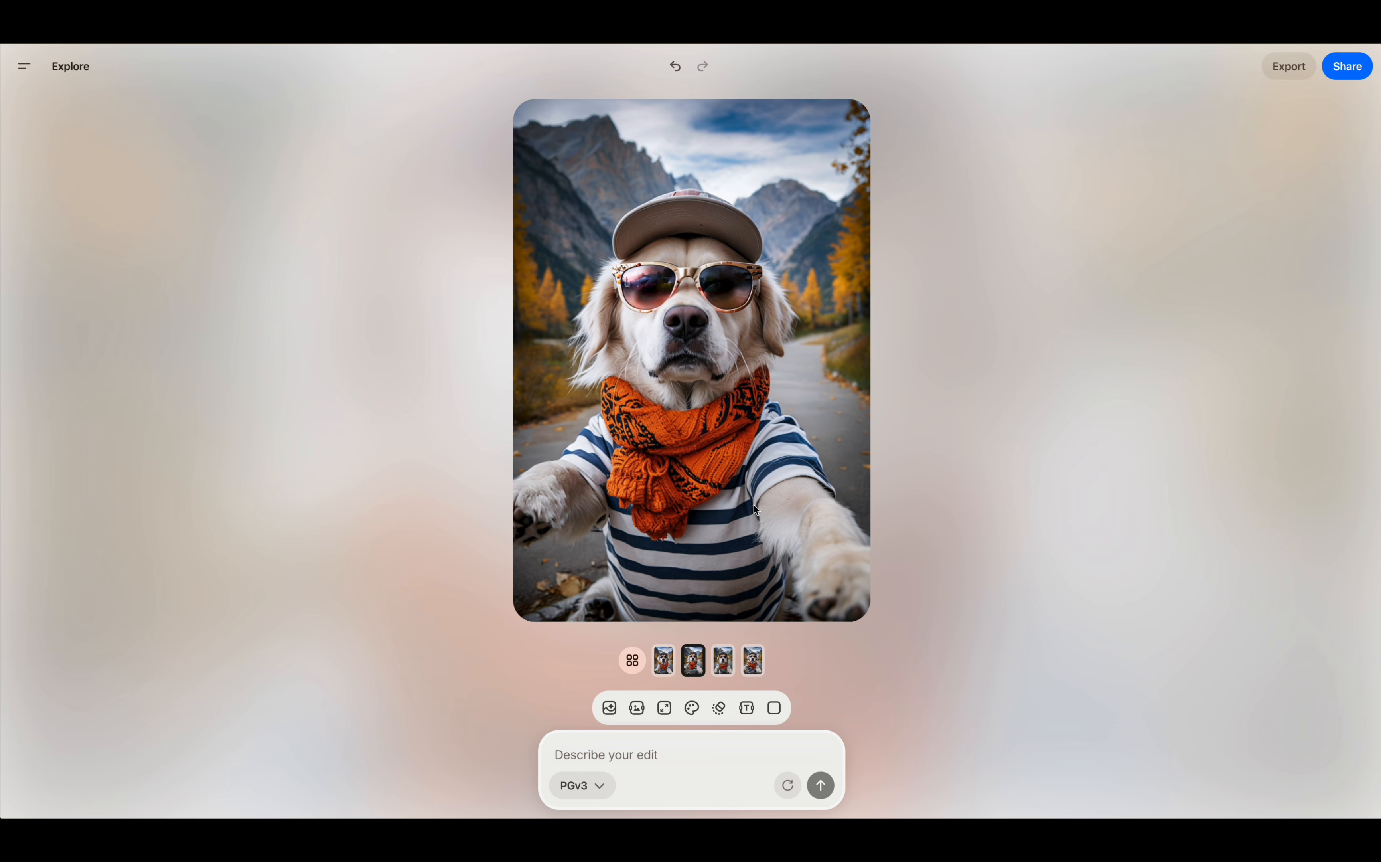
mouse_move(723, 641)
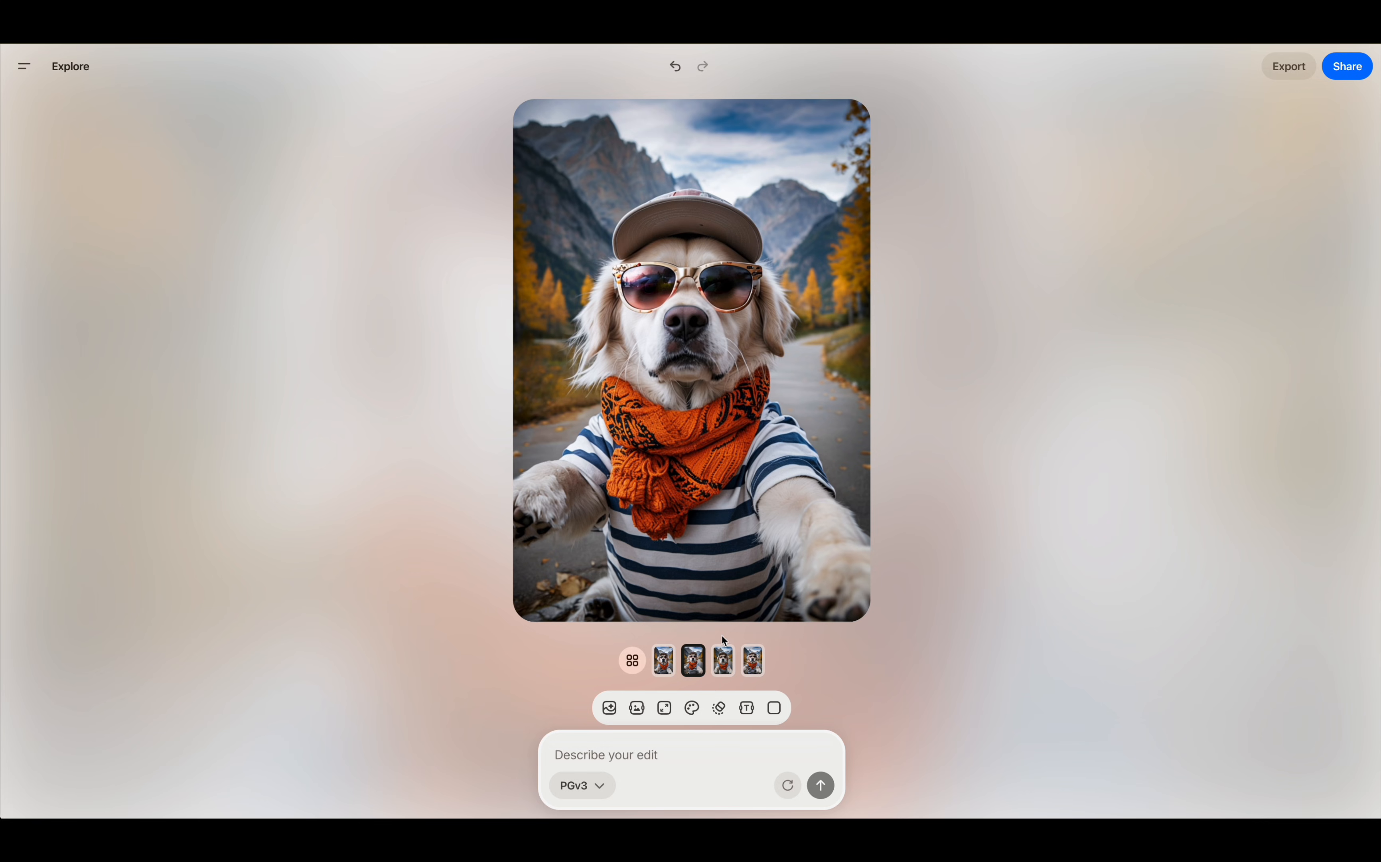
mouse_move(838, 721)
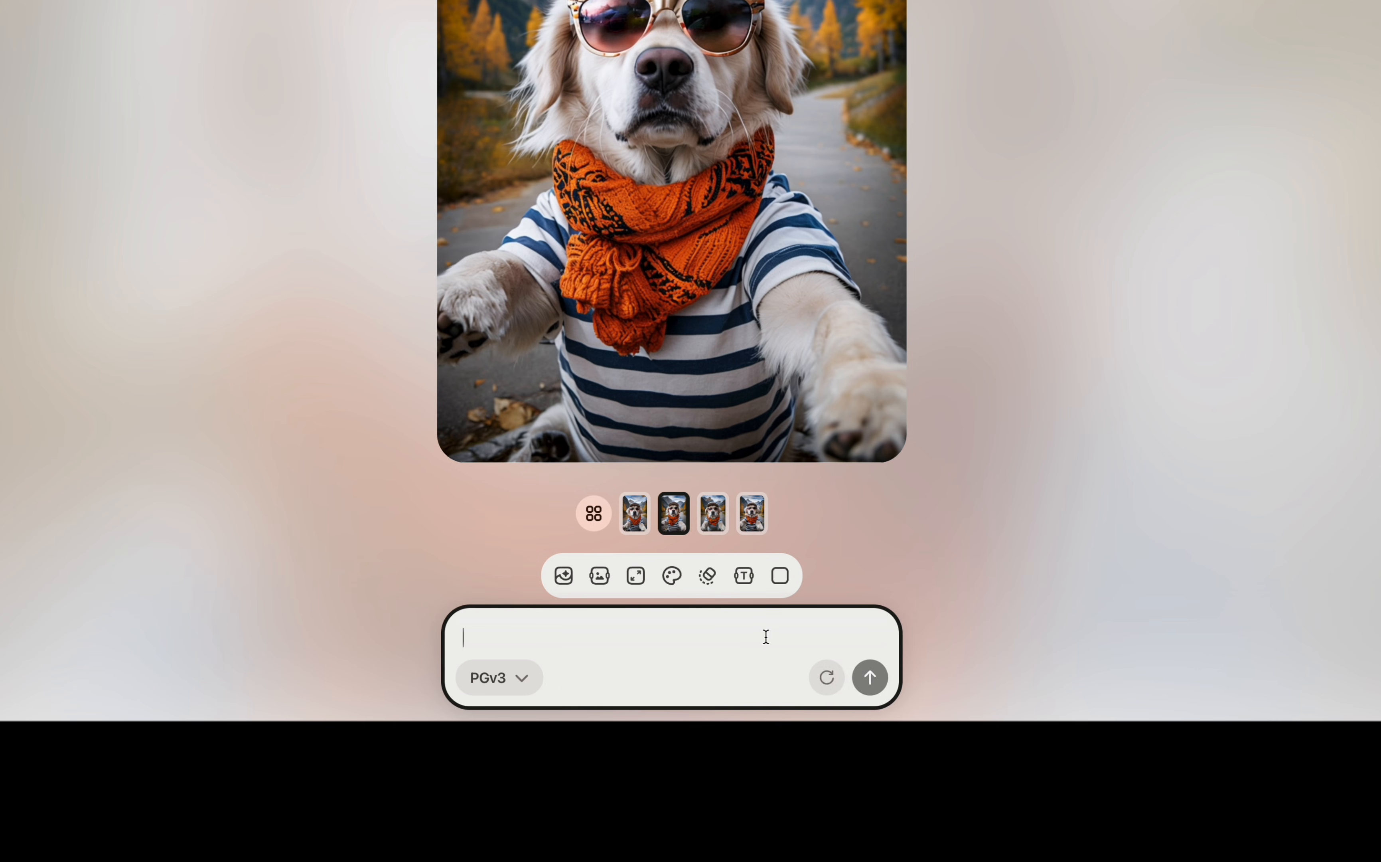
Prompt 'change to cat and add new york city in the background' and generate the cat NYC selfie
type("change to cat an")
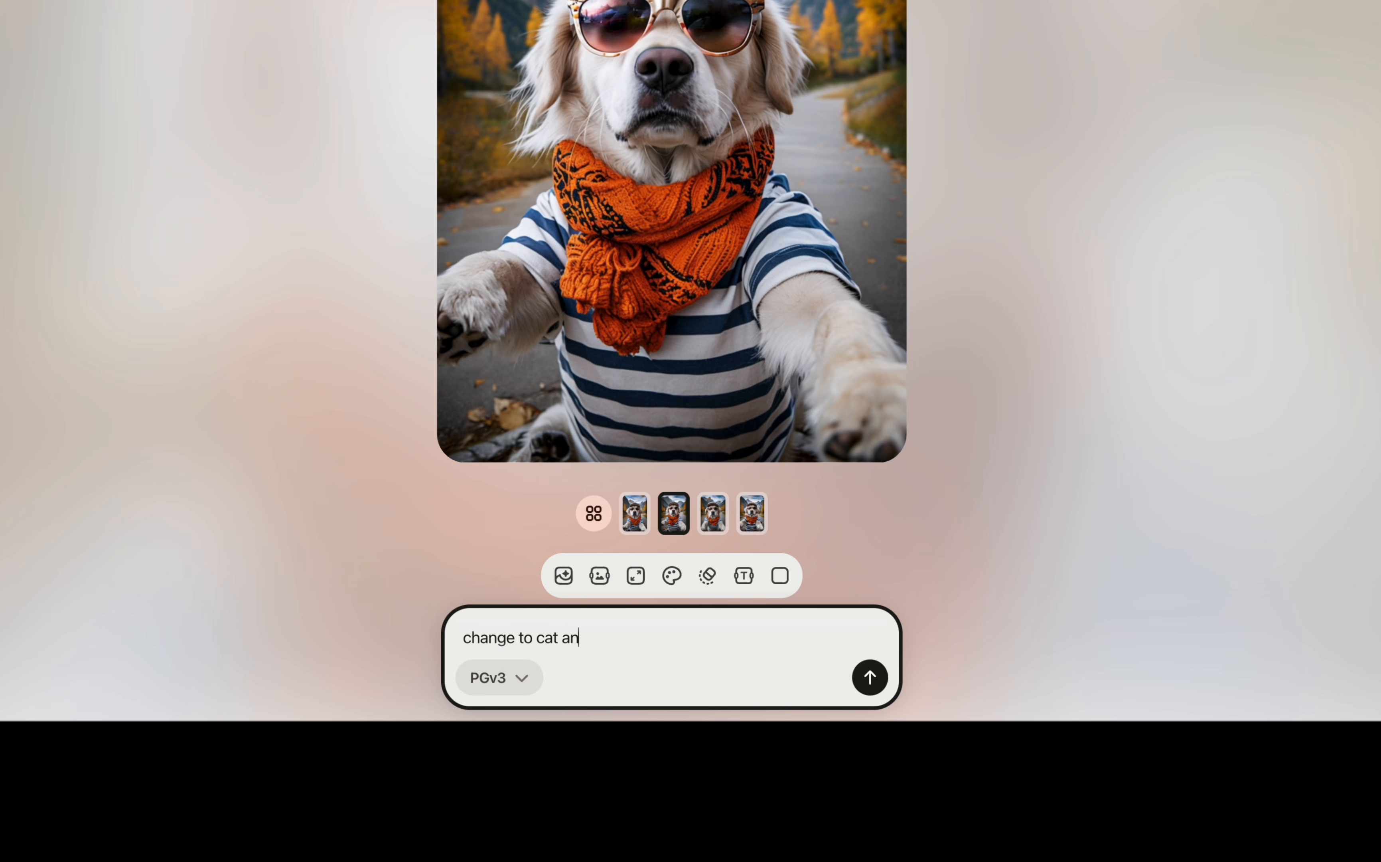
type("d add new")
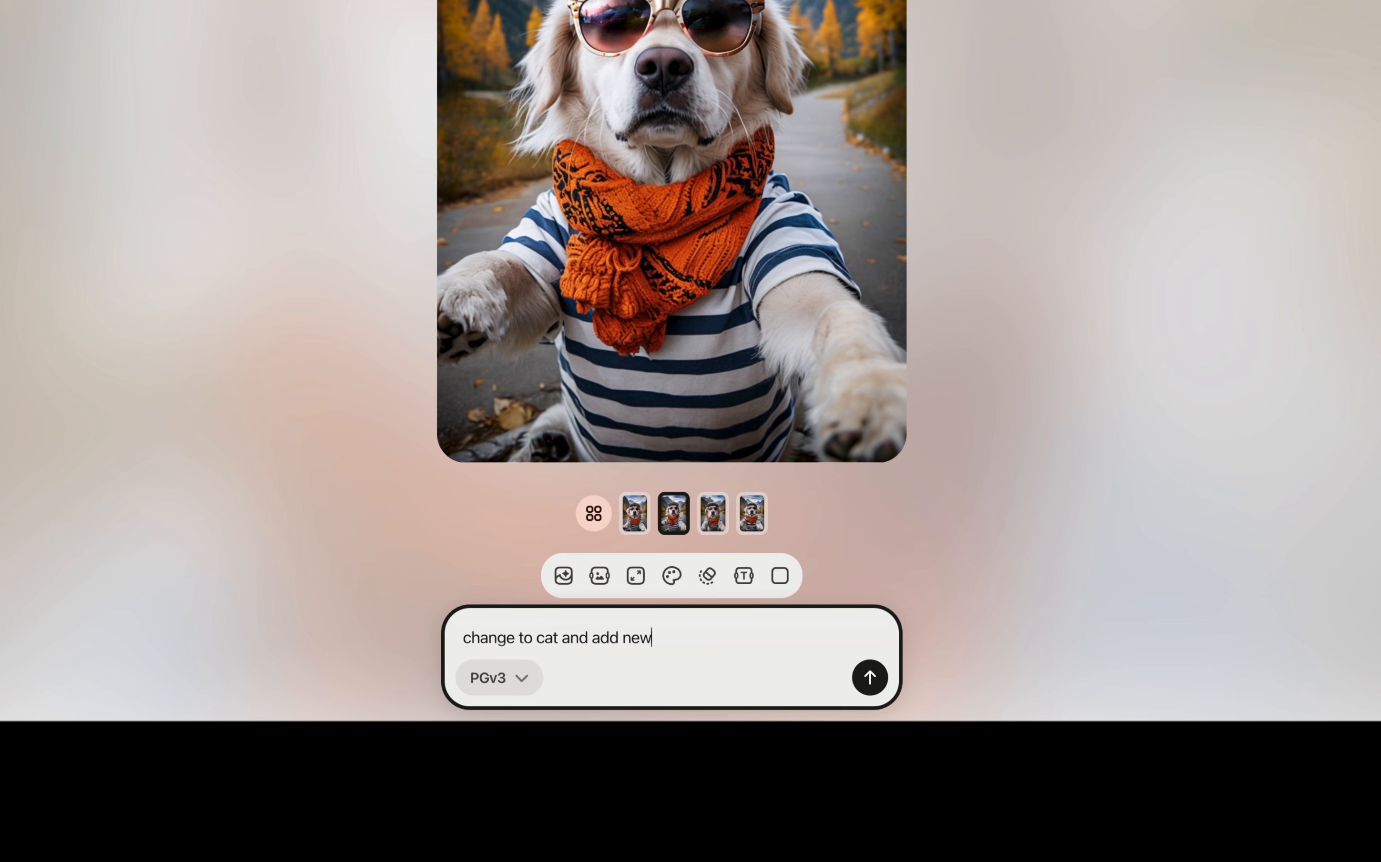
type("york city in t")
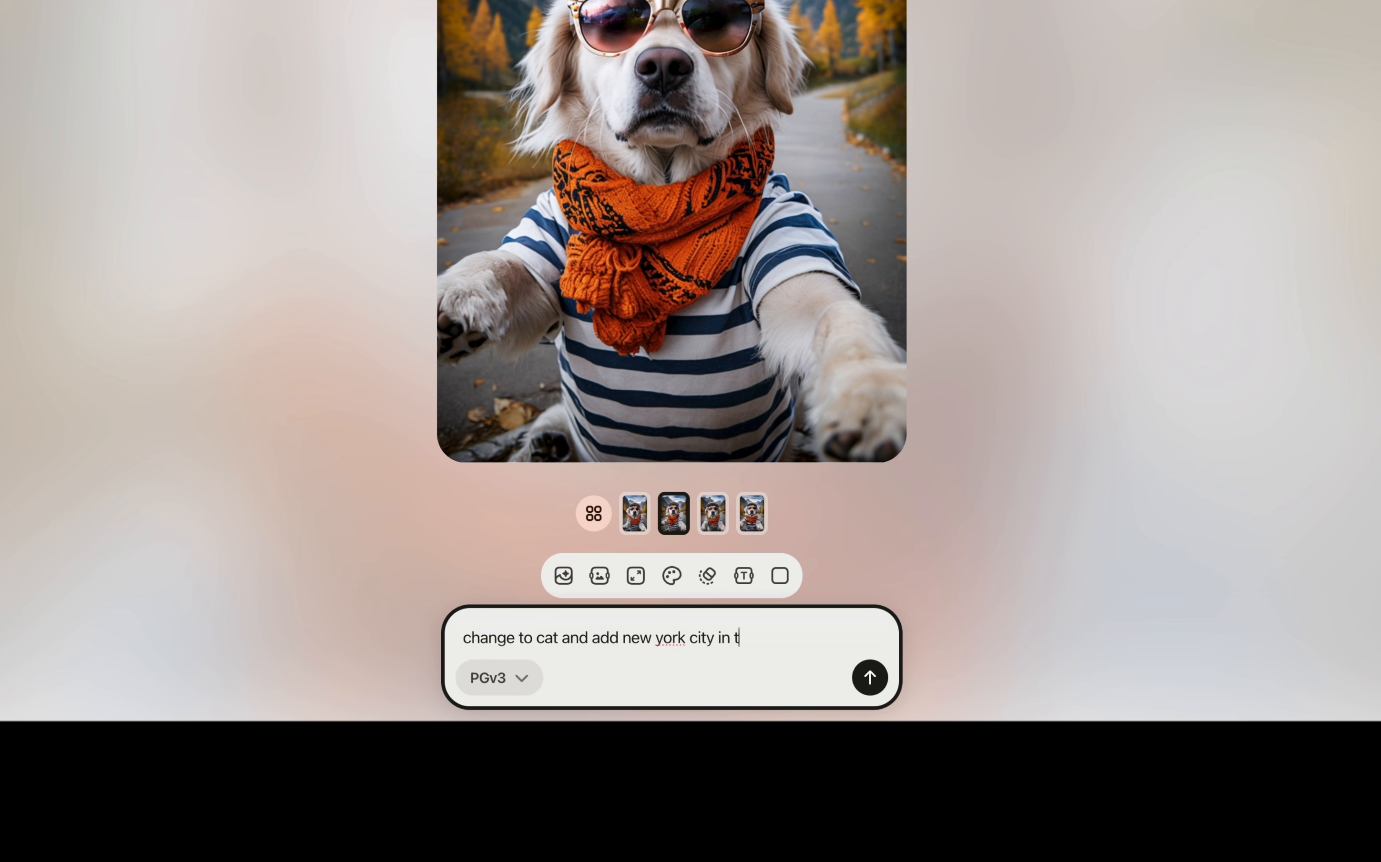
left_click(870, 677)
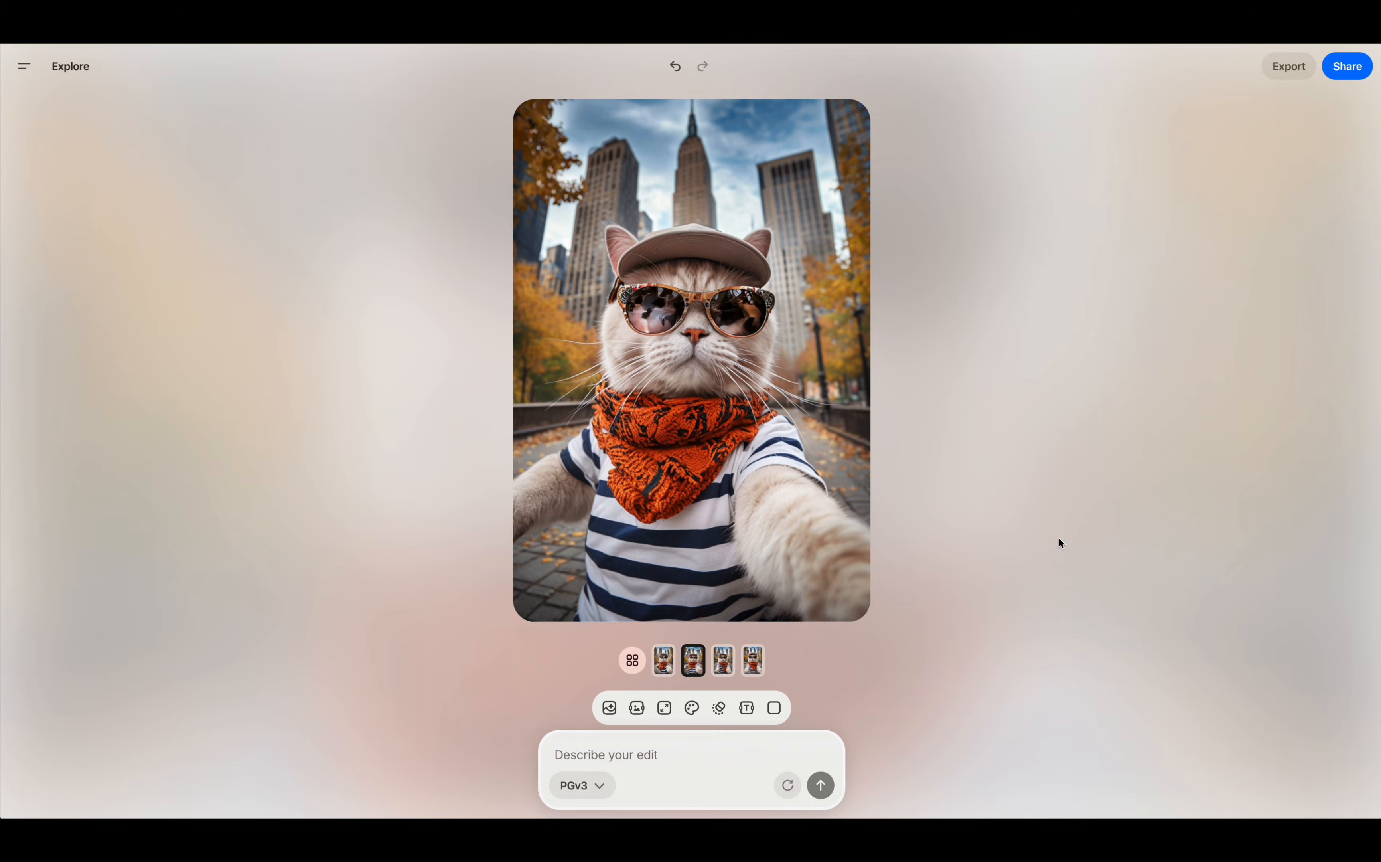
mouse_move(728, 495)
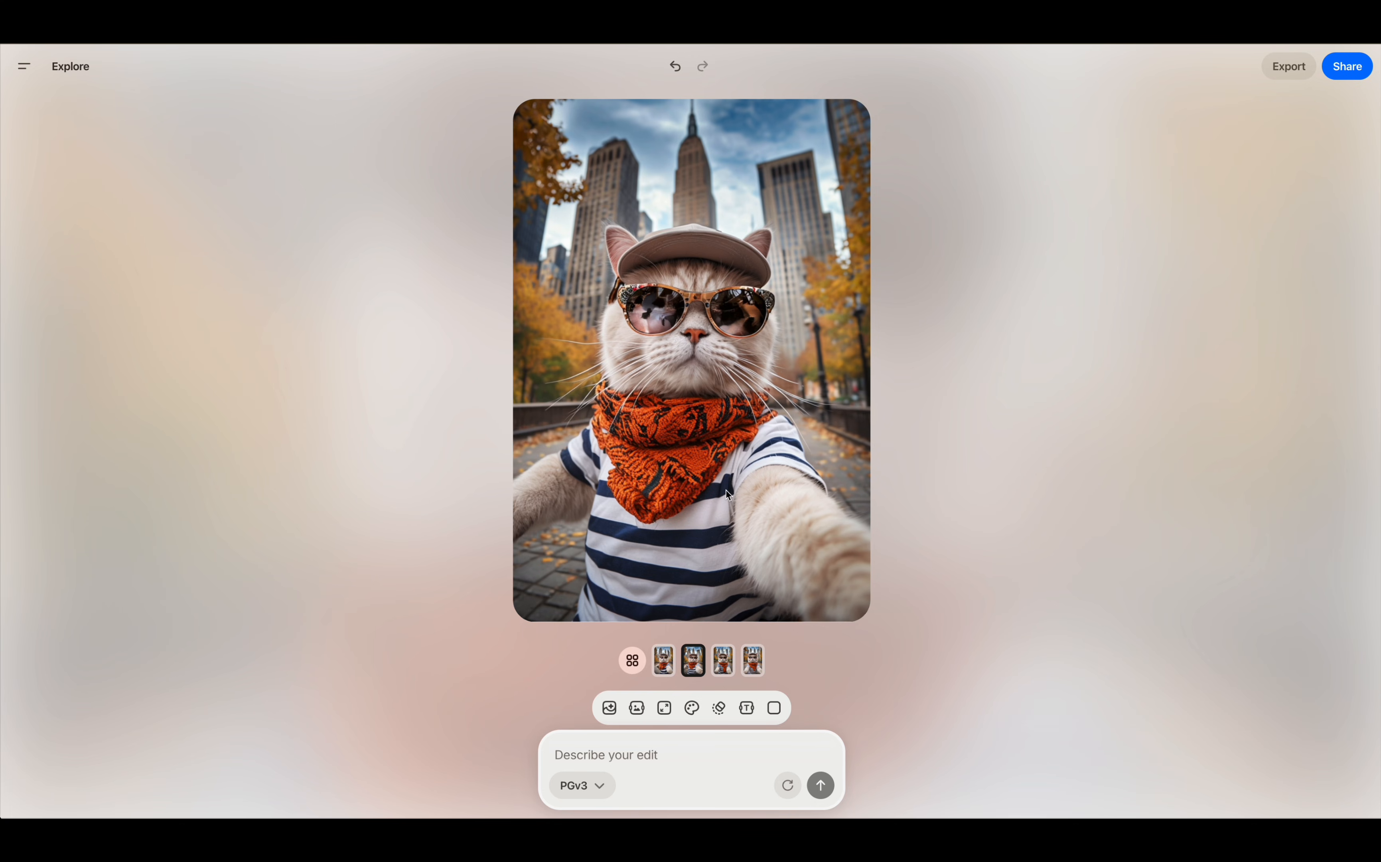
mouse_move(942, 441)
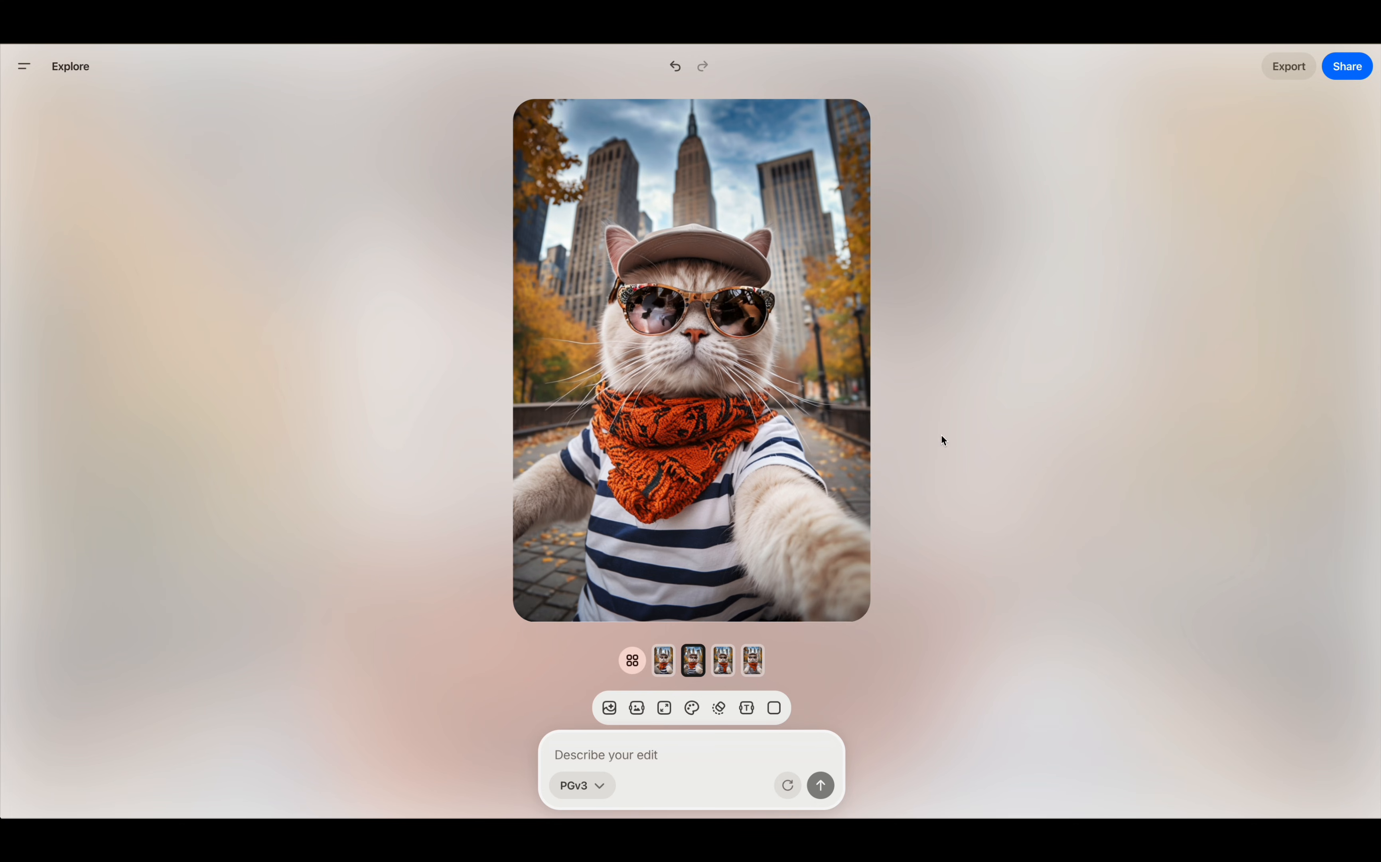
mouse_move(897, 426)
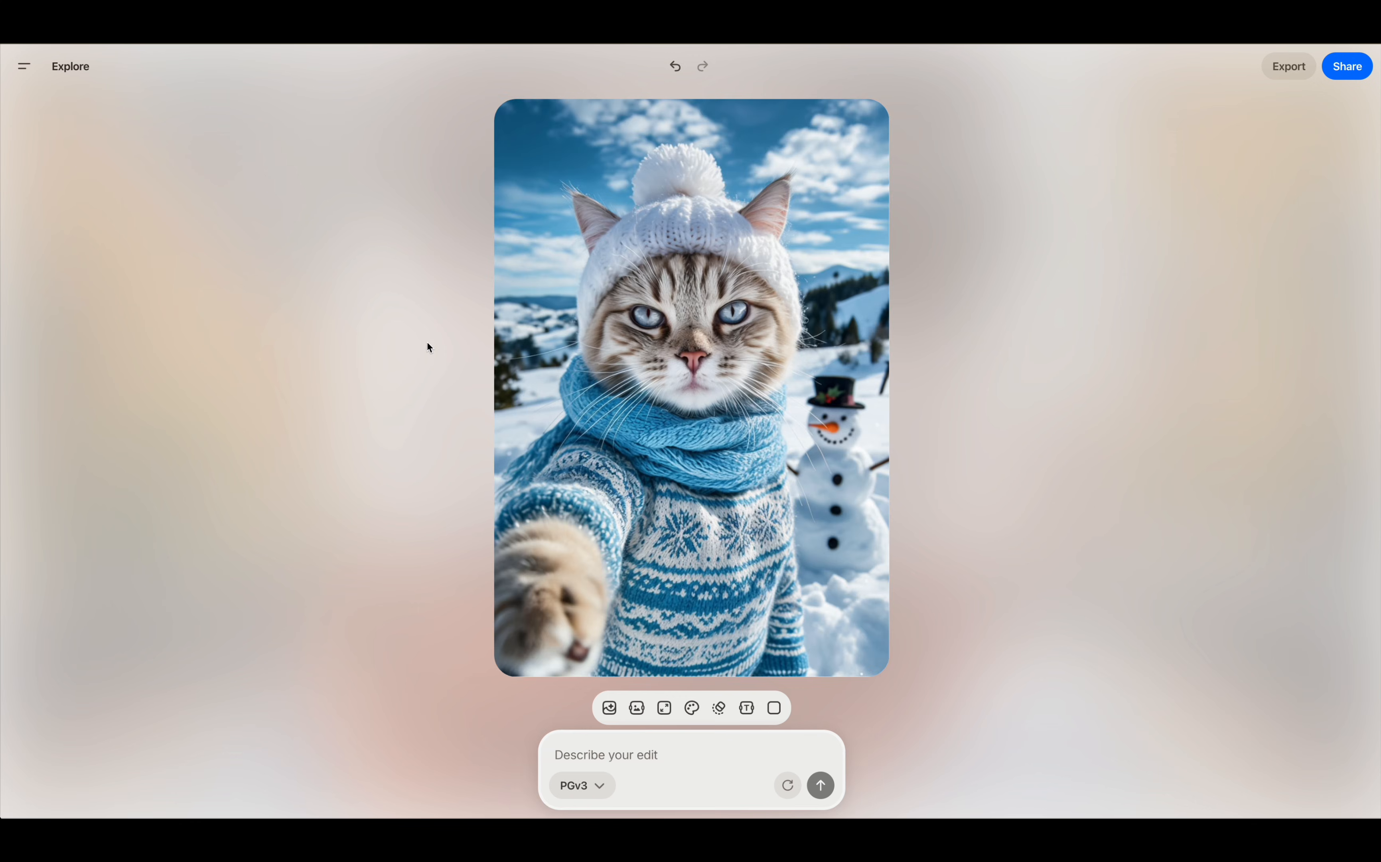
Select the winter cat selfie template with knit hat, blue scarf and snowman
left_click(689, 780)
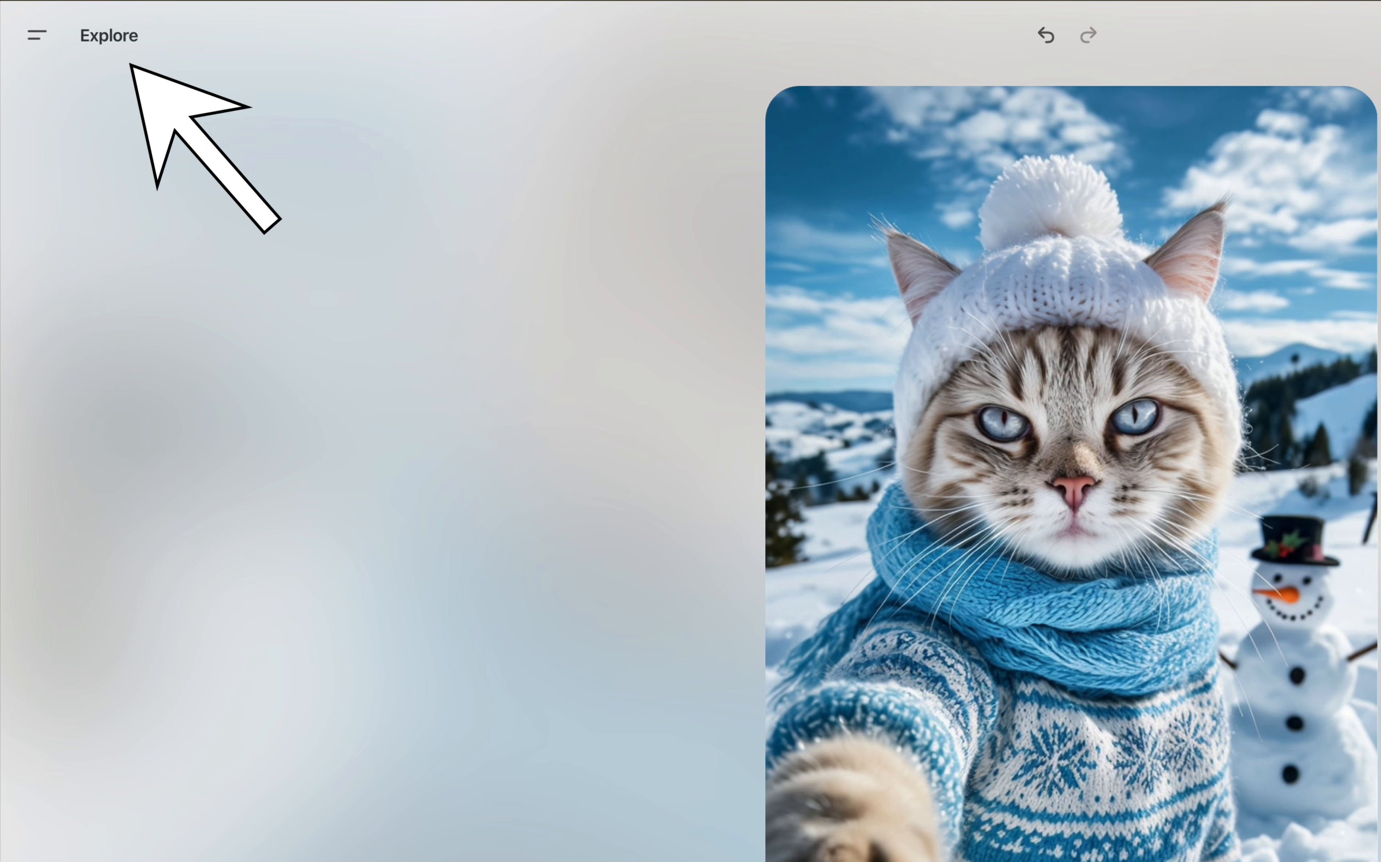
mouse_move(175, 130)
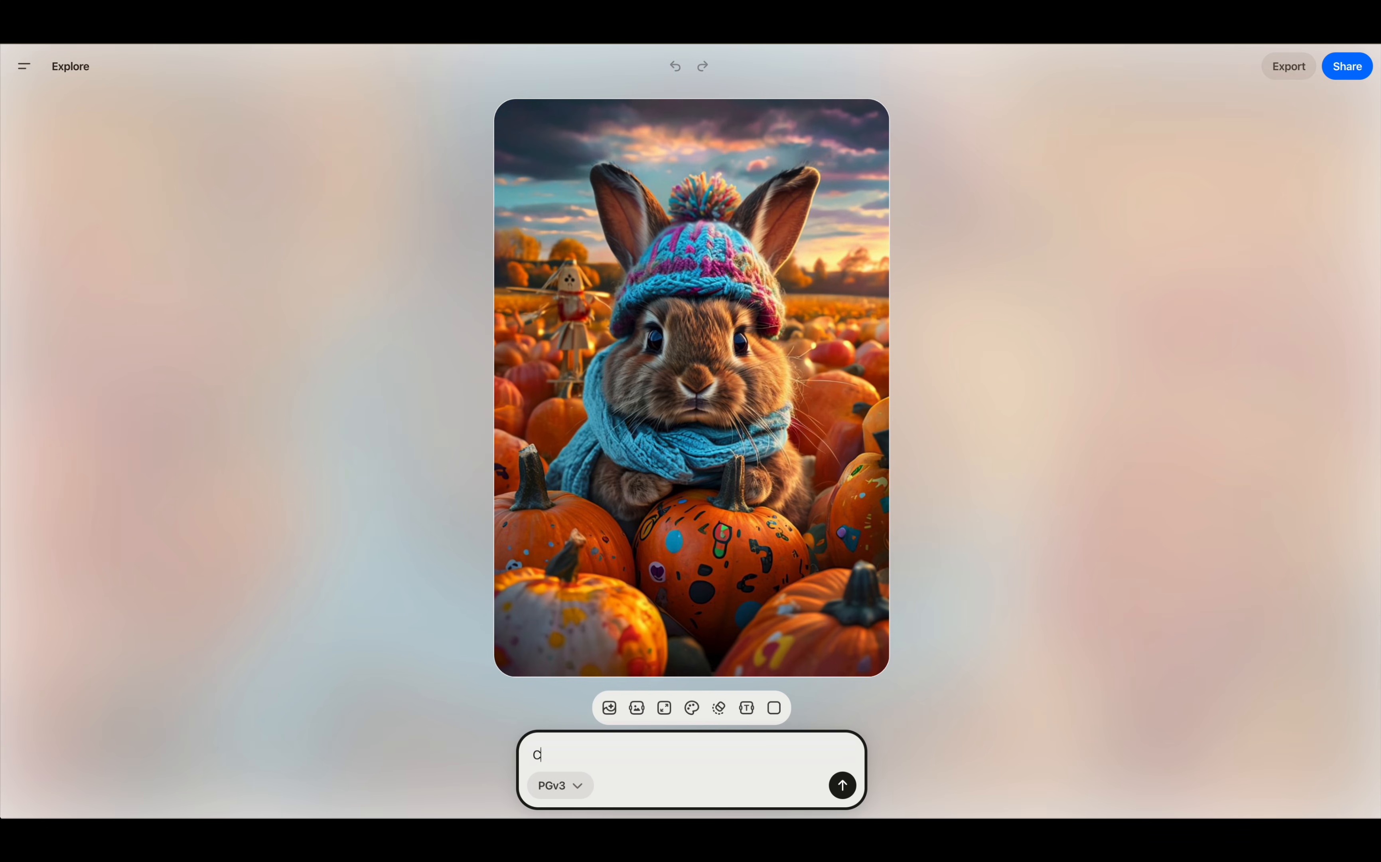
Prompt 'Change to cat' and generate the grey cat in the pumpkin patch scene
type("Change to")
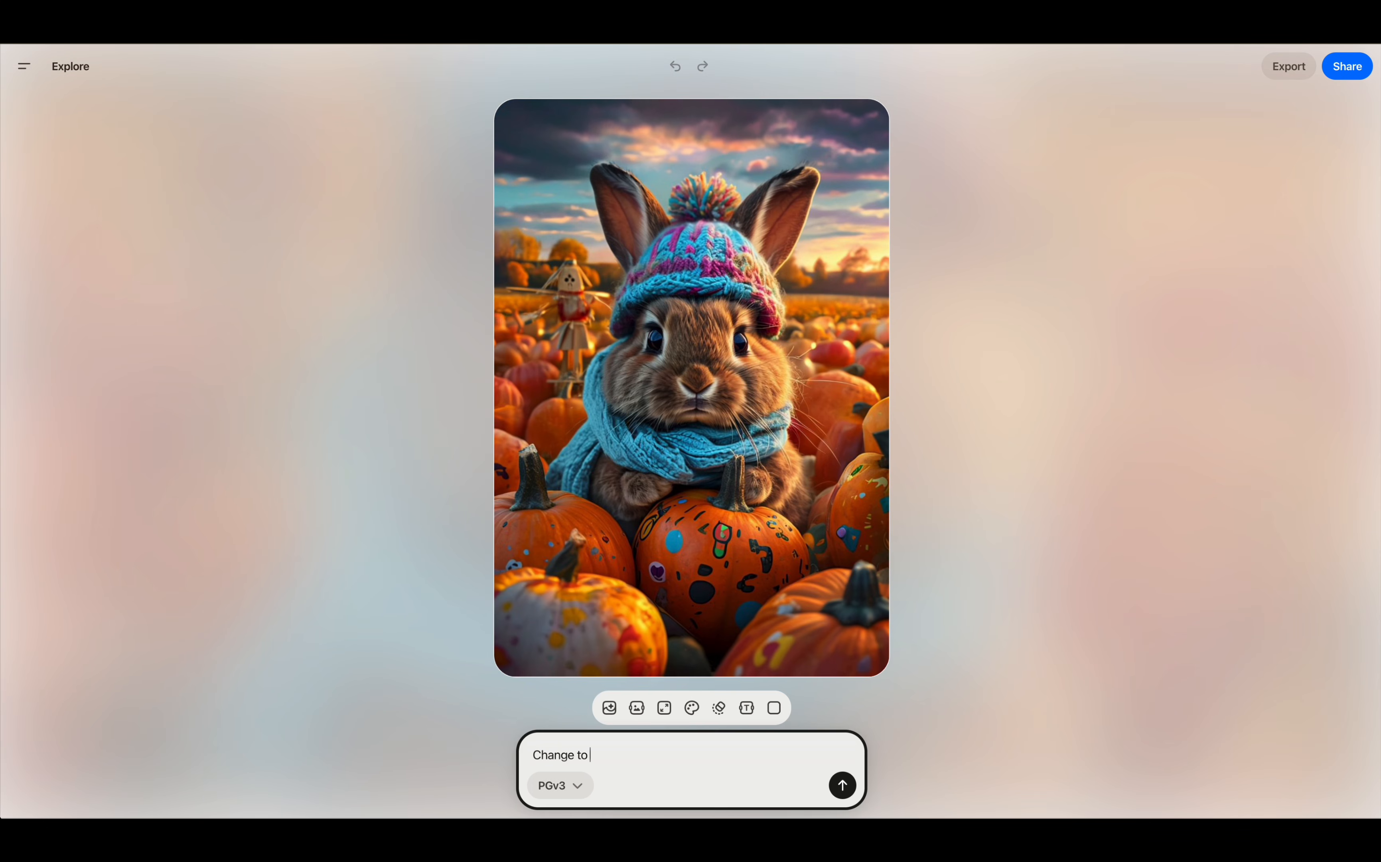
left_click(841, 785)
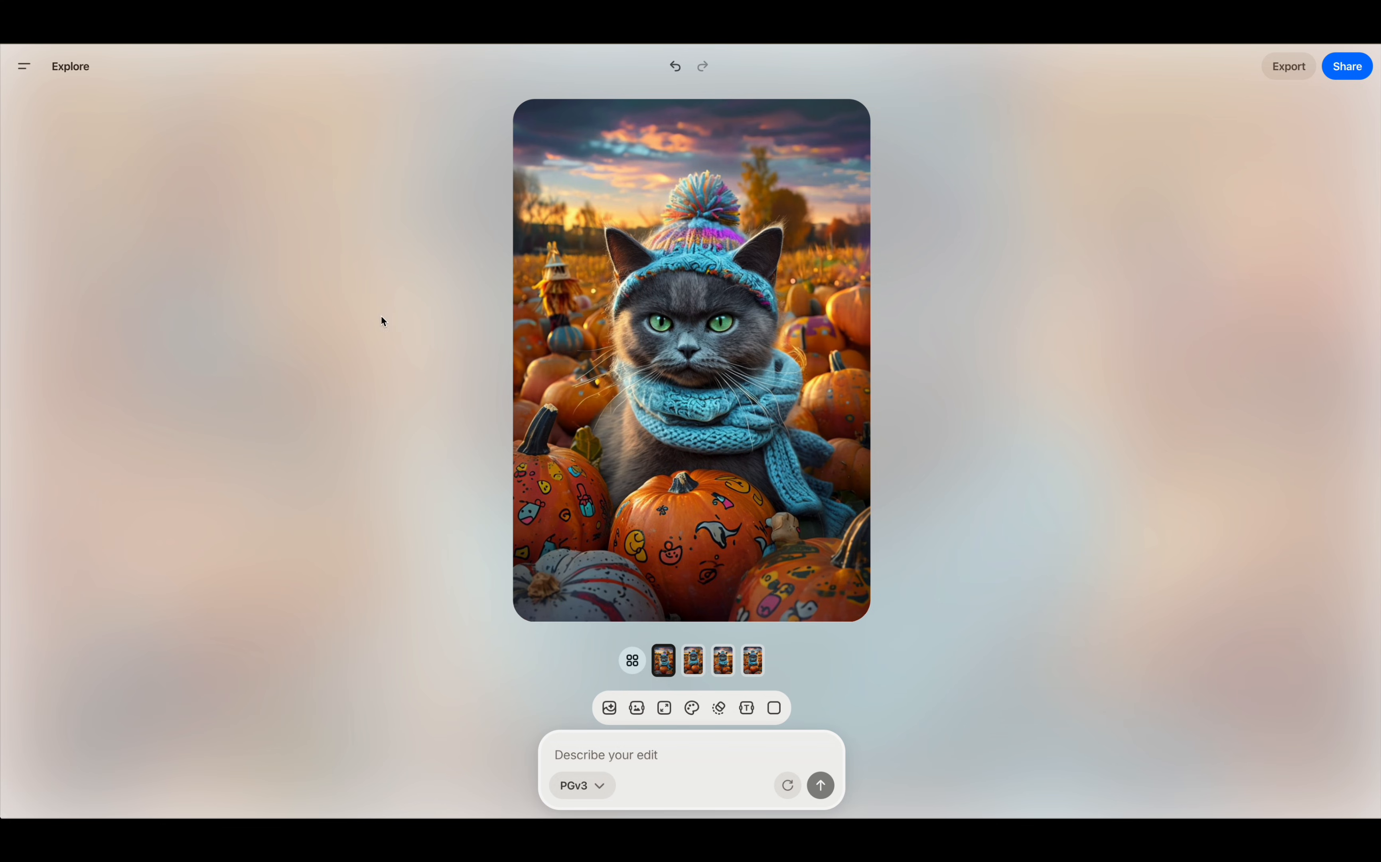
mouse_move(19, 142)
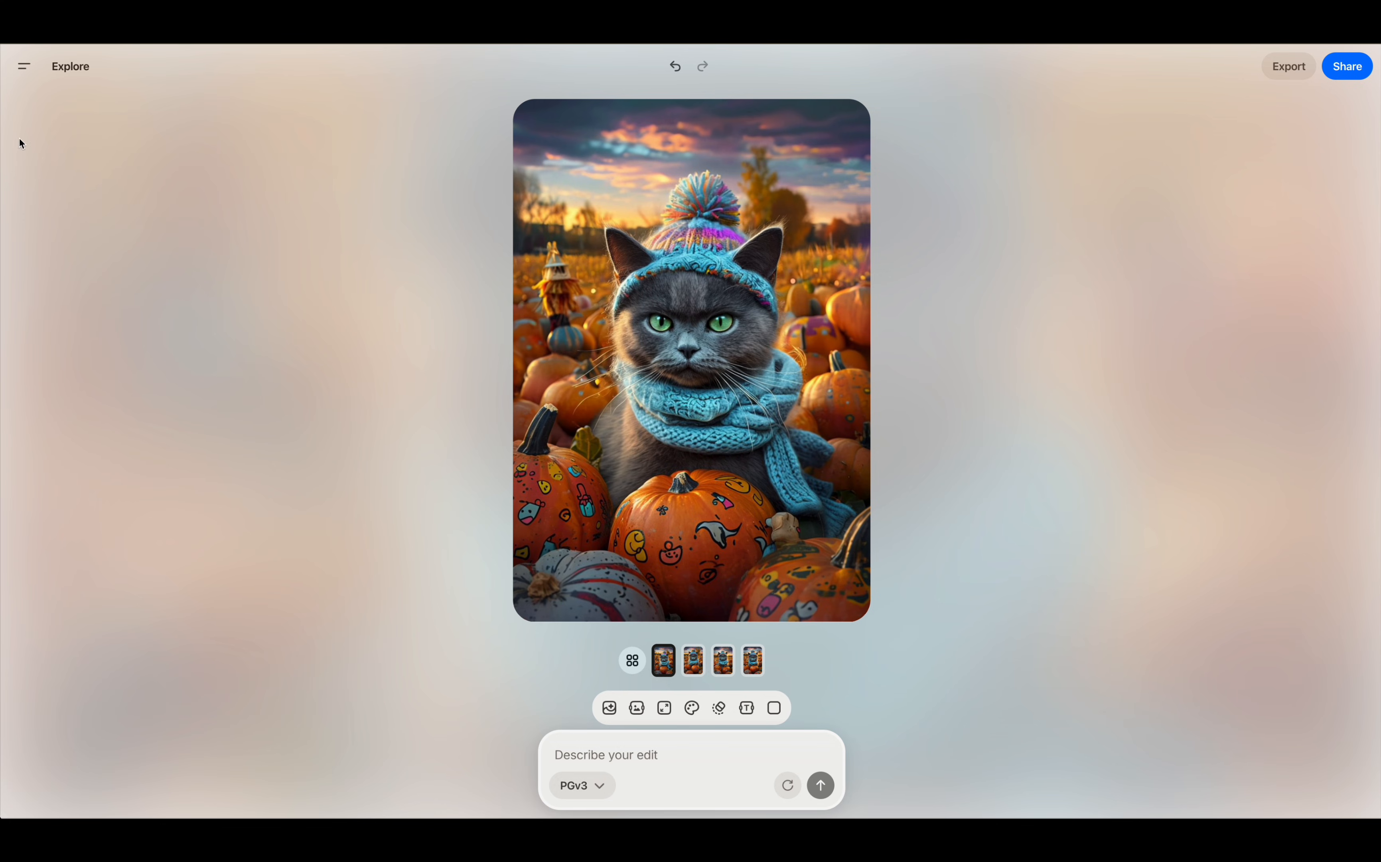